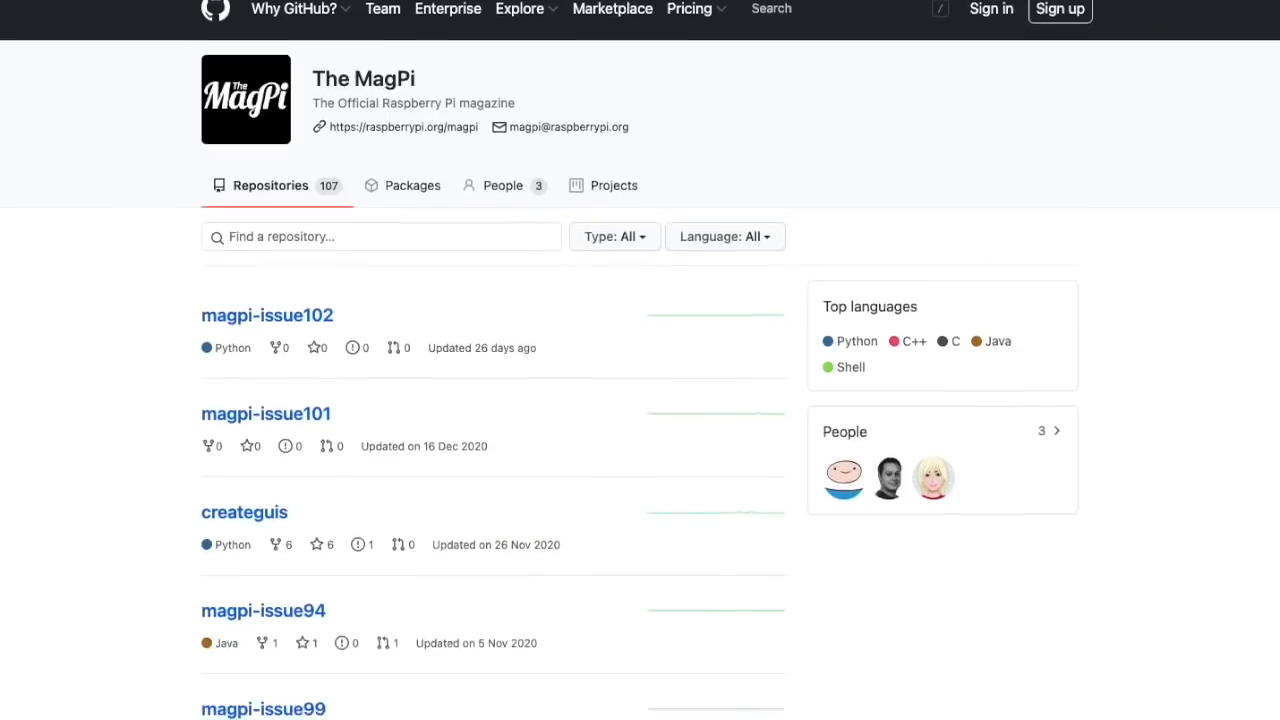
Go to the magpi-issue96 repository and into its DOSBox-X folder.
scroll("down", 3)
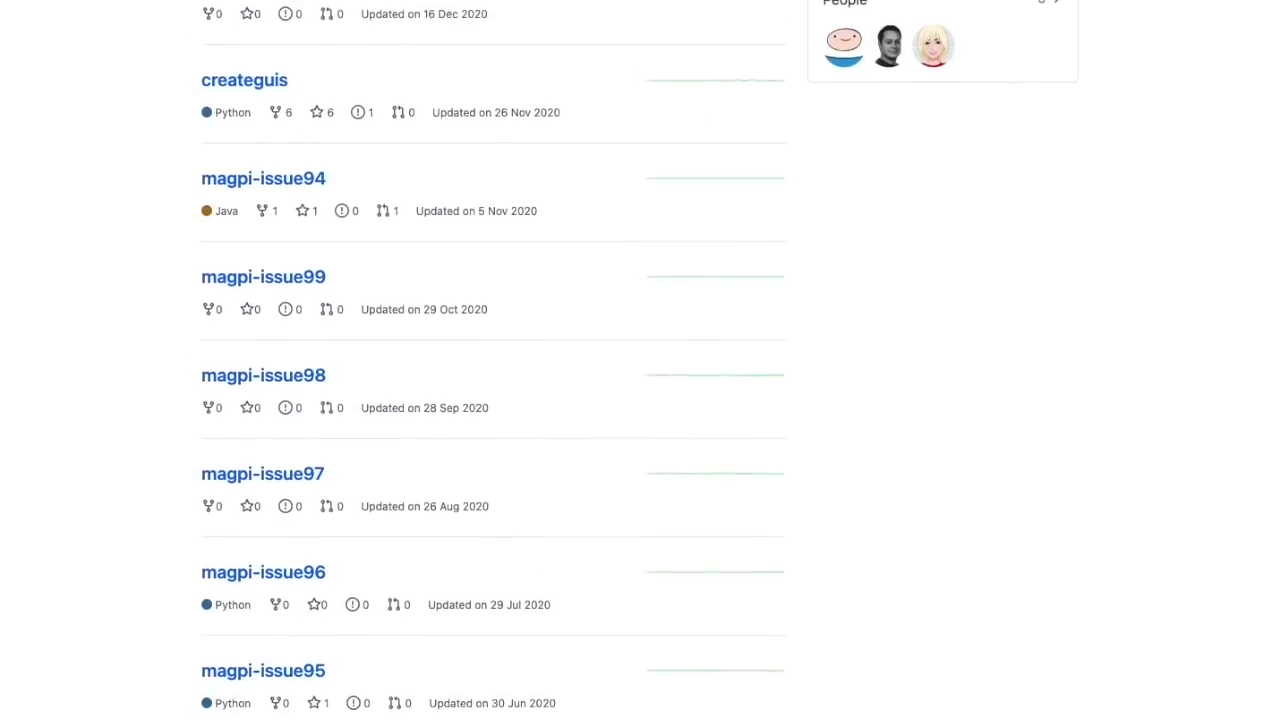
scroll("down", 3)
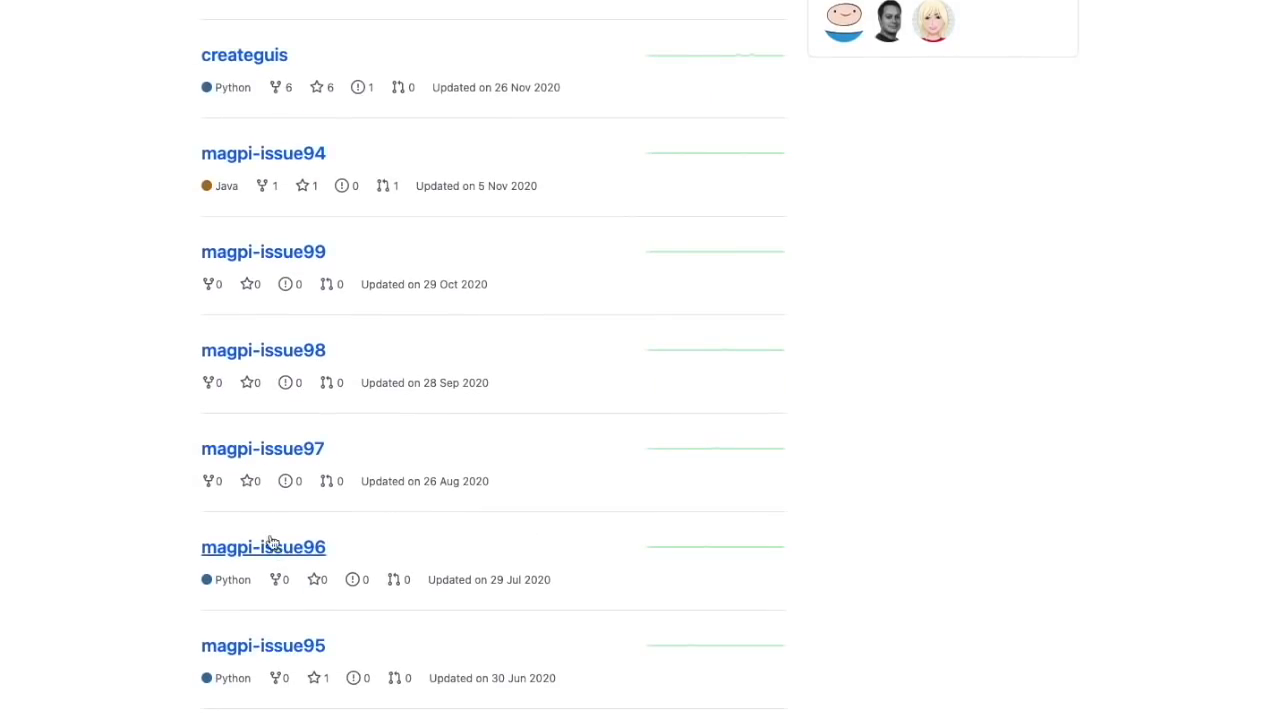
left_click(264, 548)
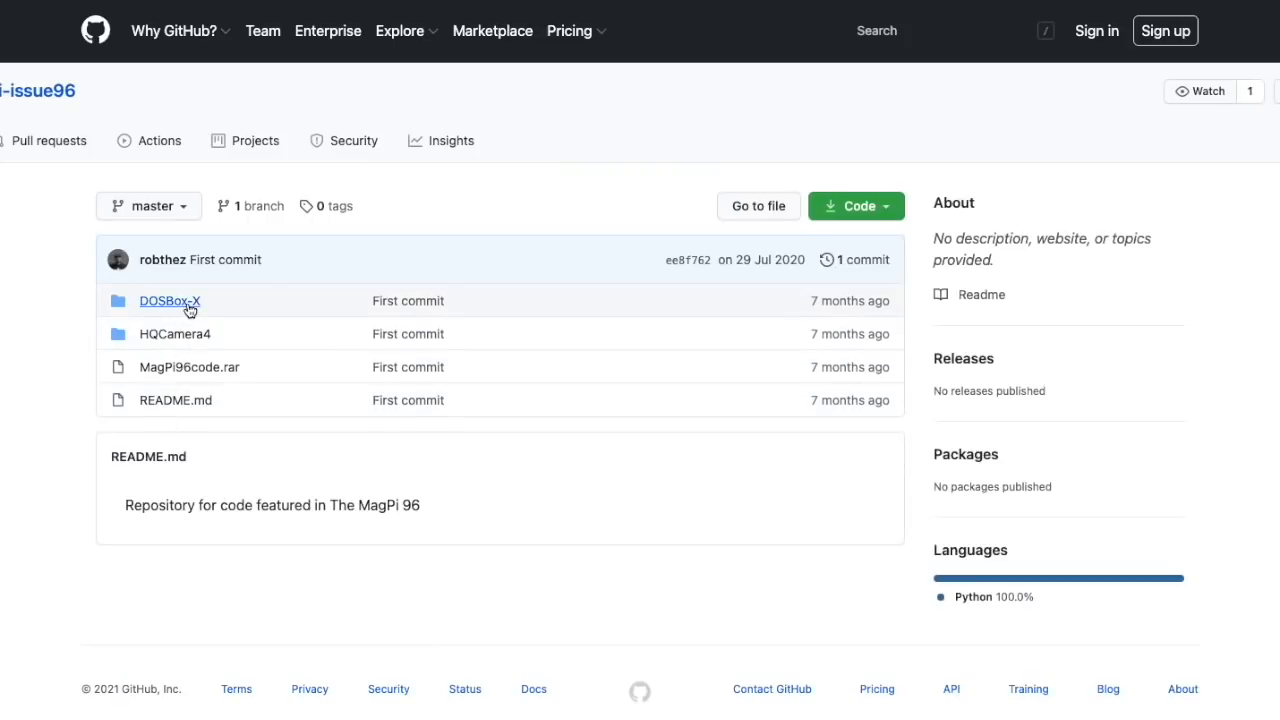
left_click(168, 300)
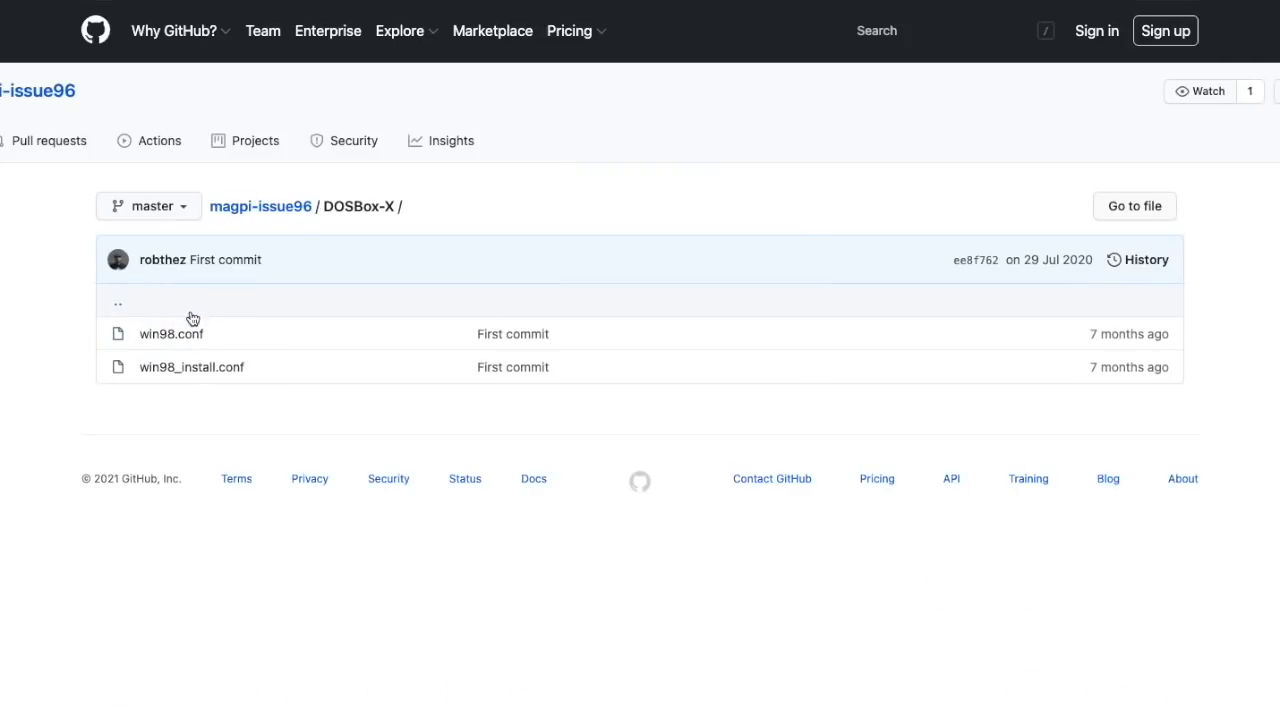
mouse_move(172, 334)
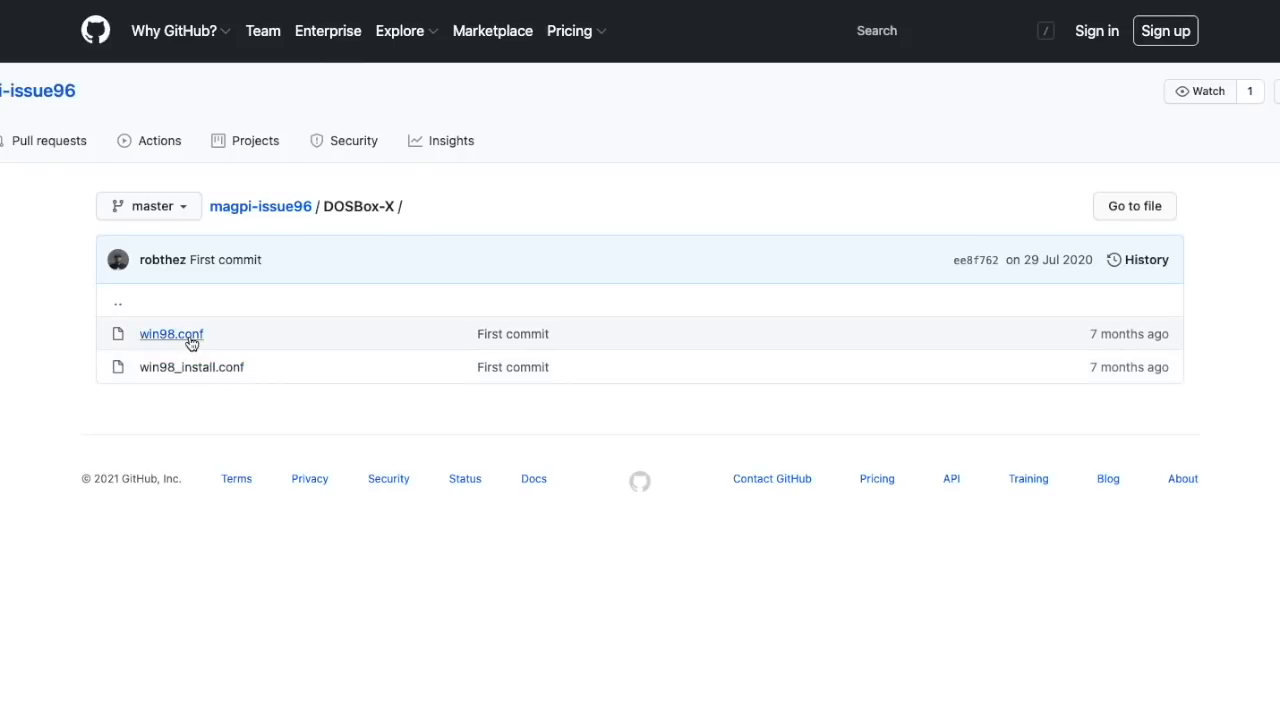
View win98.conf and read through its DOSBox-X settings.
left_click(170, 332)
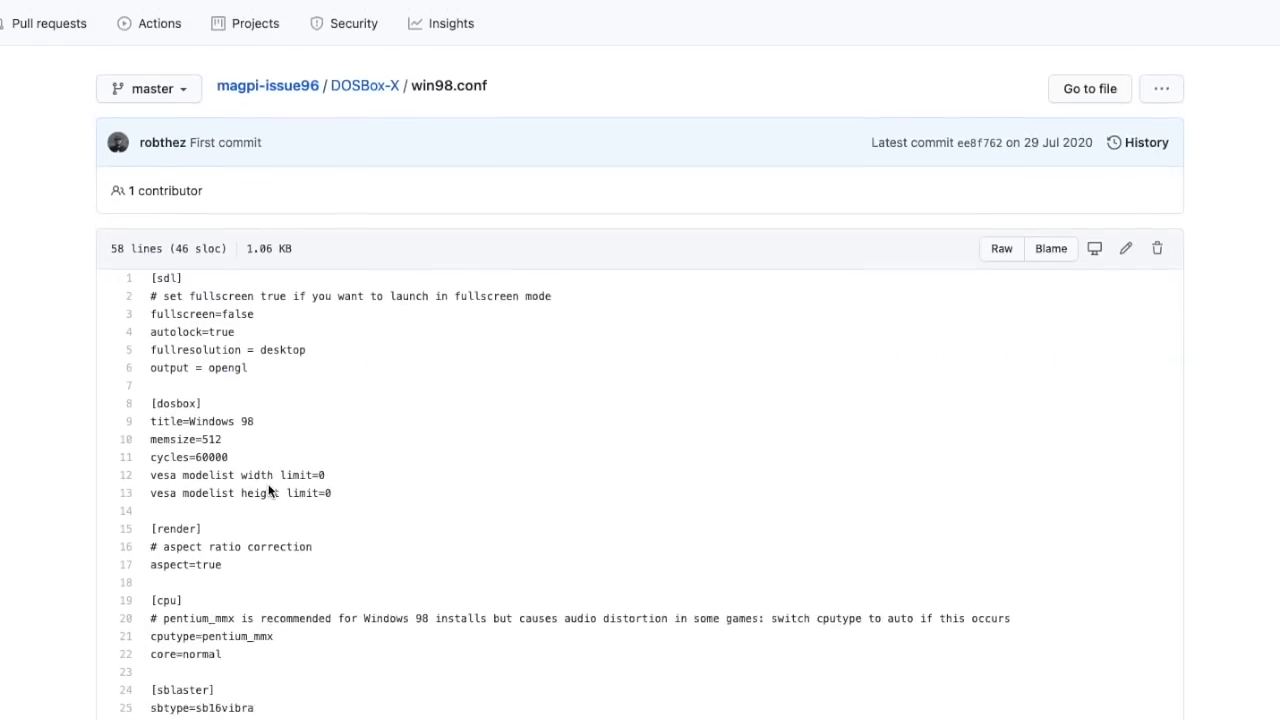
scroll("down", 3)
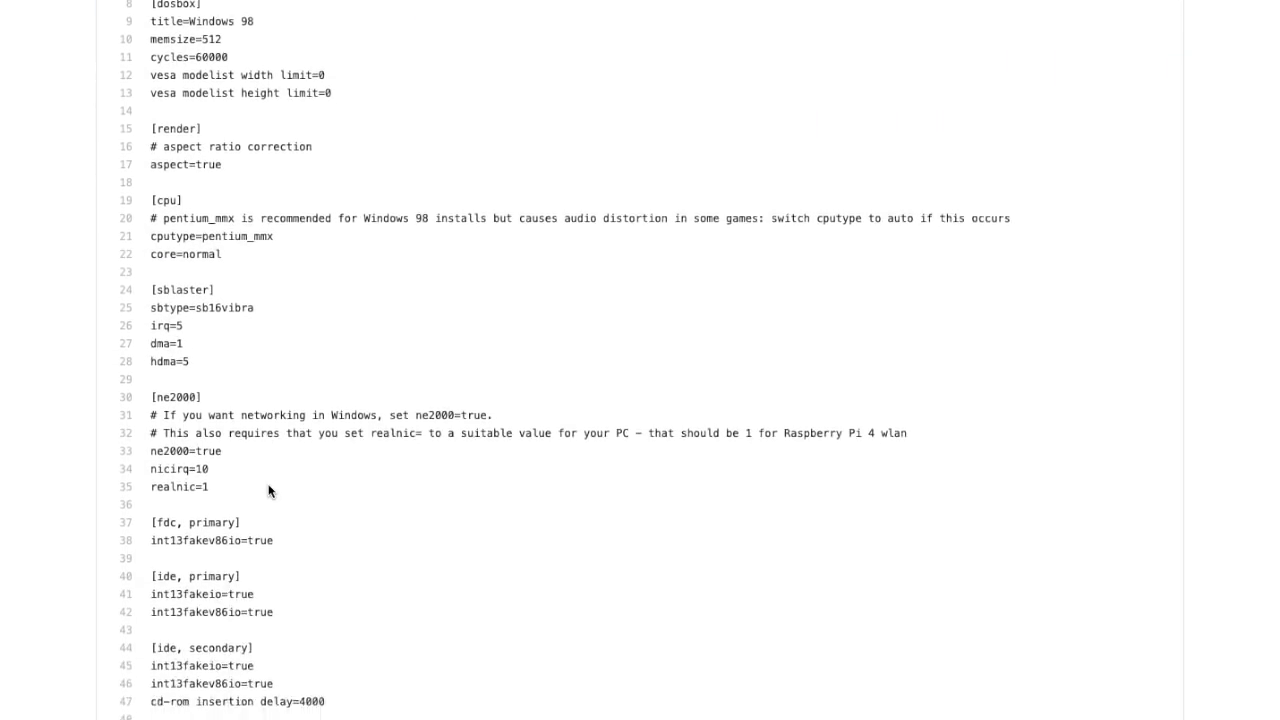
scroll("down", 3)
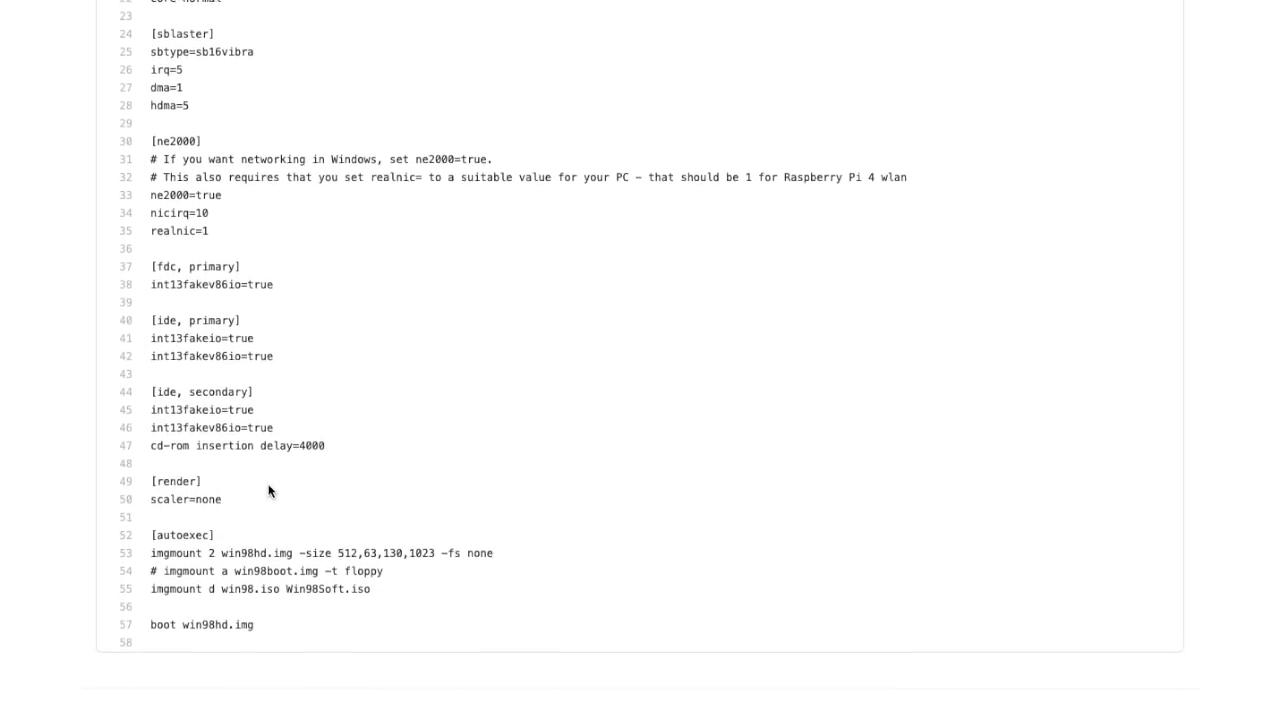
scroll("up", 3)
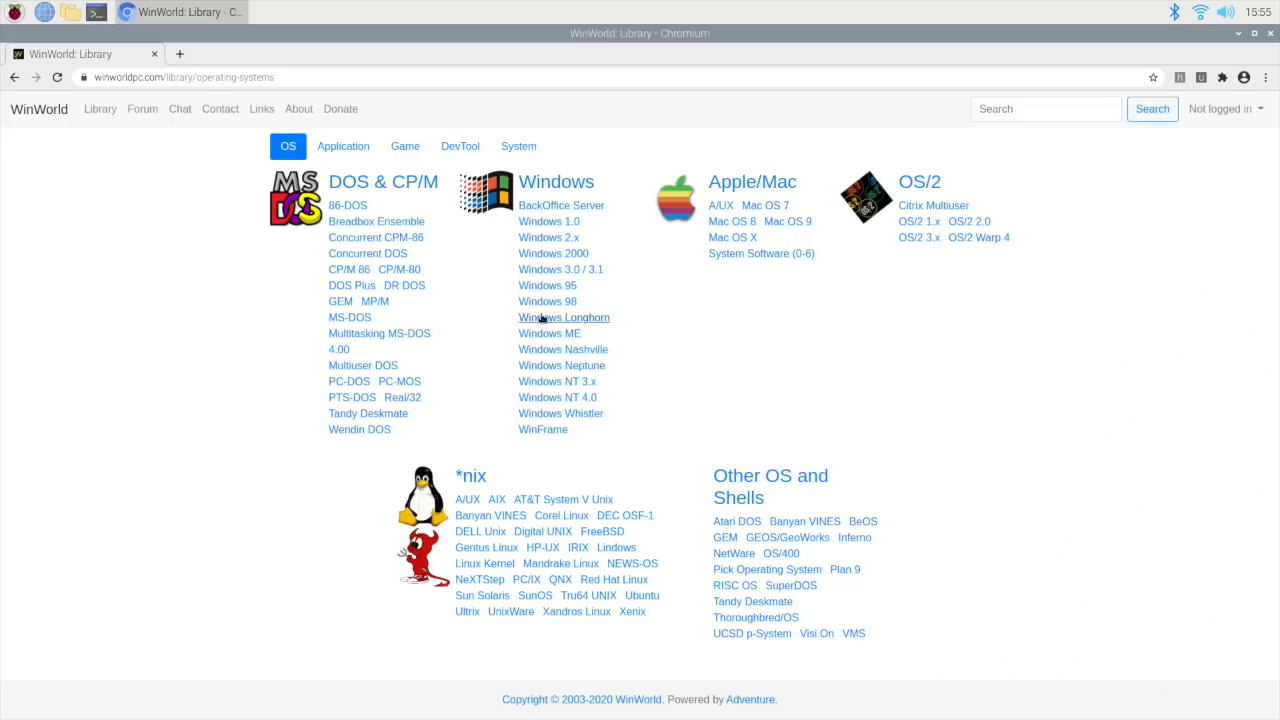
Reach the Windows 98 product page and its Downloads section.
left_click(548, 300)
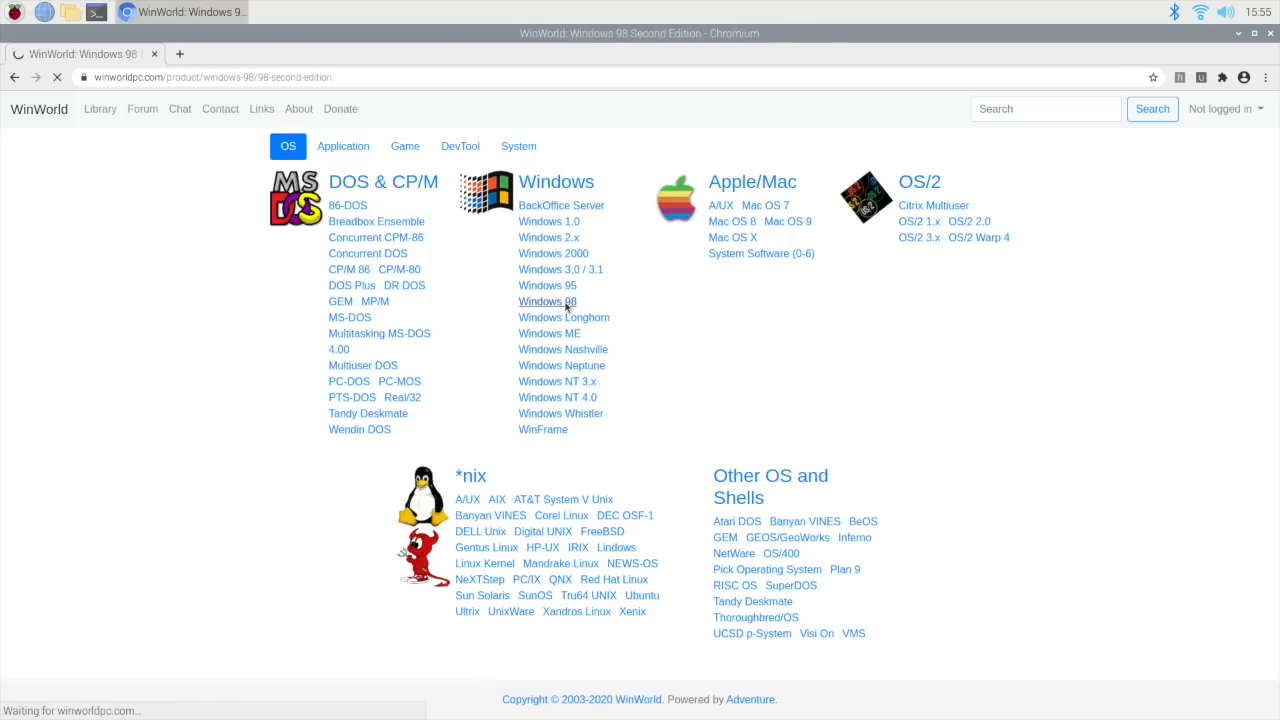
left_click(548, 300)
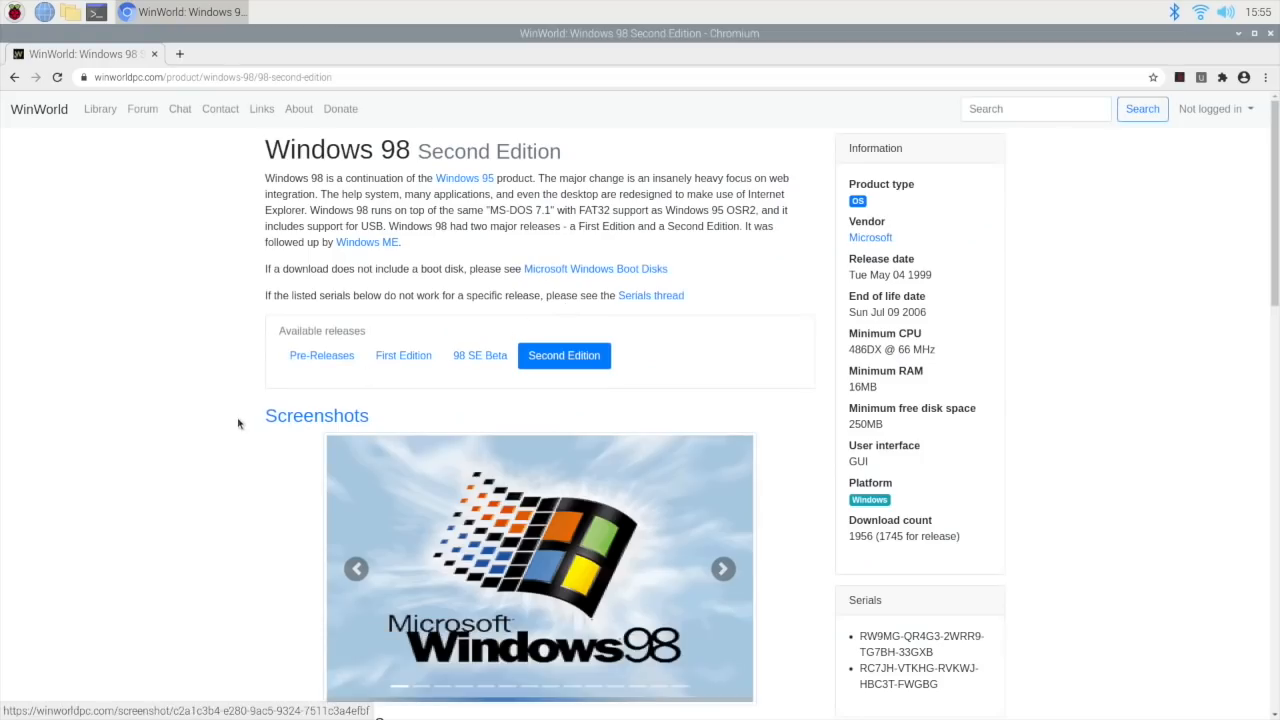
scroll("down", 3)
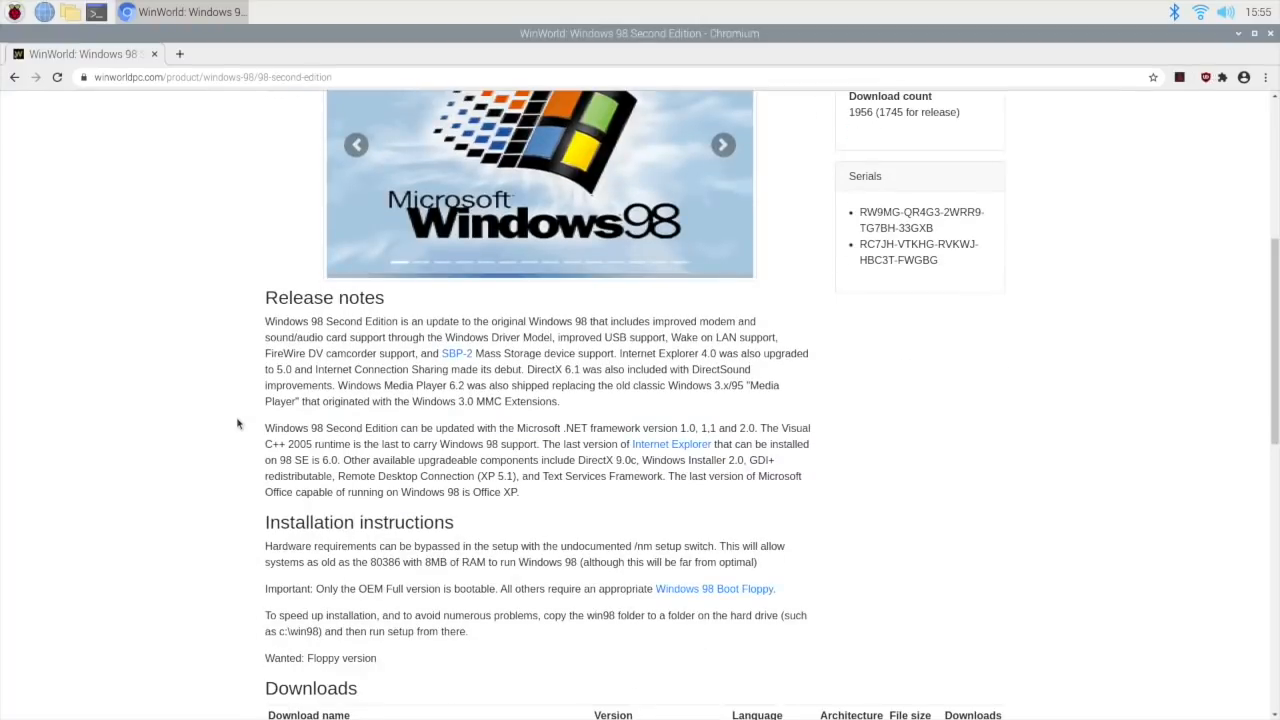
scroll("down", 3)
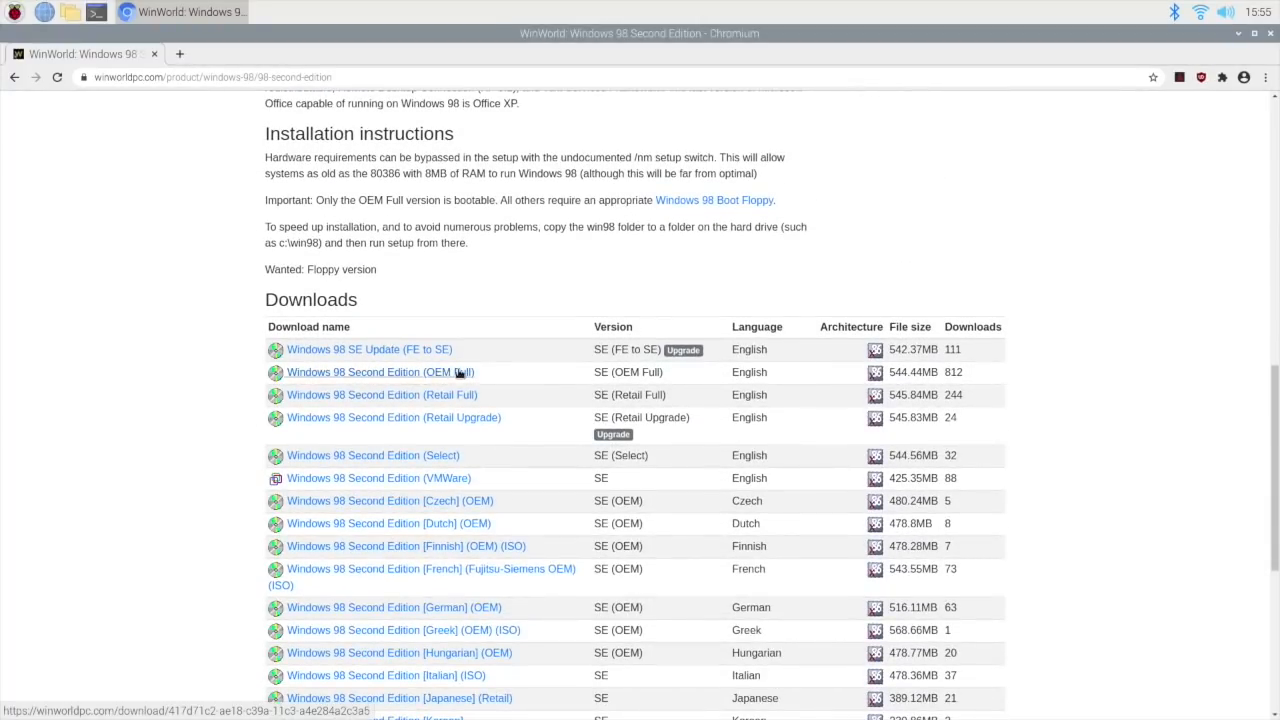
Download Windows 98 Second Edition (OEM Full) from Library Mirror #2, then return to the downloads list.
left_click(380, 372)
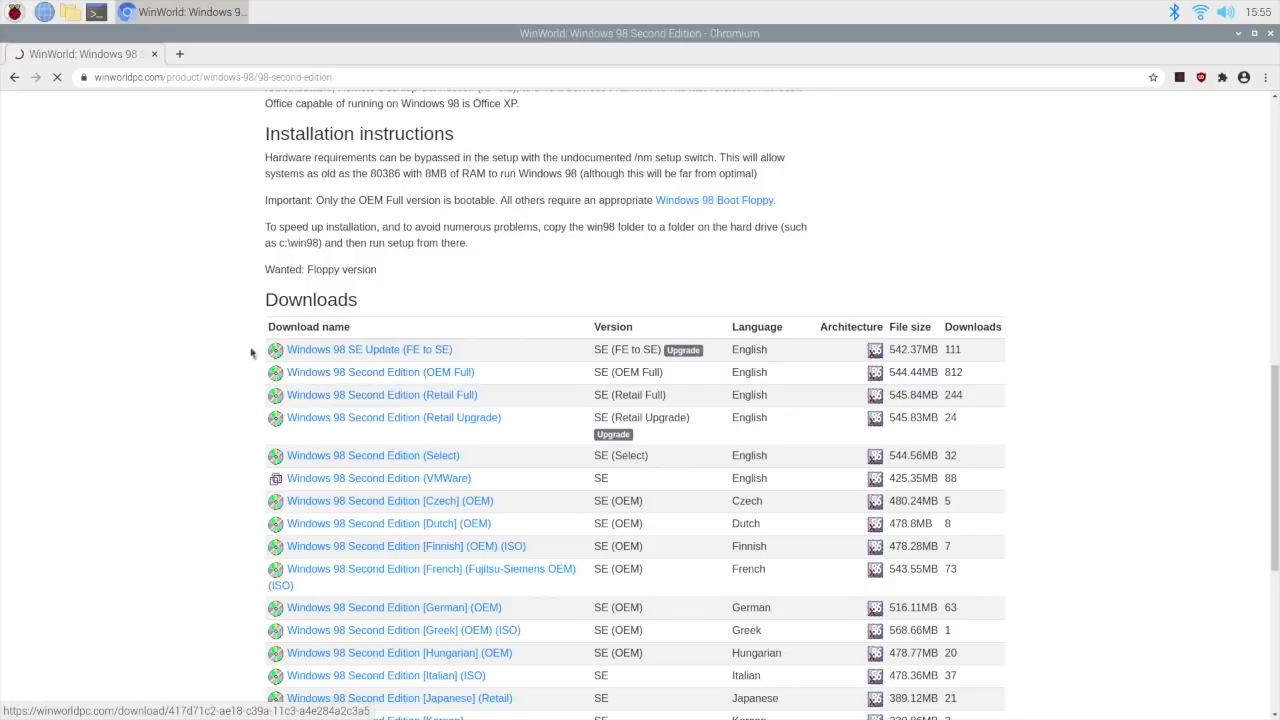
left_click(380, 372)
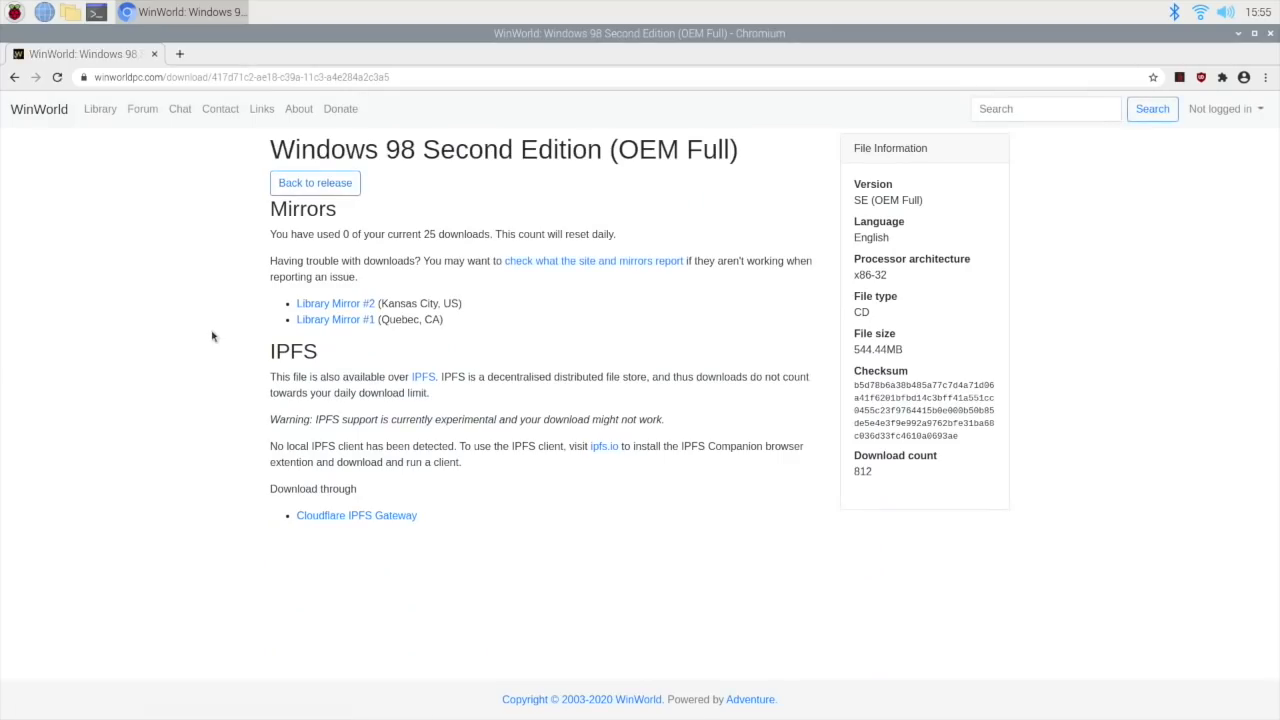
left_click(336, 304)
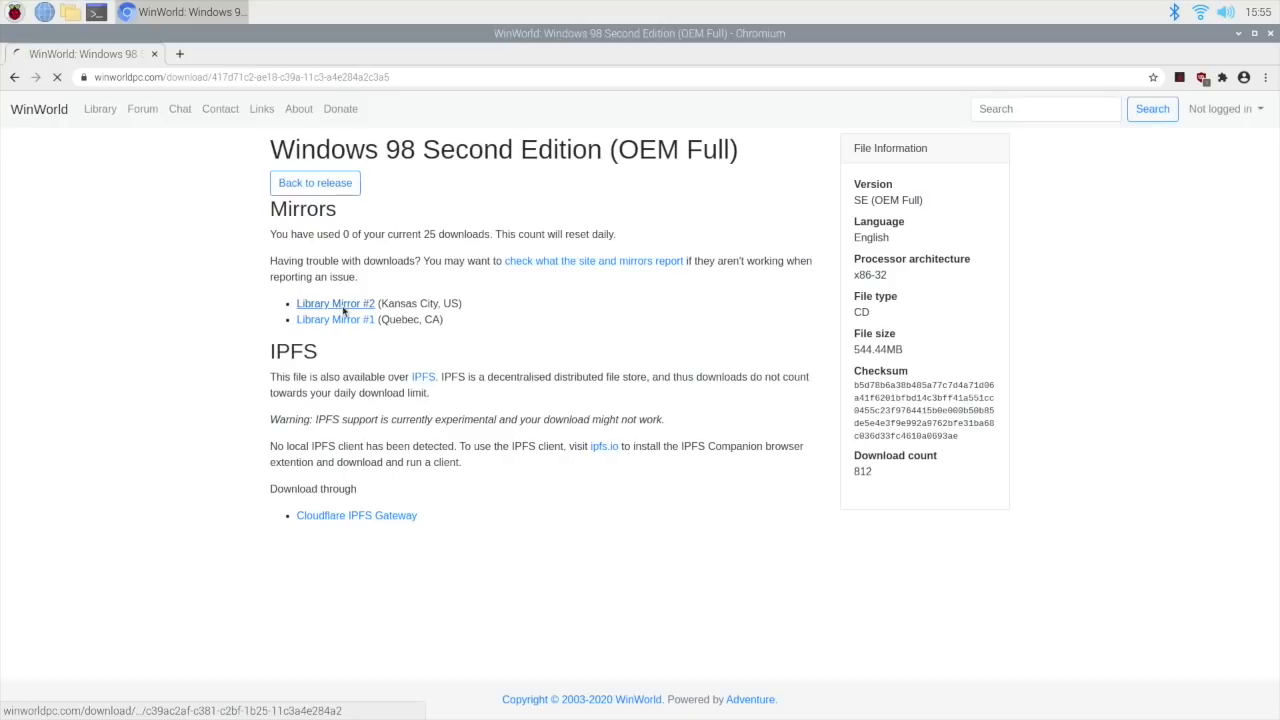
left_click(336, 304)
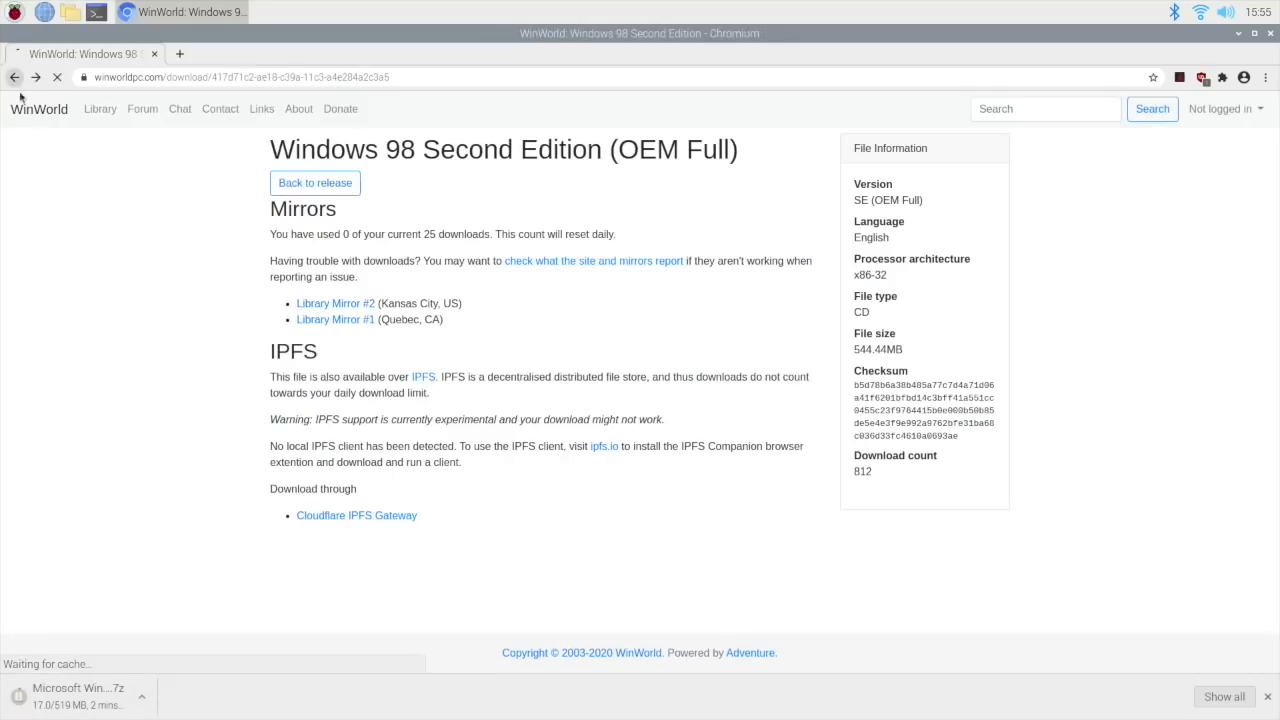
left_click(314, 182)
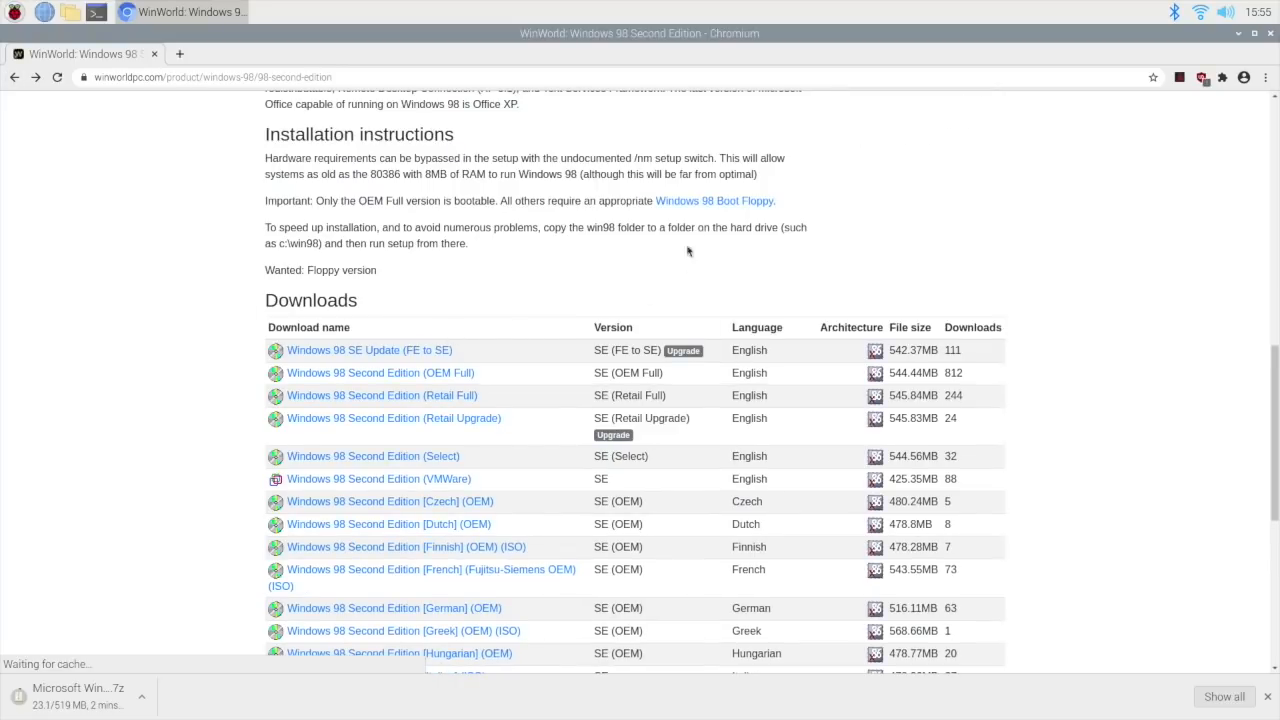
left_click(714, 200)
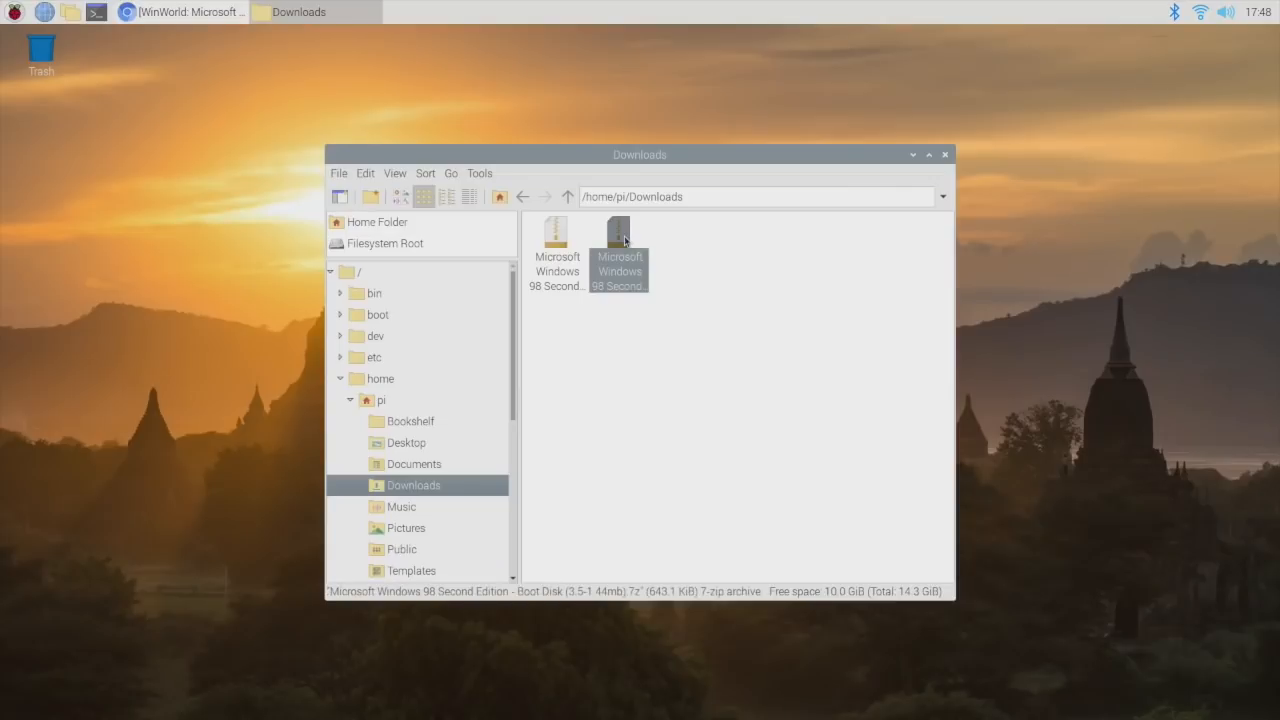
double_click(618, 244)
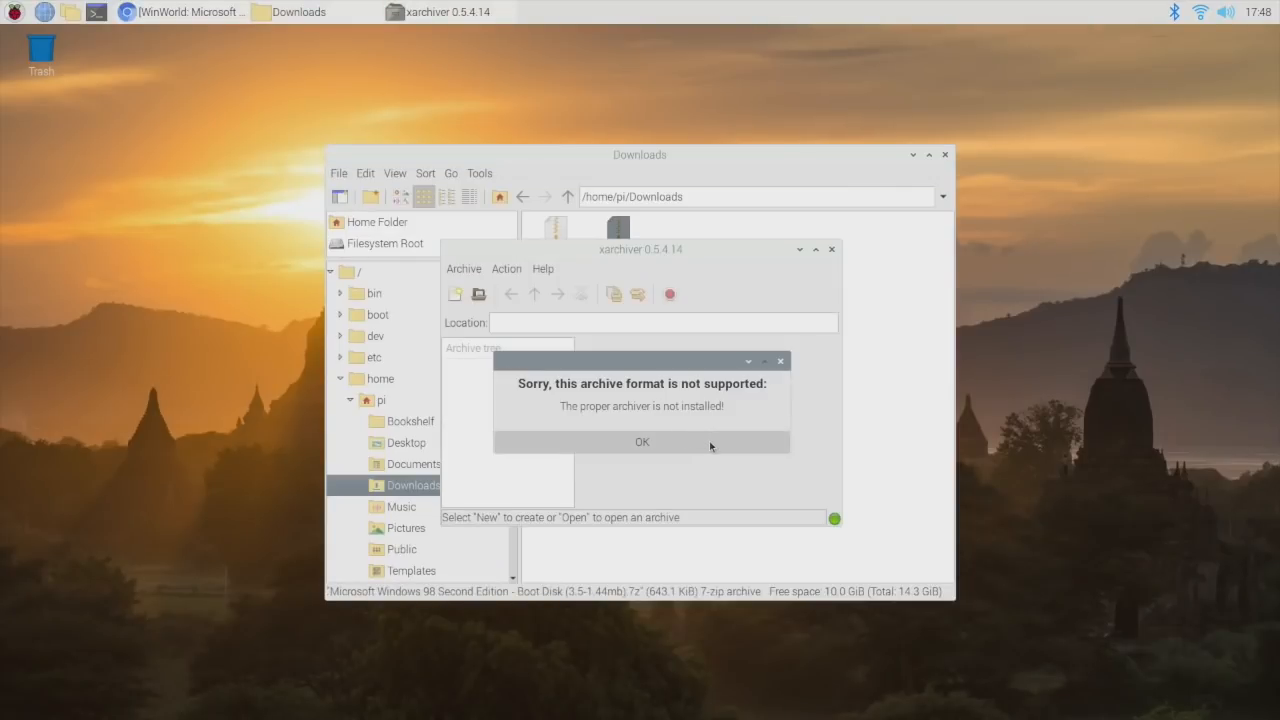
left_click(640, 442)
type("7z")
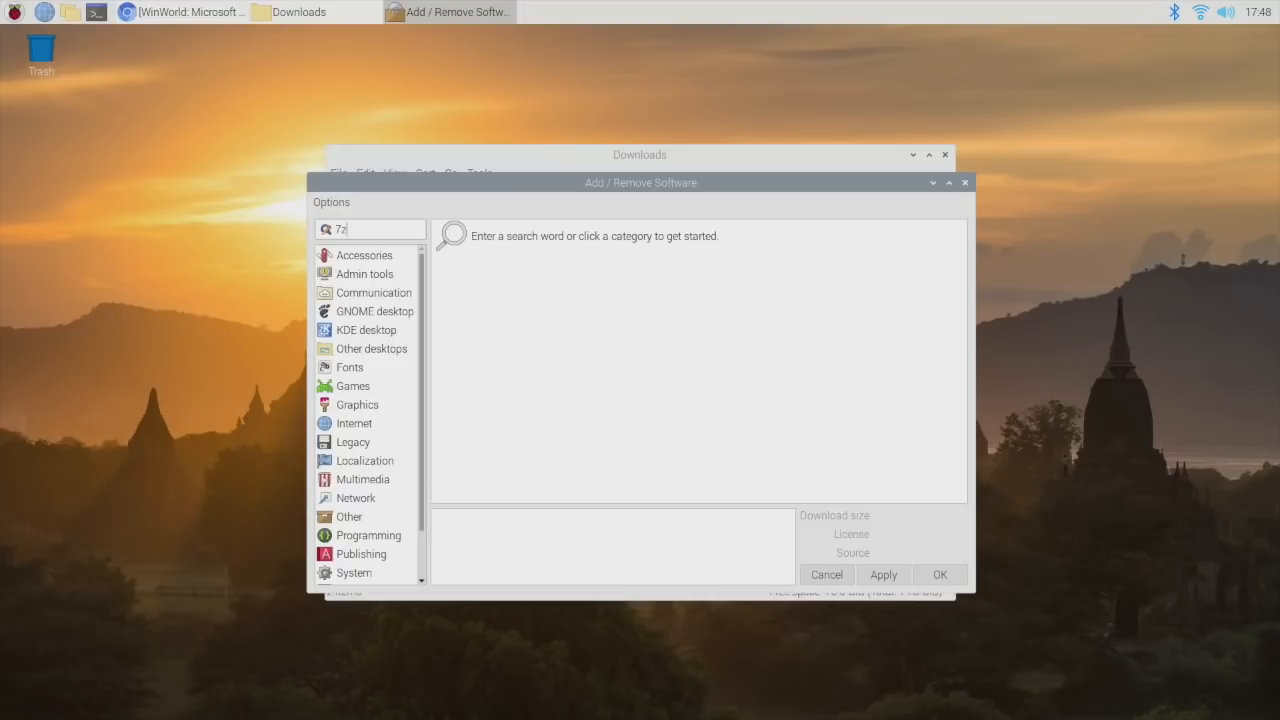
Search the software catalogue for 7zip to list the p7zip packages.
key("Return")
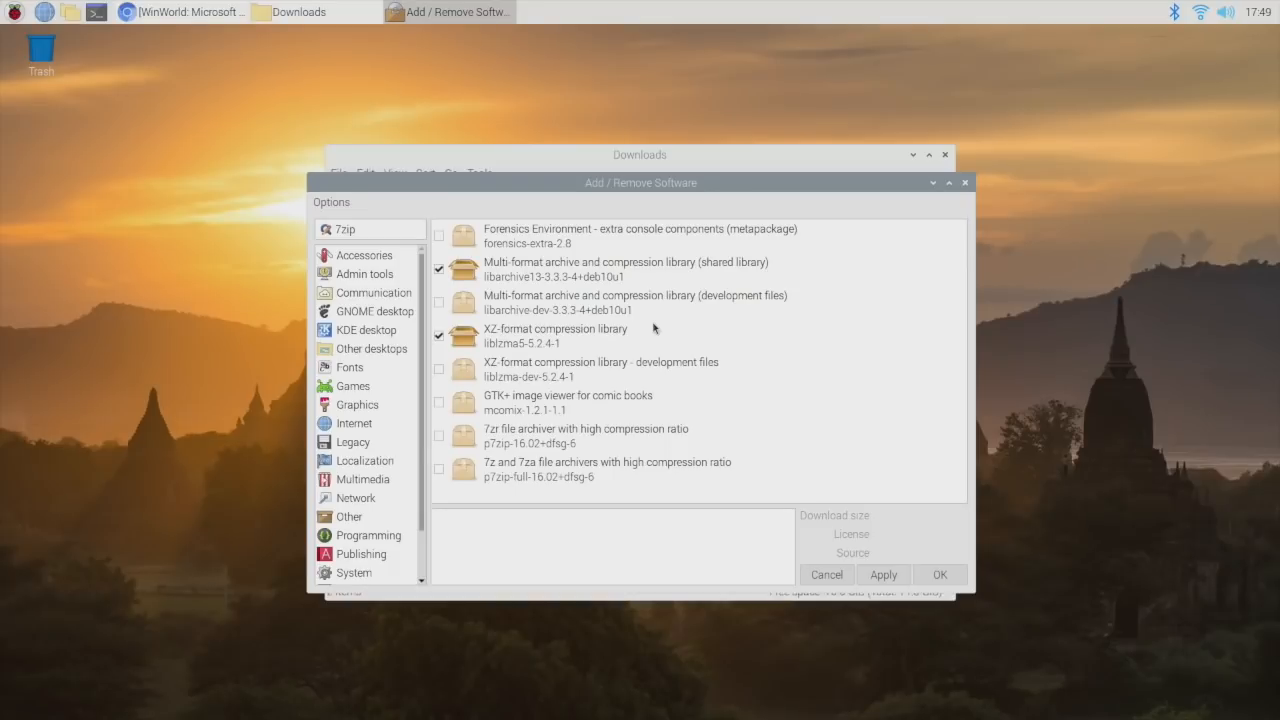
mouse_move(444, 442)
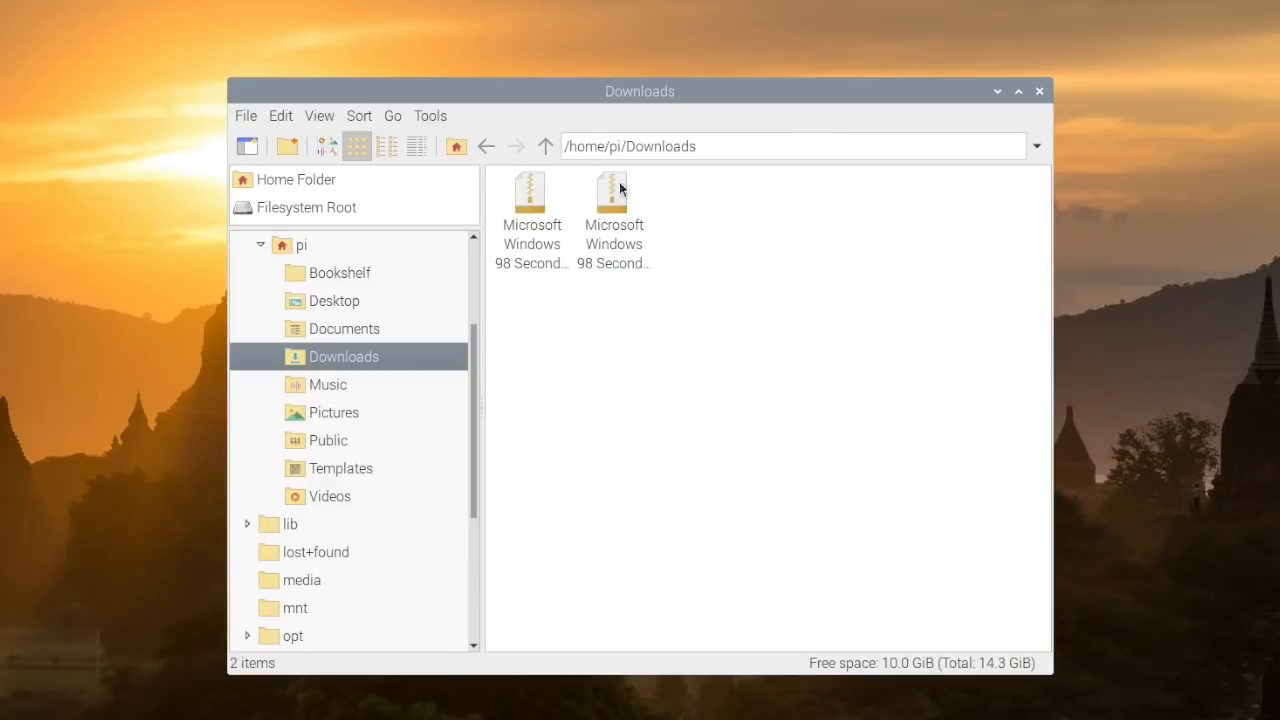
Extract the Windows 98 archive into Downloads and go into the boot disk folder.
right_click(530, 210)
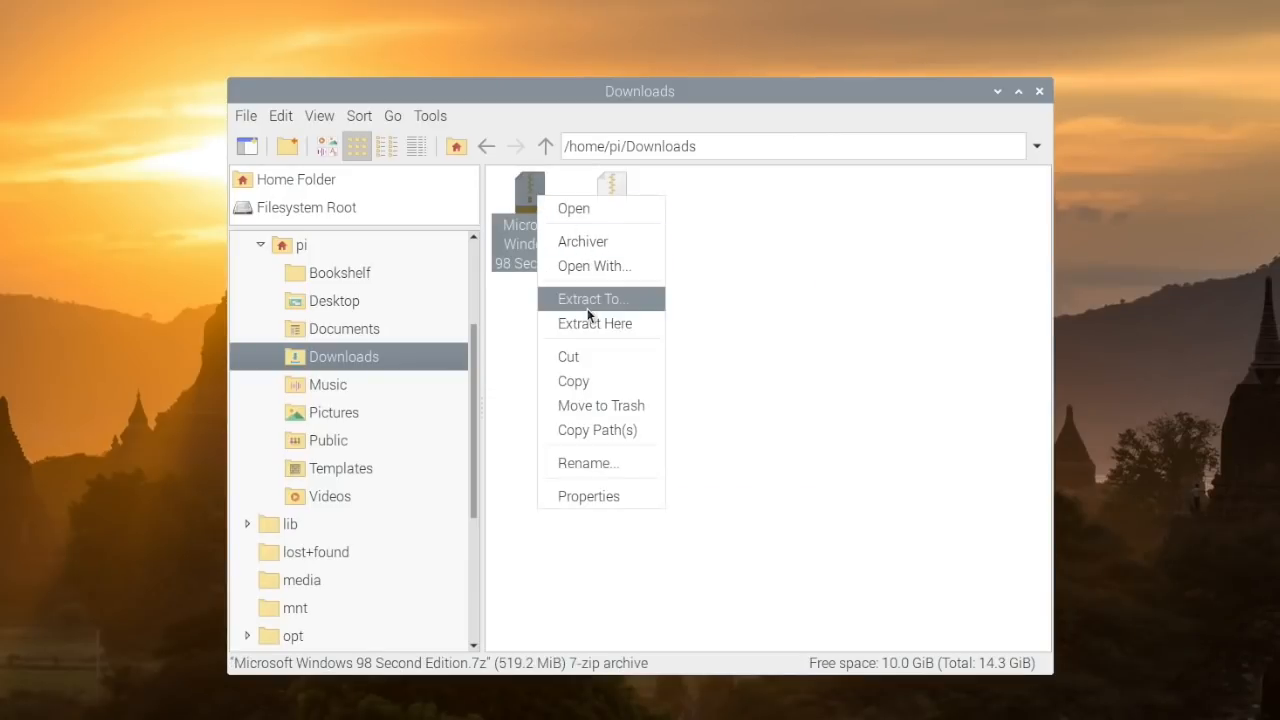
mouse_move(596, 324)
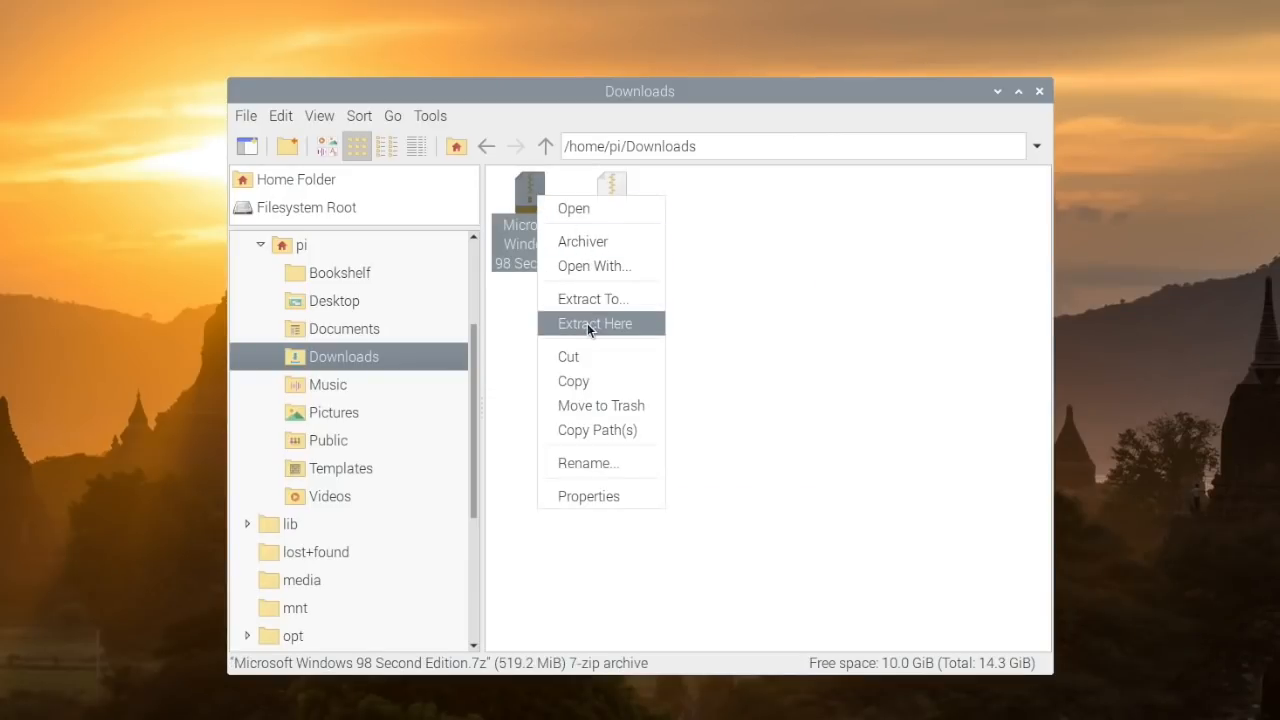
left_click(596, 324)
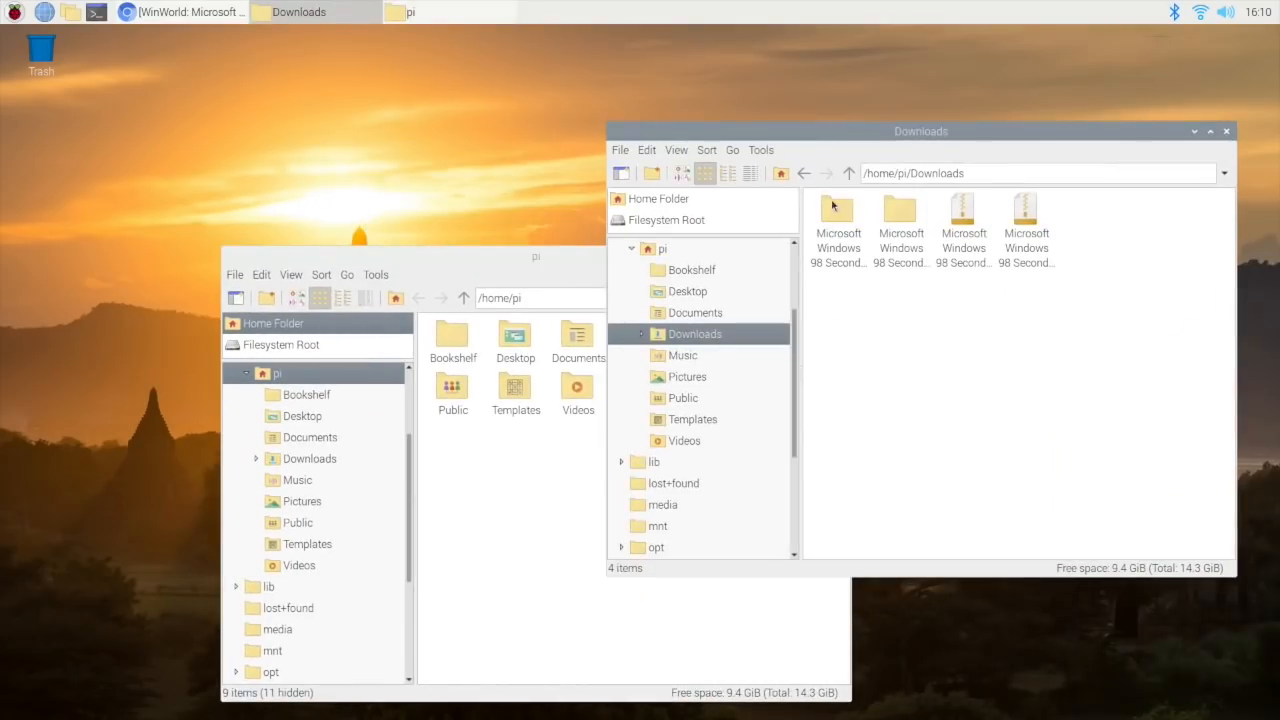
double_click(838, 220)
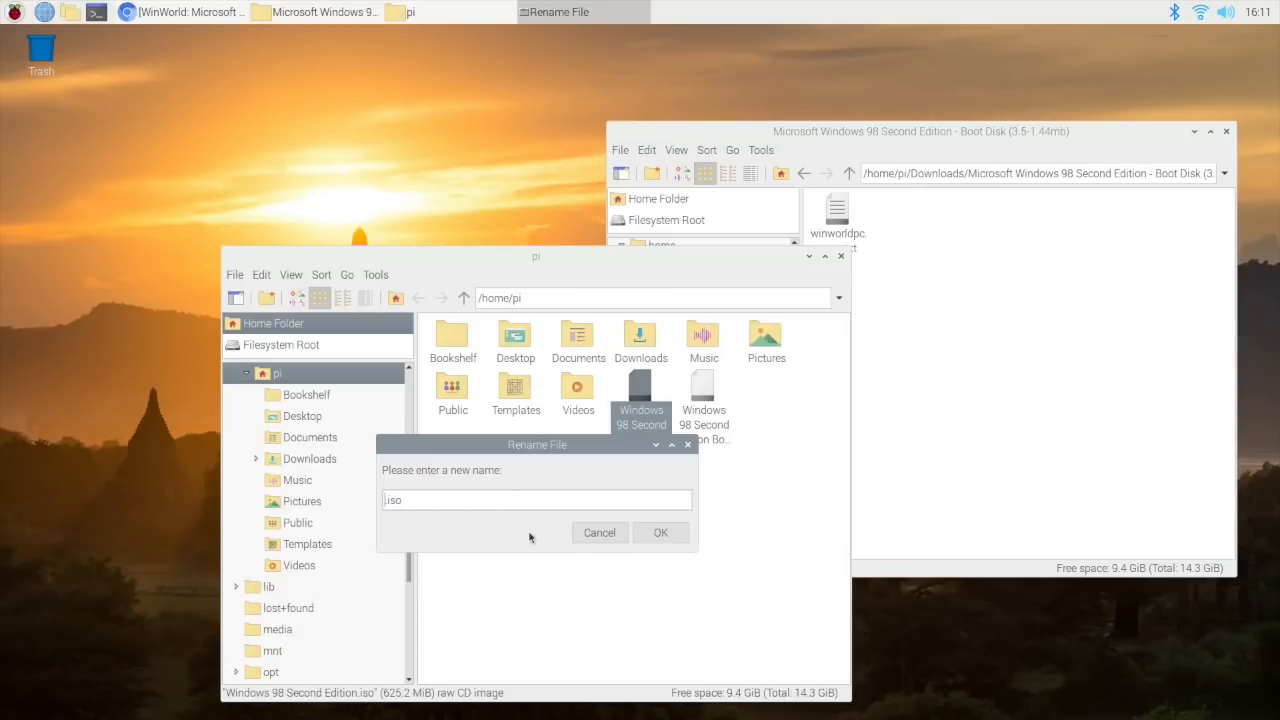
Rename the Windows 98 CD image to win98.iso.
type("win98")
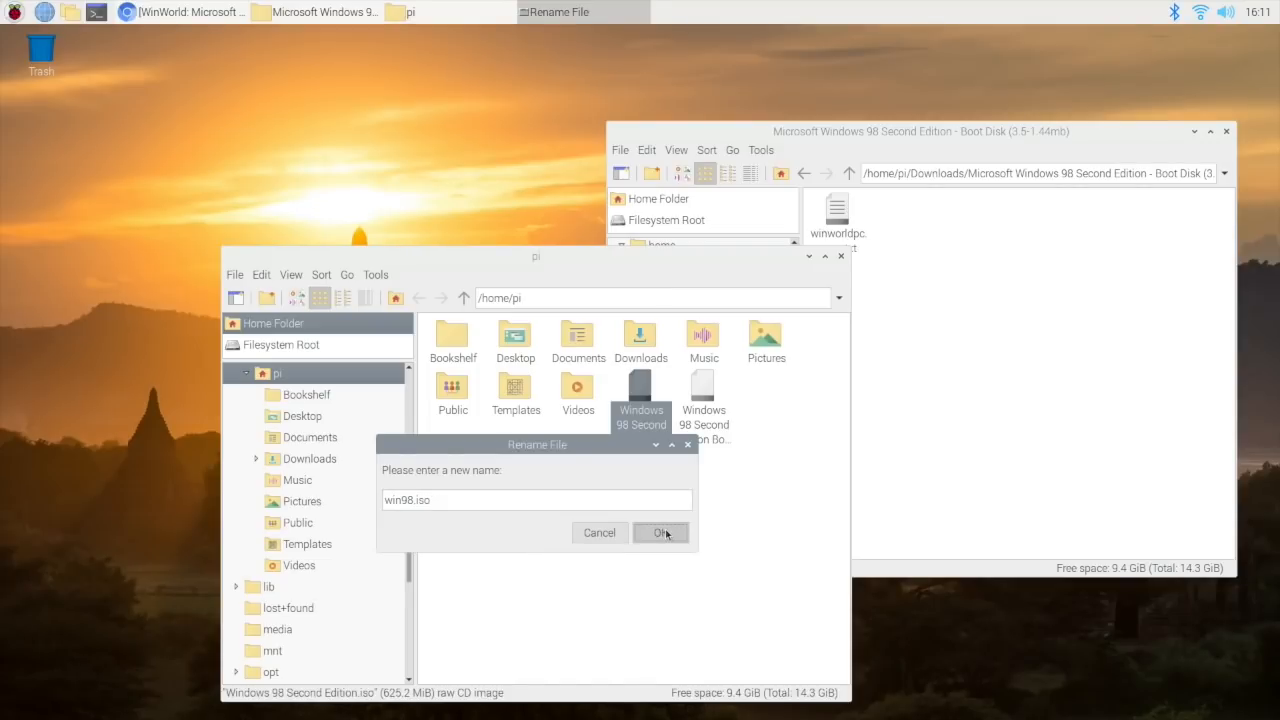
left_click(660, 532)
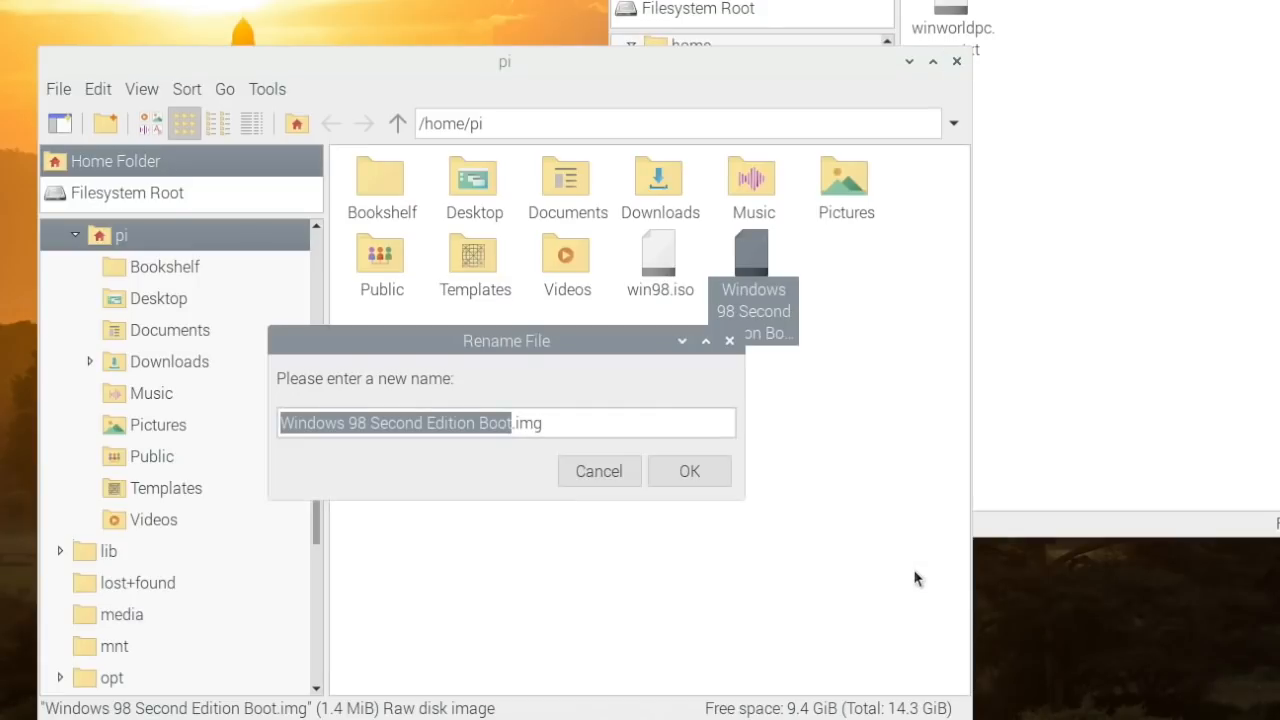
Rename the boot disk image to win98boot.img.
type("win.img")
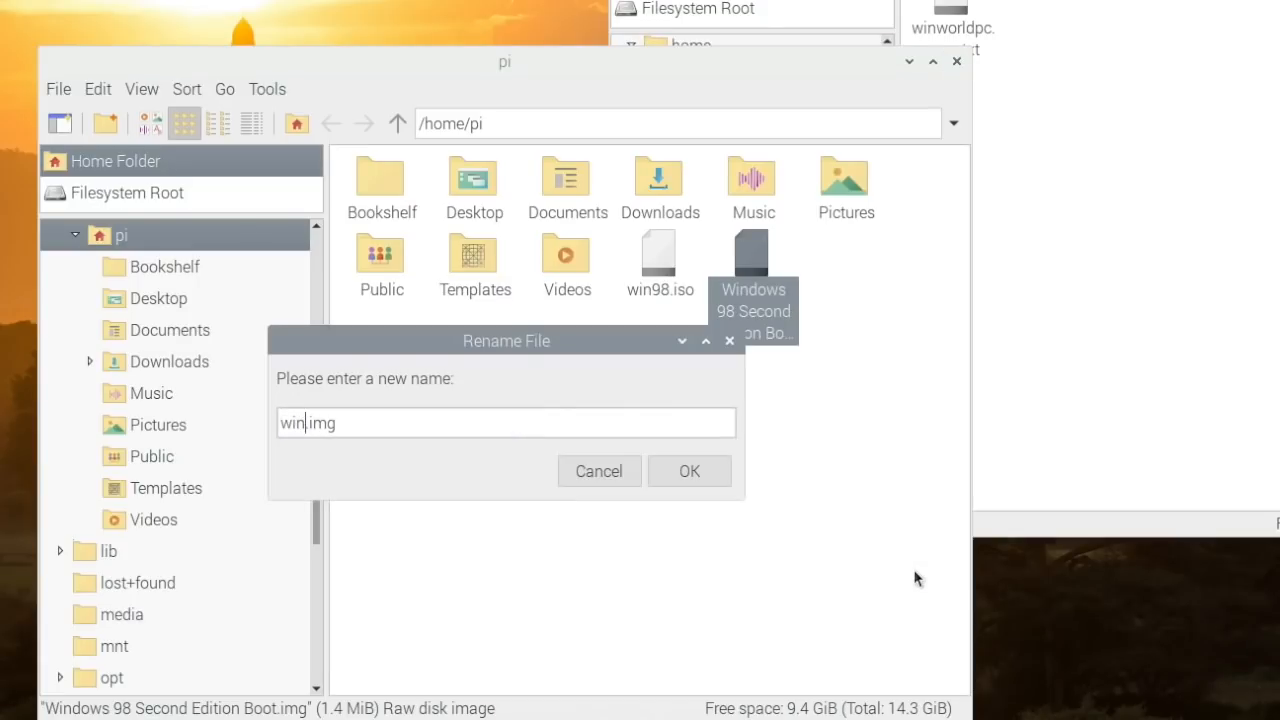
type("98boot")
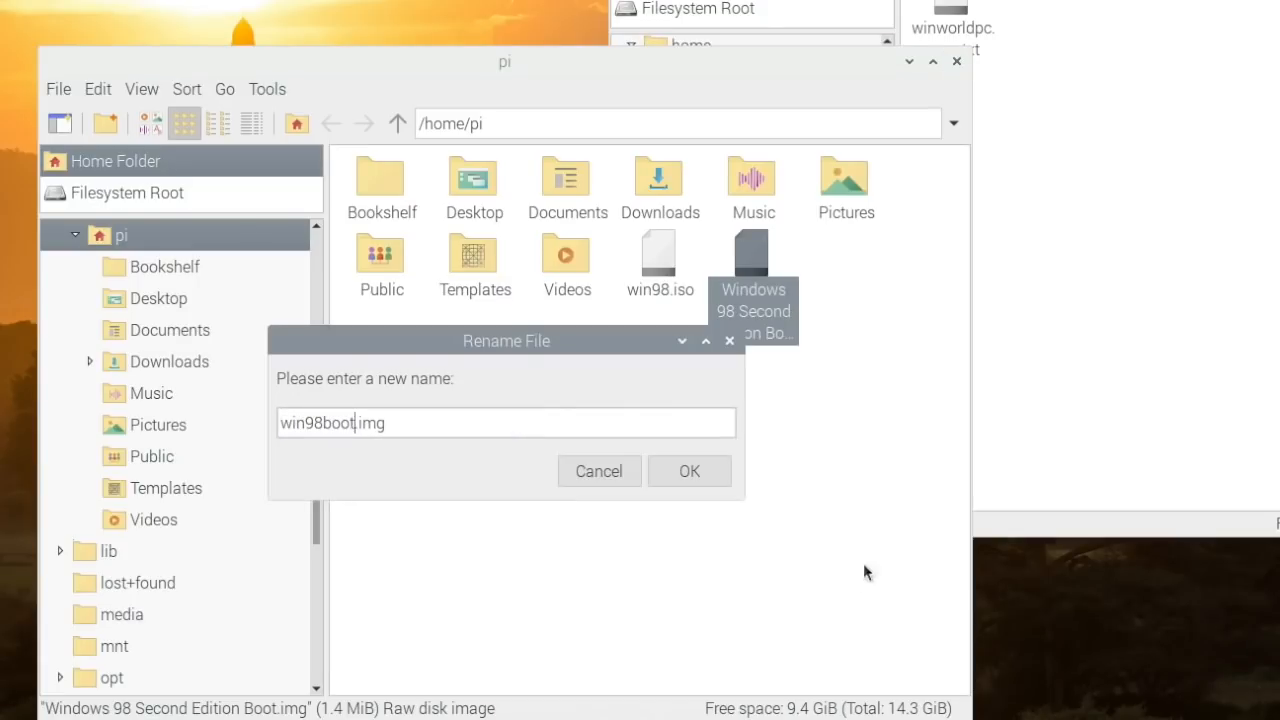
left_click(688, 472)
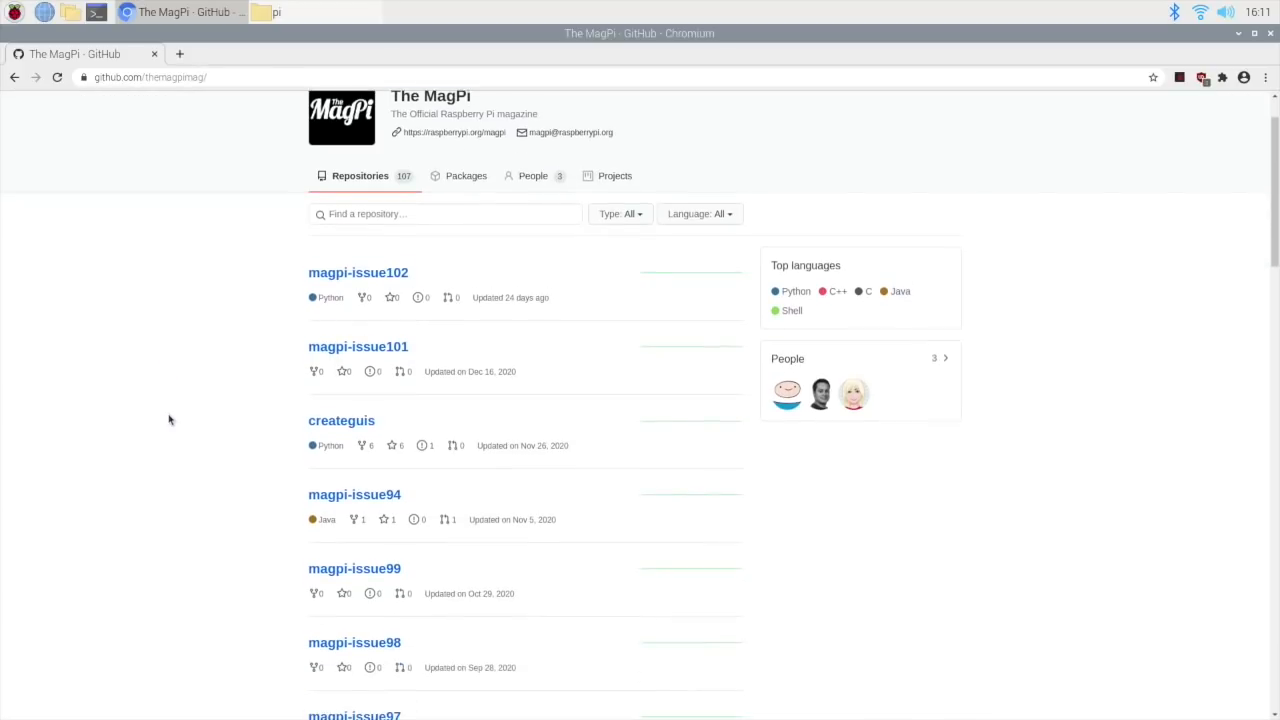
Download the magpi-issue96 repository as a ZIP and go into the extracted magpi-issue96-master folder.
scroll("down", 3)
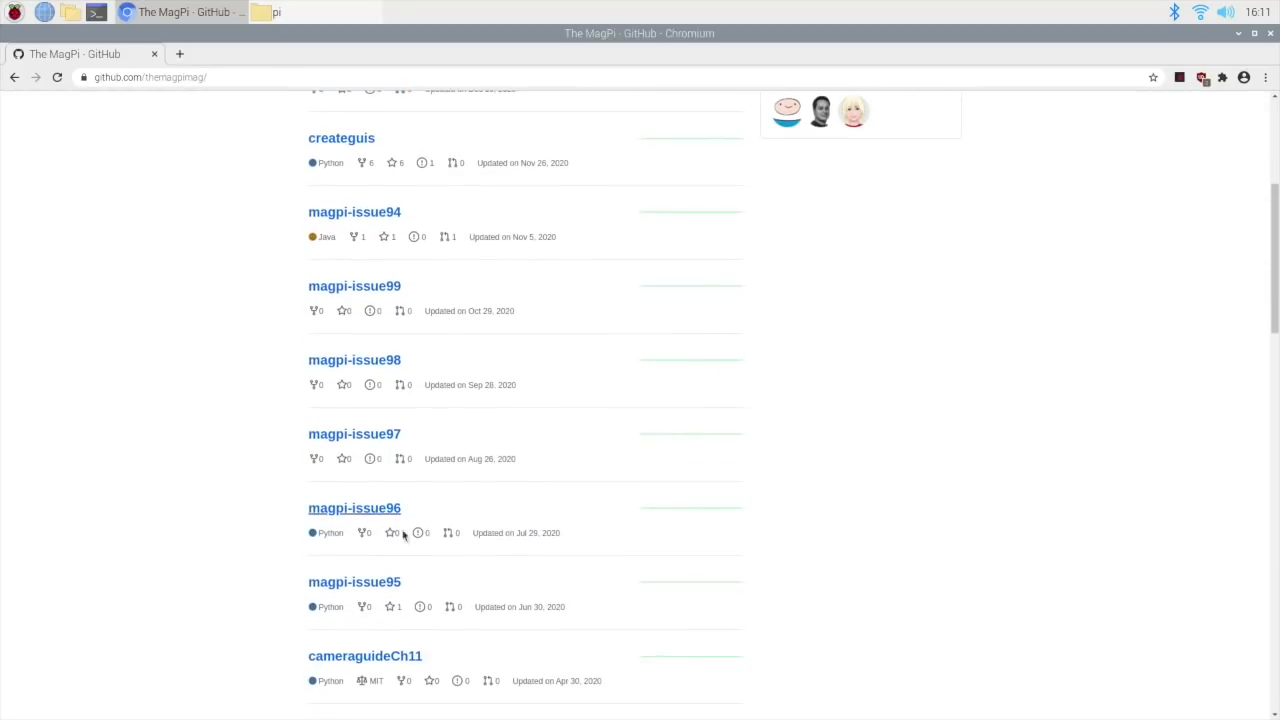
left_click(354, 508)
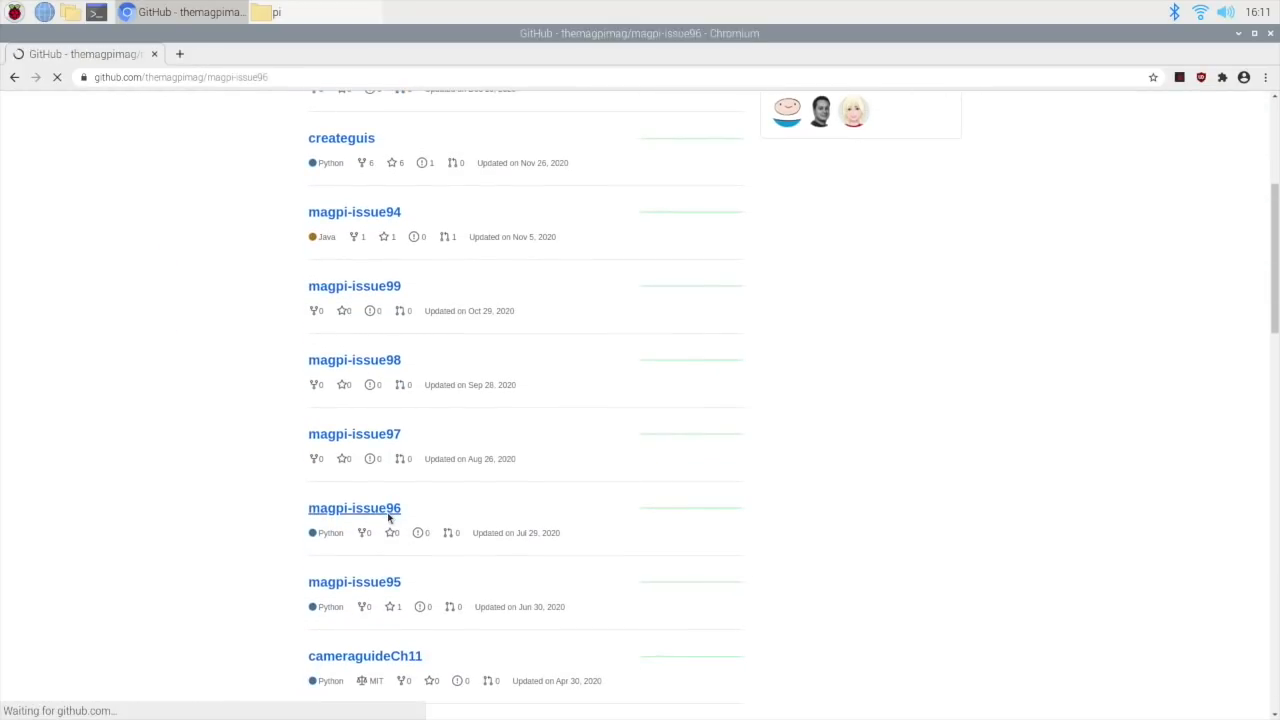
left_click(354, 508)
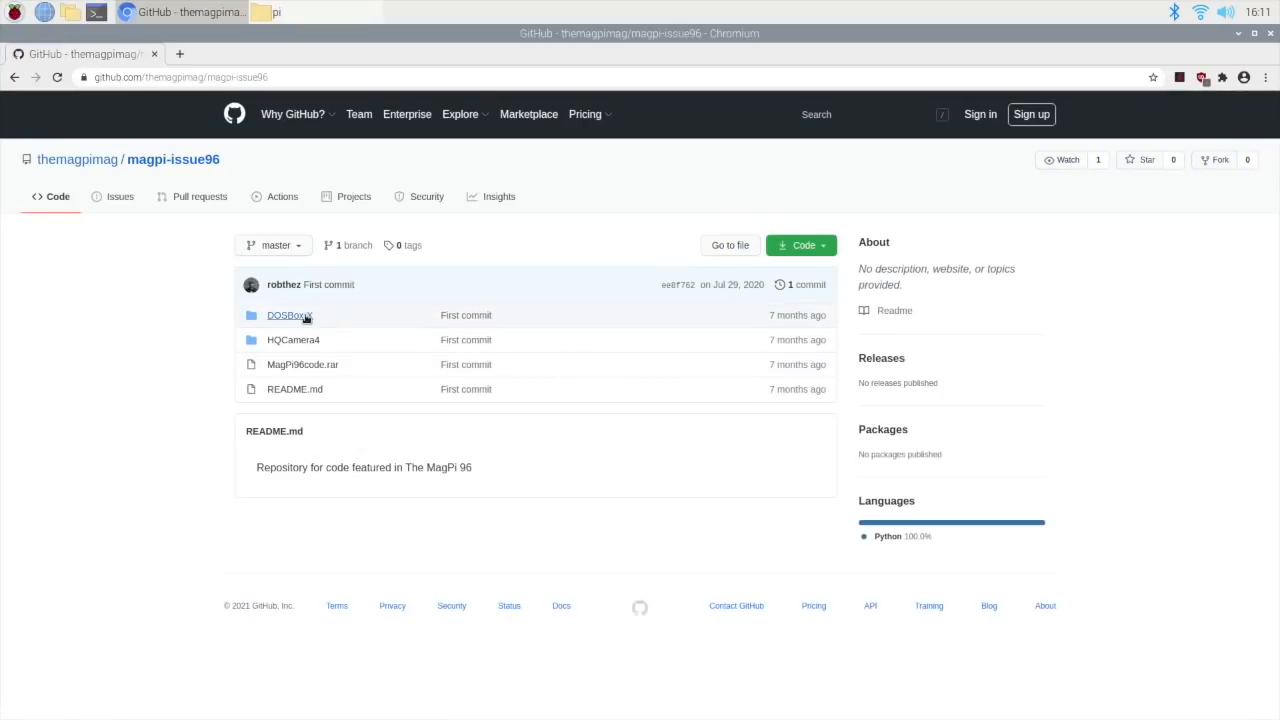
mouse_move(288, 316)
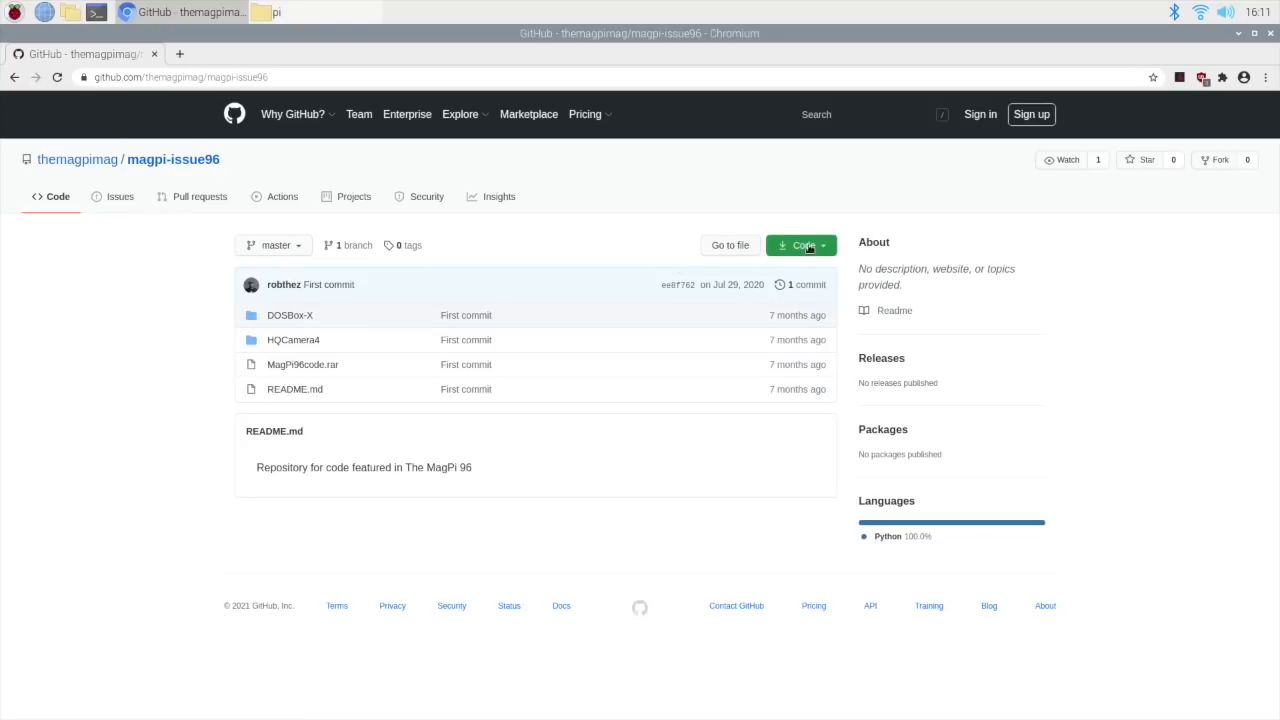
left_click(800, 244)
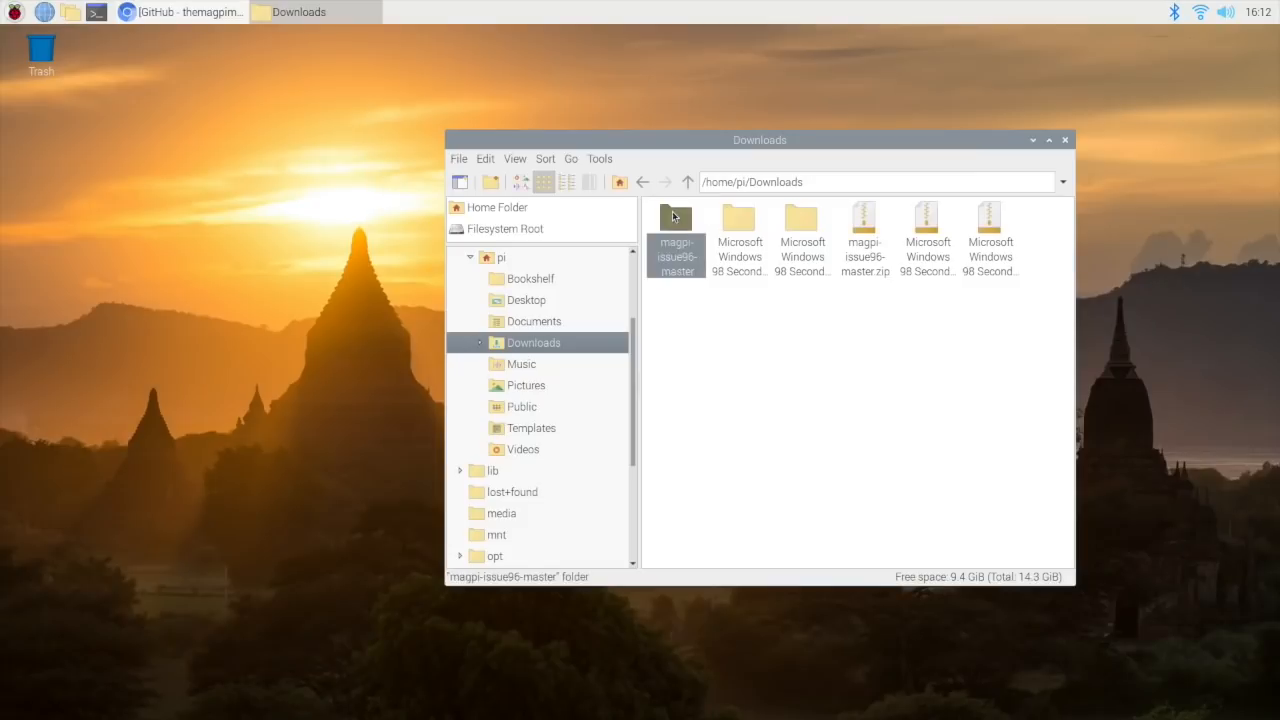
double_click(676, 230)
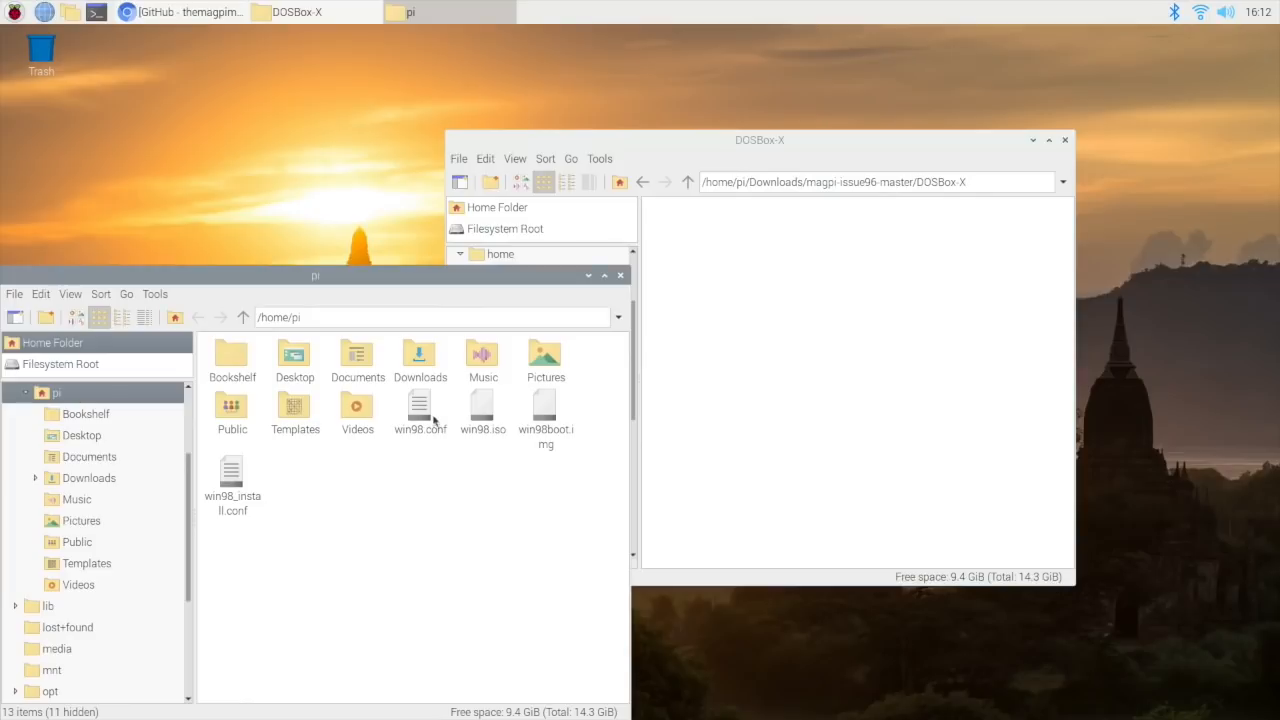
Bring the home folder window into view beside the DOSBox-X config files.
left_click_drag(316, 276, 524, 156)
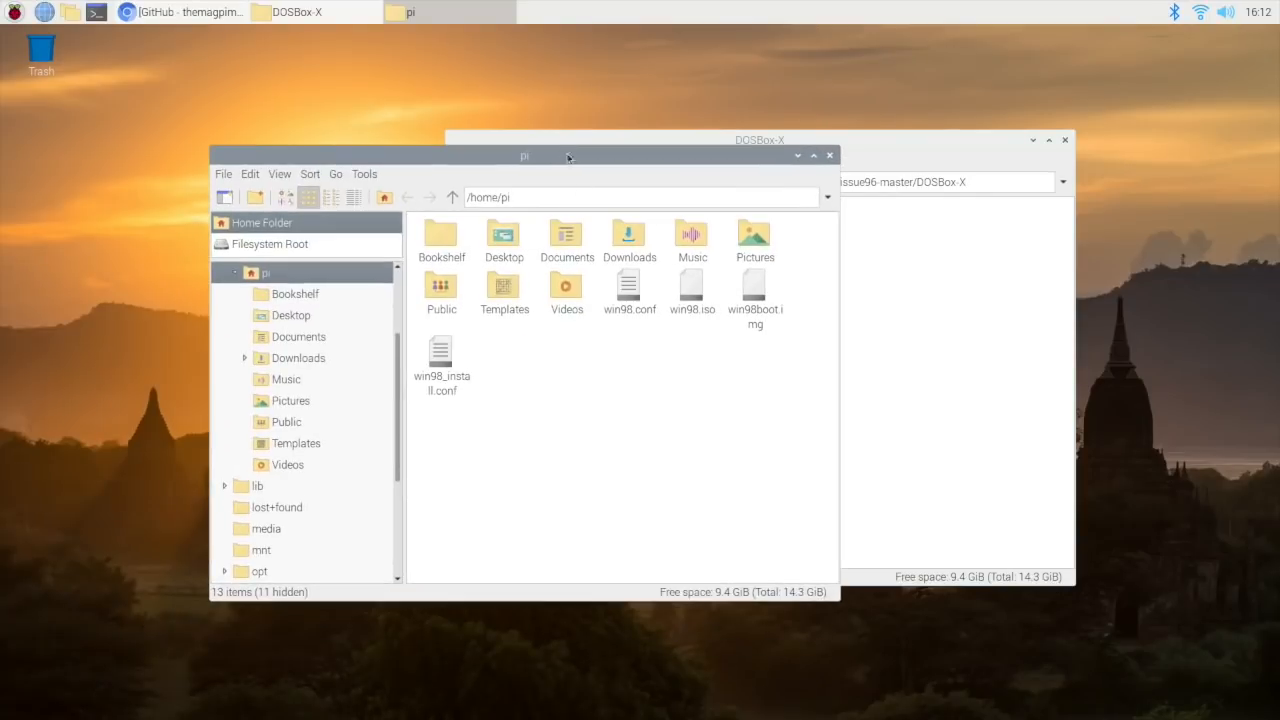
mouse_move(656, 374)
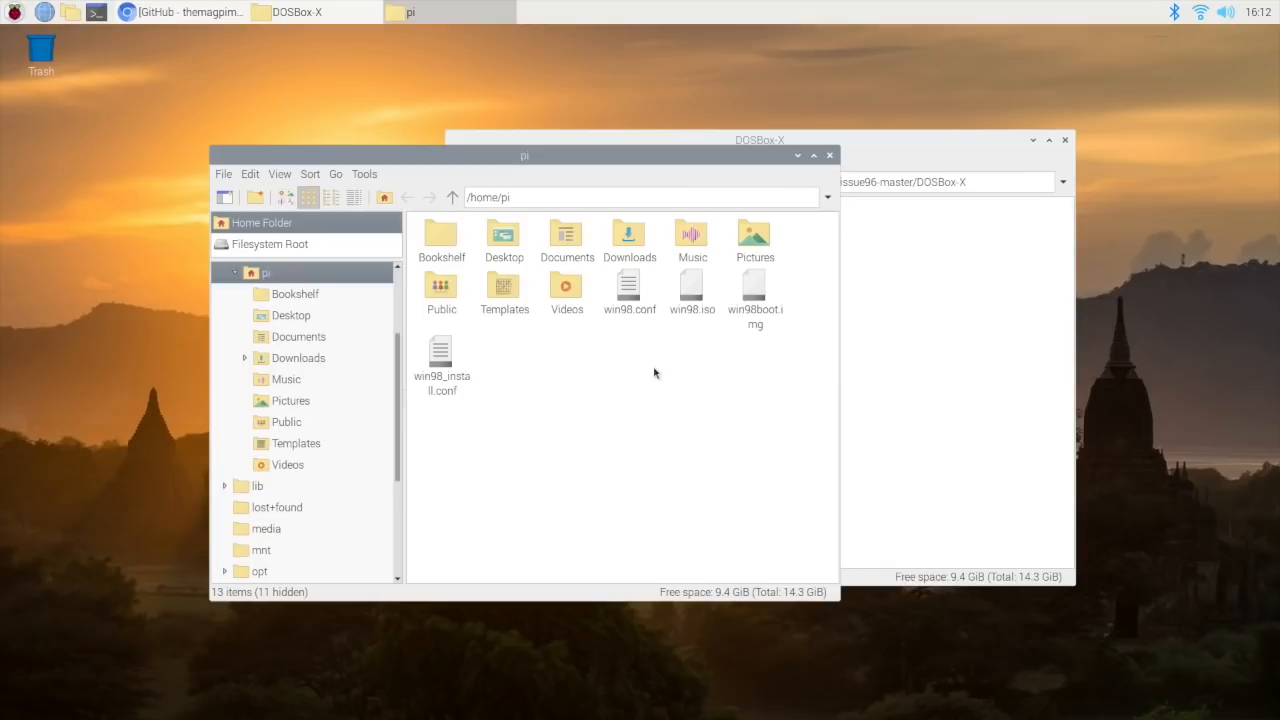
mouse_move(636, 288)
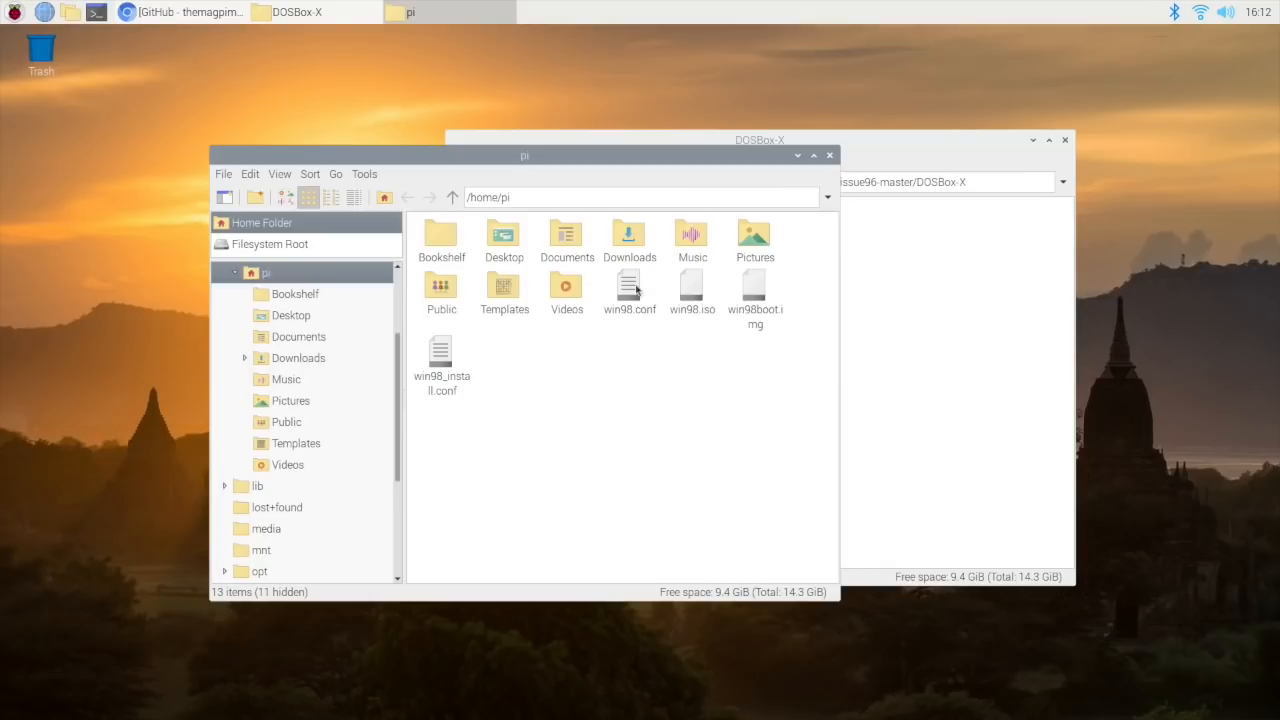
Edit win98.conf so the imgmount geometry reads 512,63,64,1023, save and close it.
double_click(628, 290)
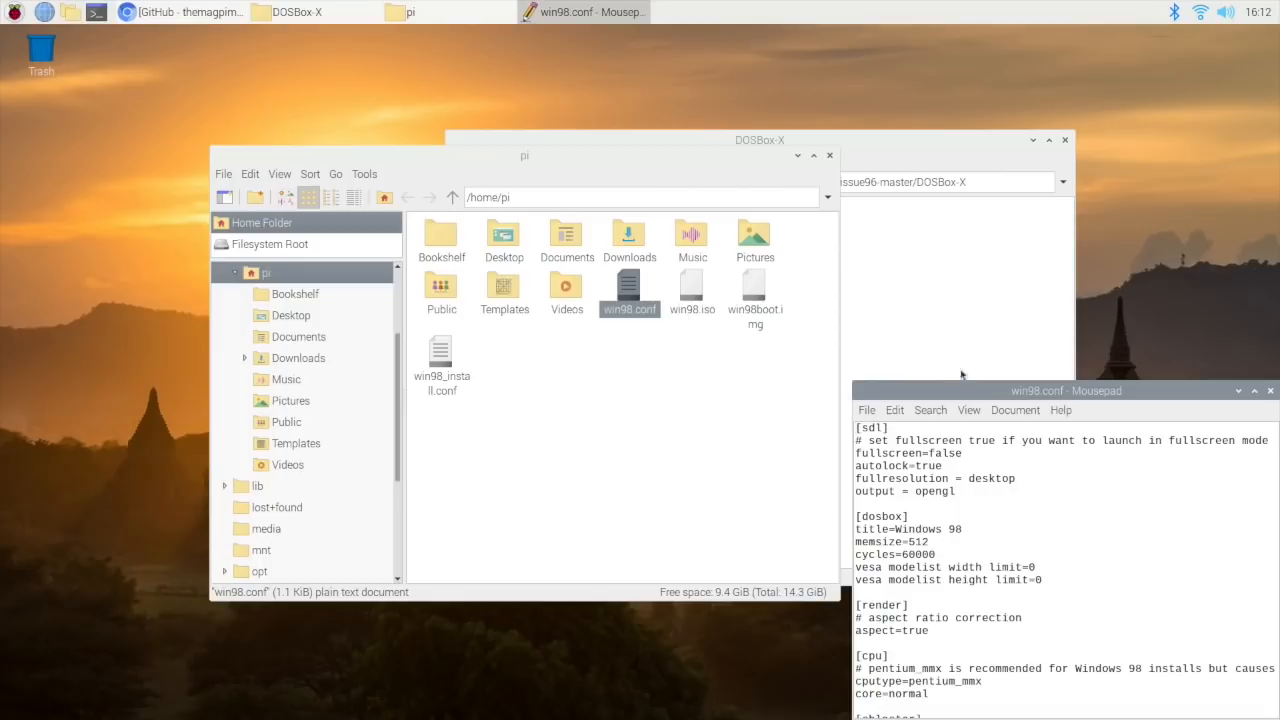
left_click(1248, 390)
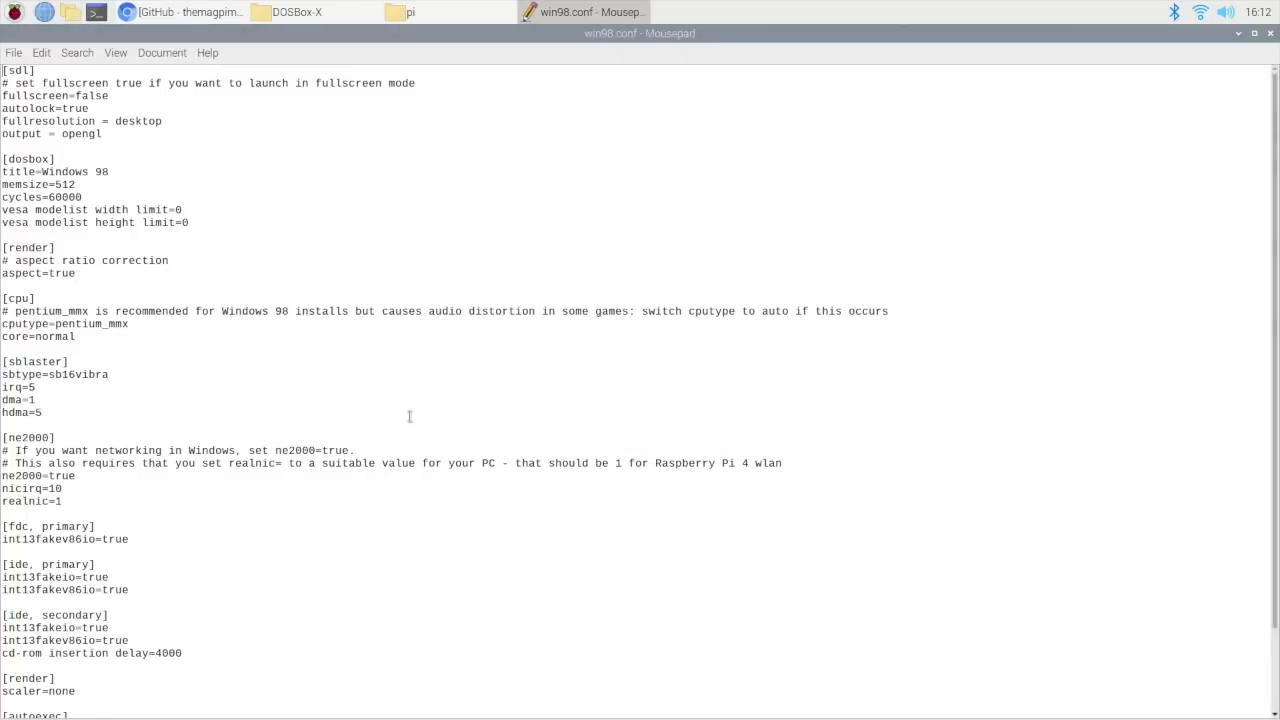
scroll("down", 3)
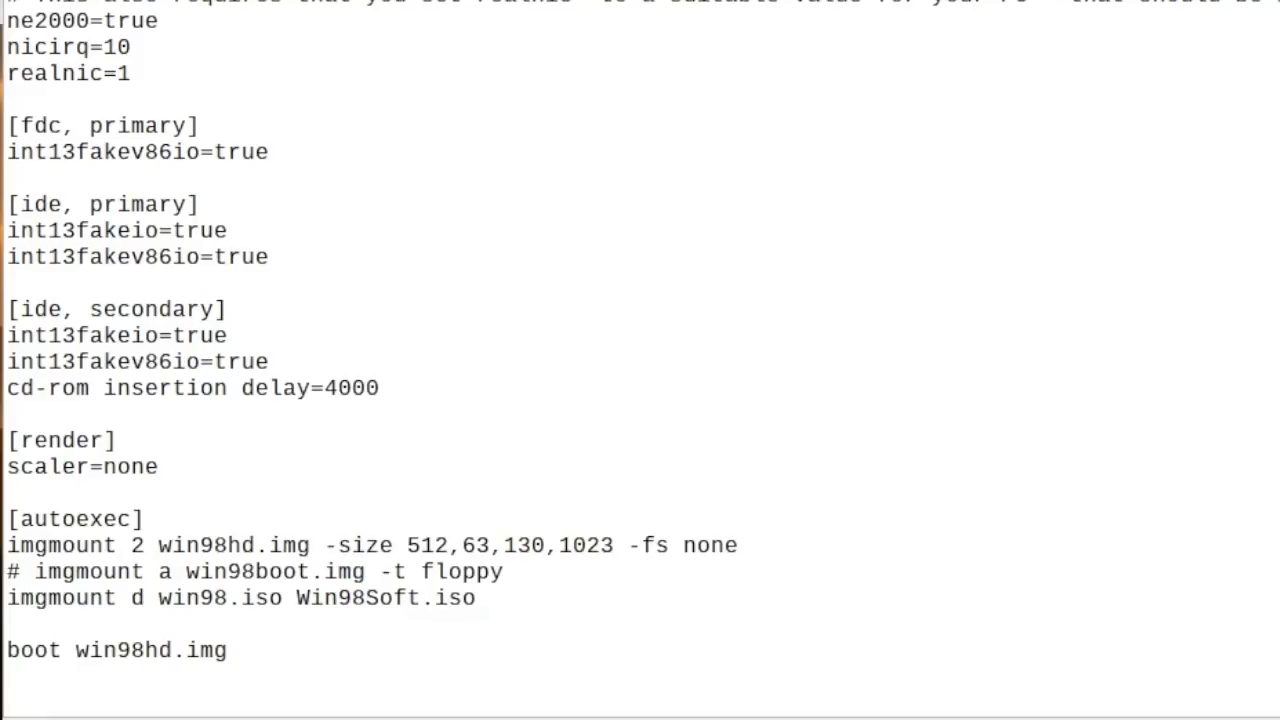
left_click(544, 544)
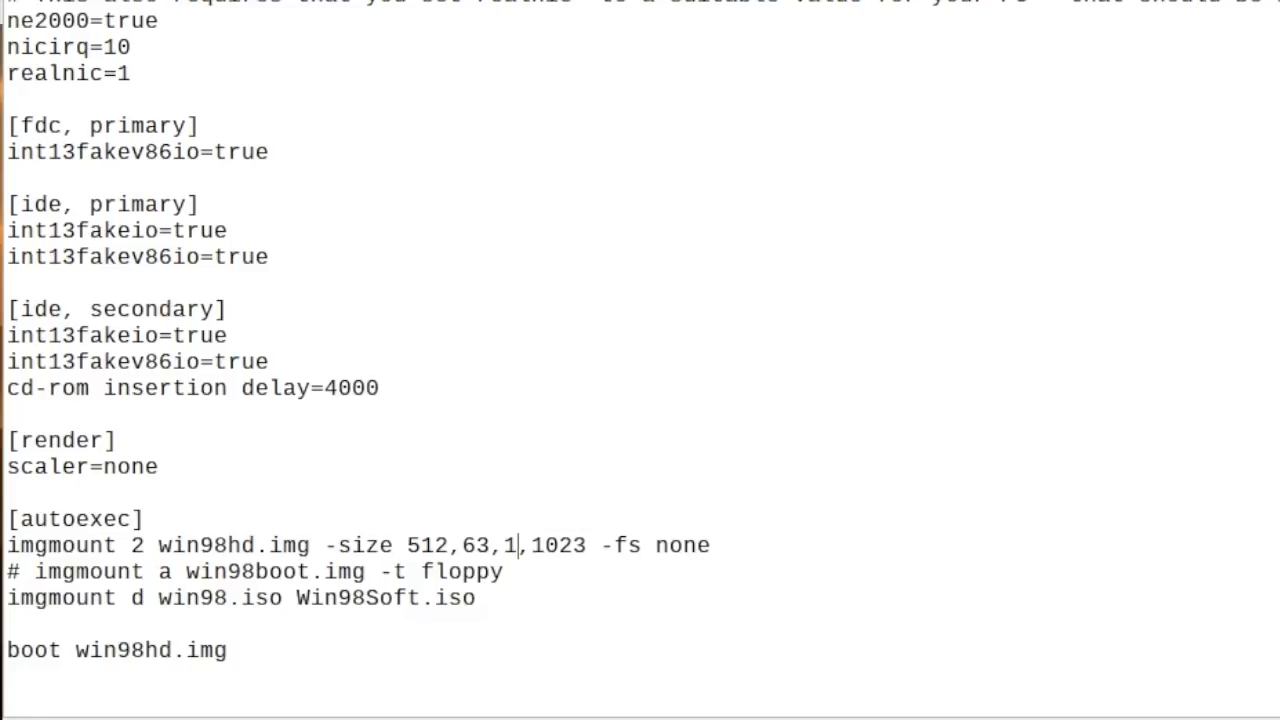
type("64")
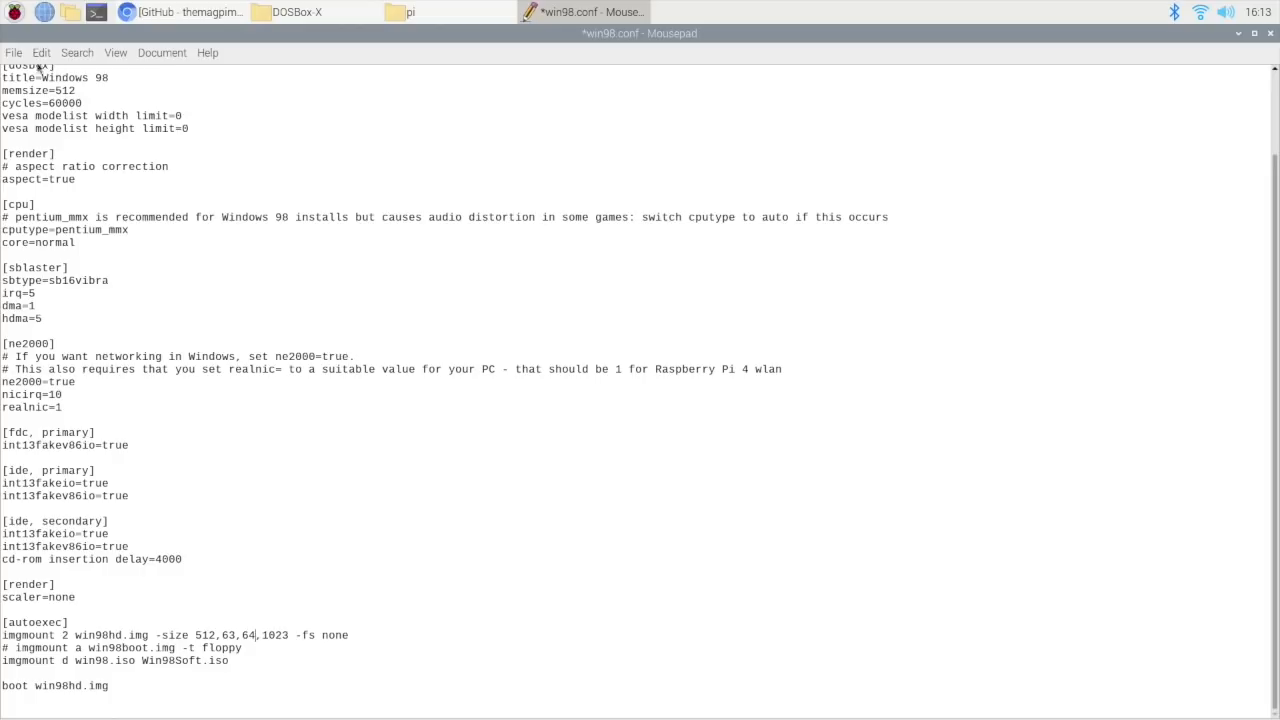
key("ctrl+s")
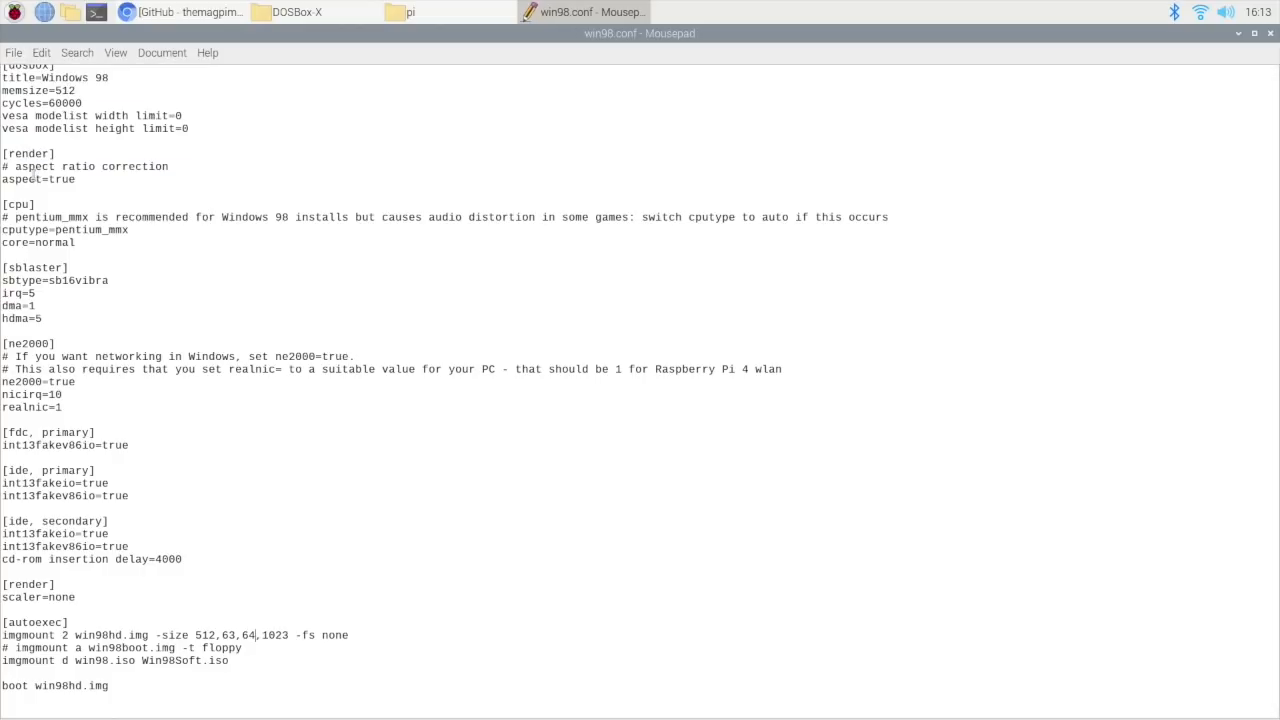
left_click(180, 12)
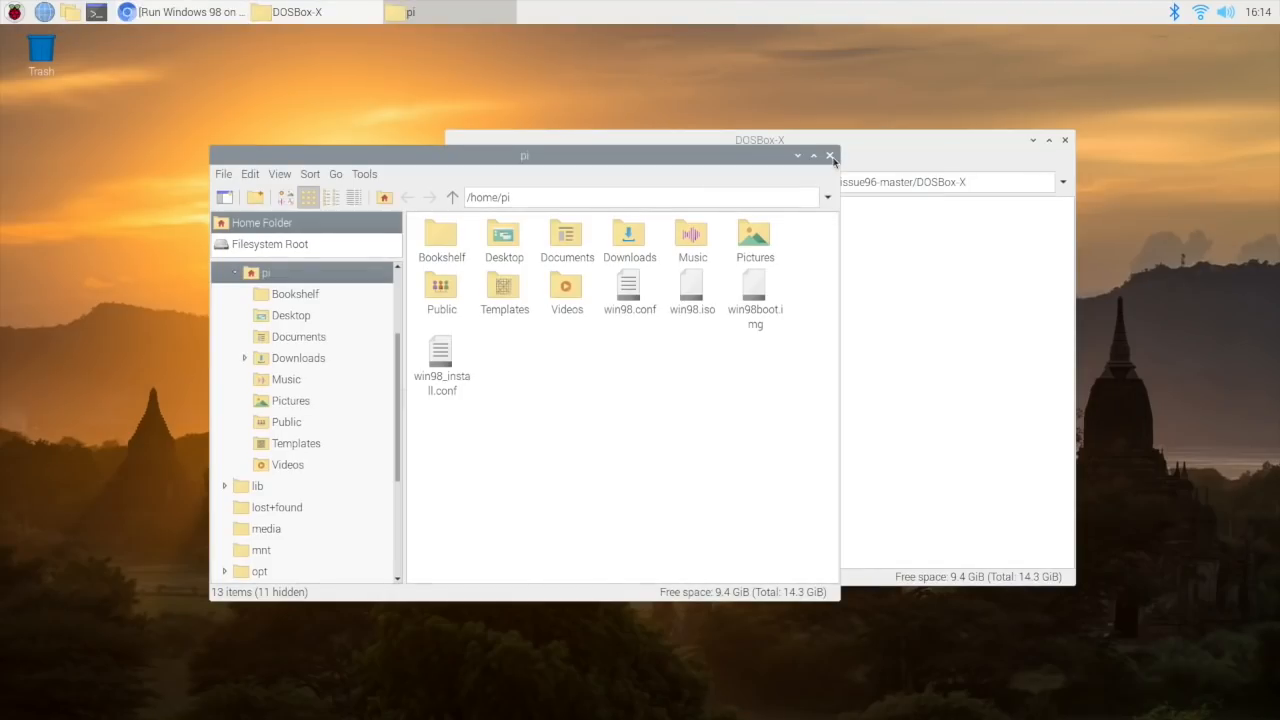
Close the home folder and DOSBox-X folder windows.
left_click(830, 156)
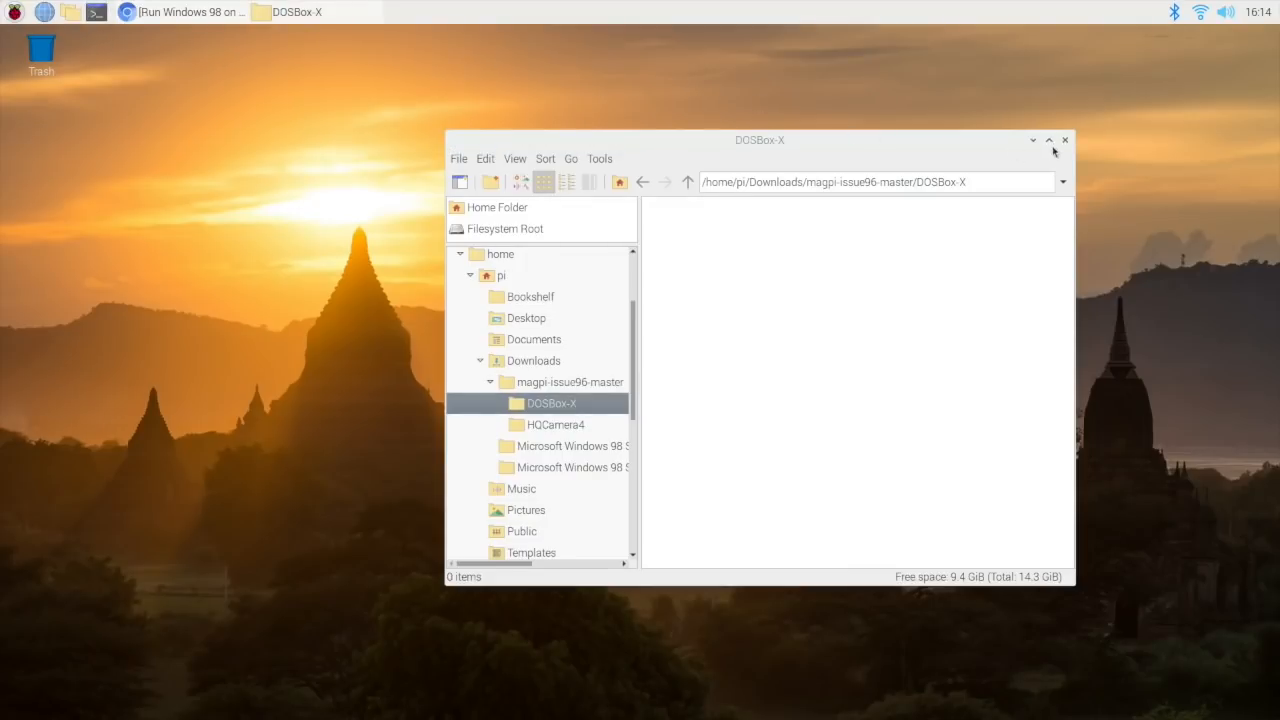
left_click(1032, 140)
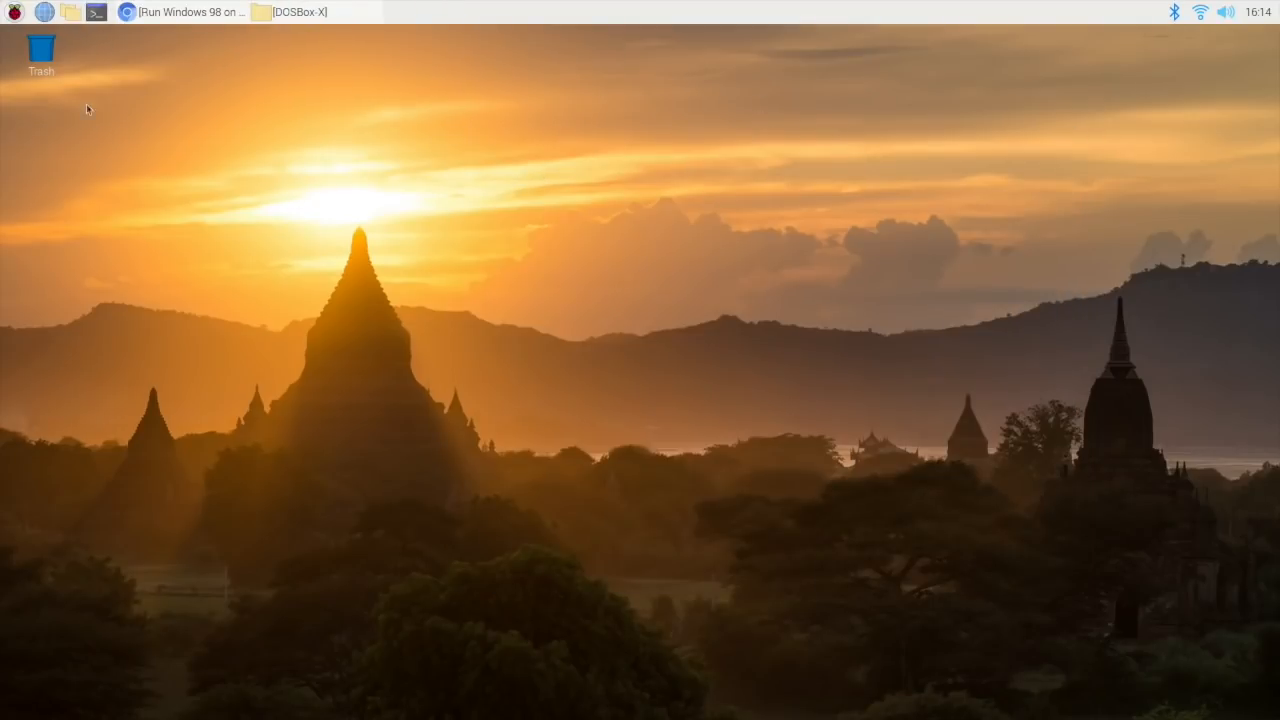
mouse_move(624, 448)
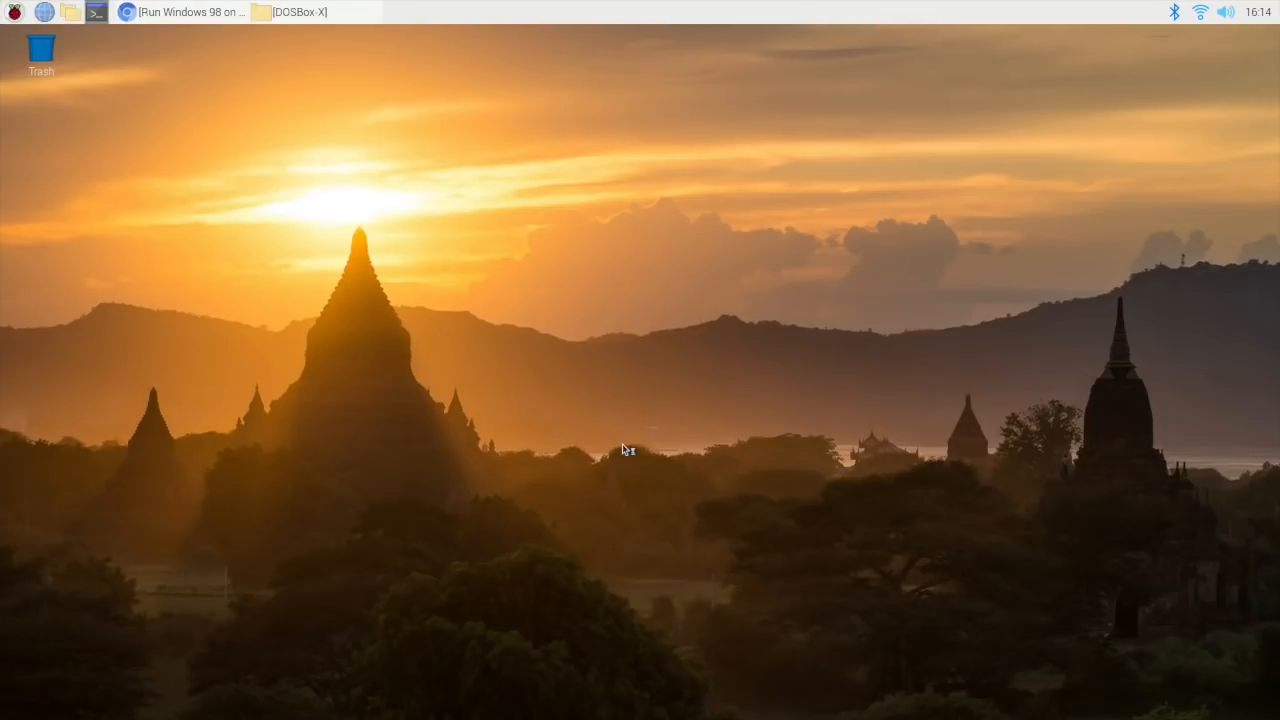
Start an enlarged terminal, clone dosbox-x from GitHub, build it and run sudo make install.
left_click(96, 12)
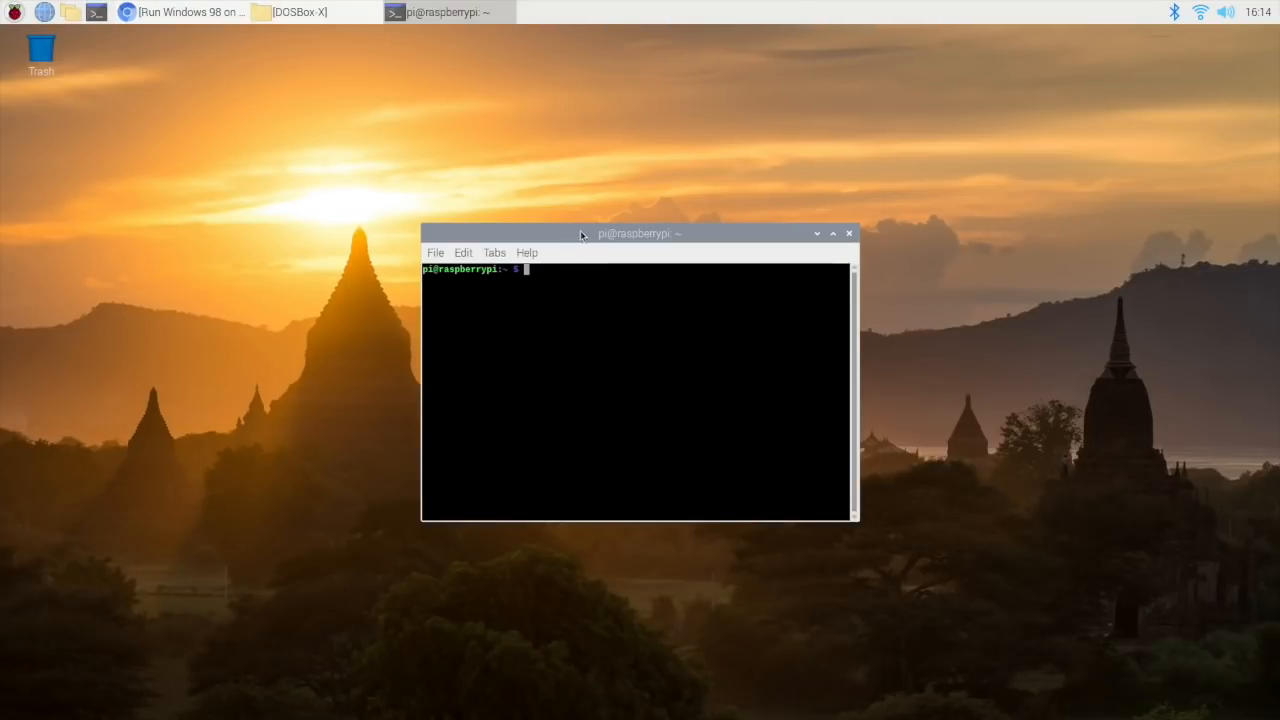
left_click_drag(638, 232, 440, 120)
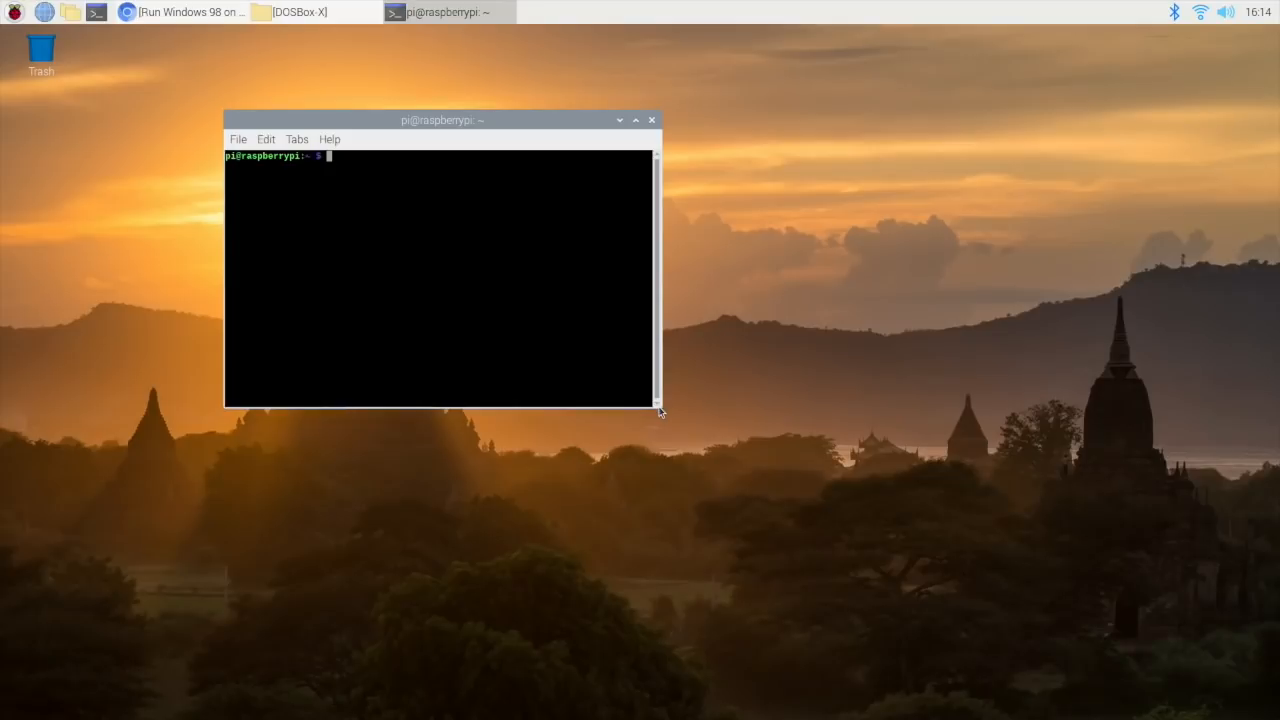
left_click_drag(660, 412, 664, 512)
type("git clone https://github.com/joncampbell123/dosbox-x.git")
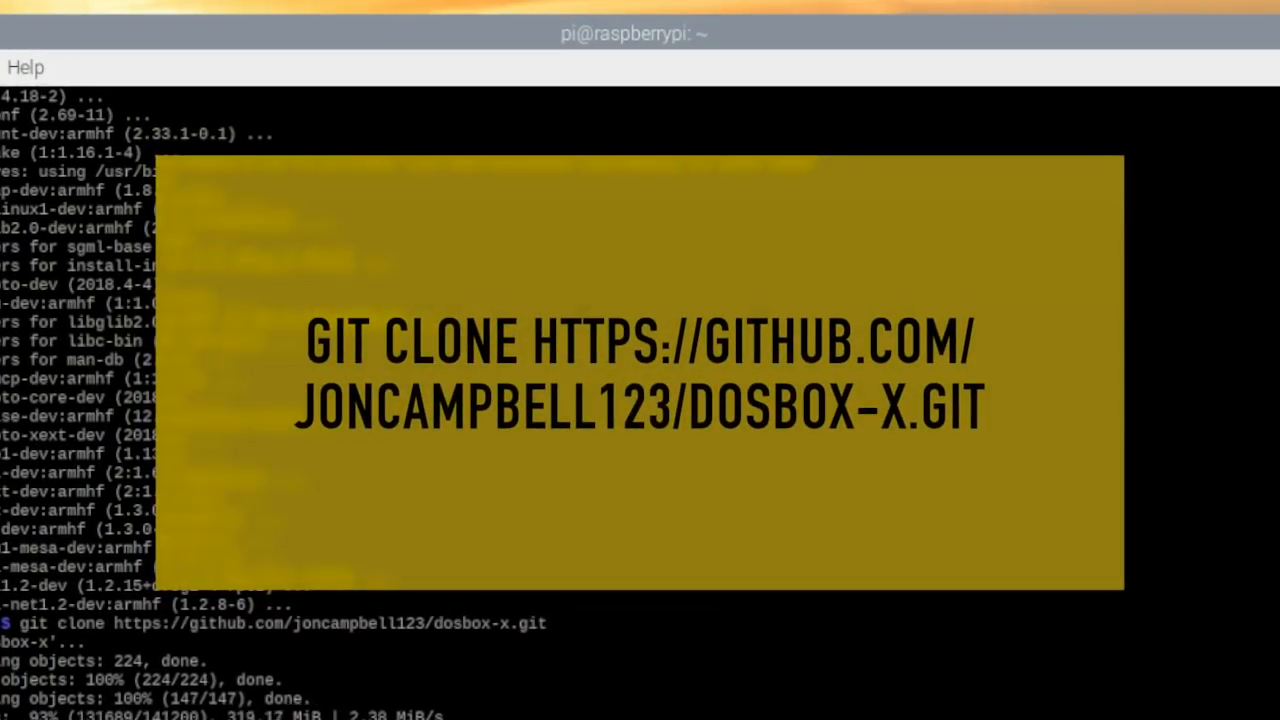
scroll("down", 3)
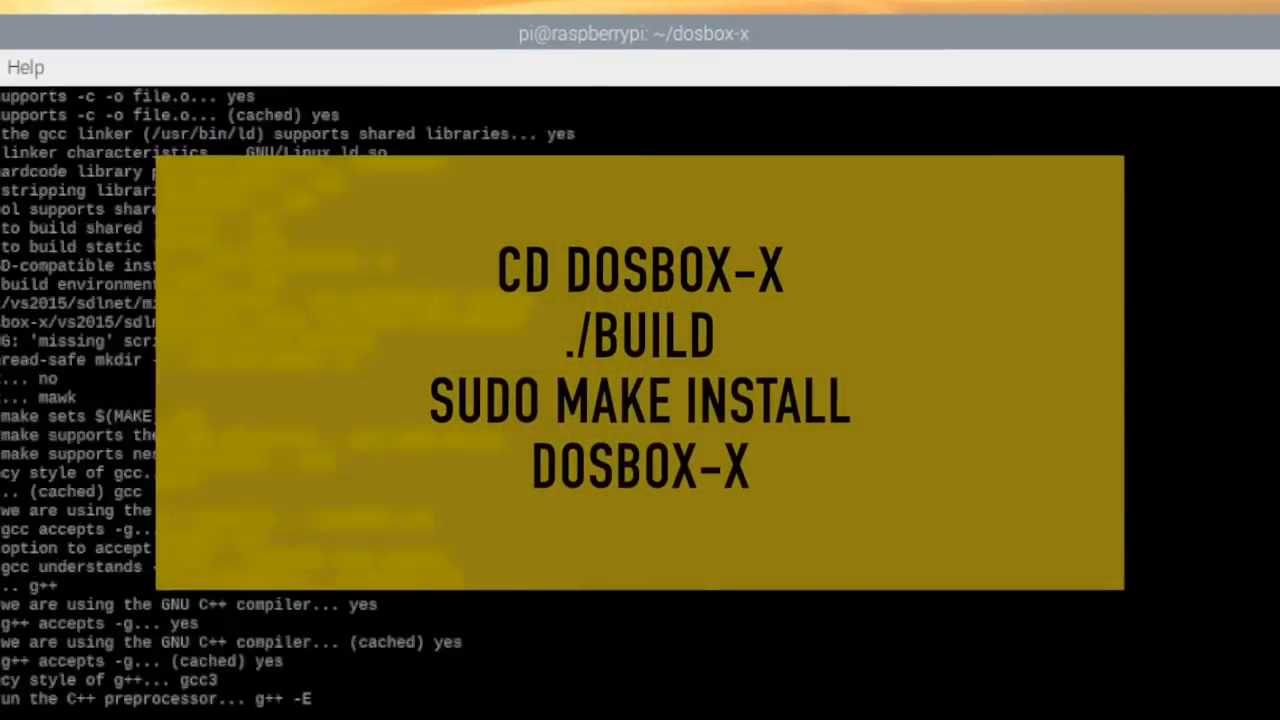
scroll("down", 3)
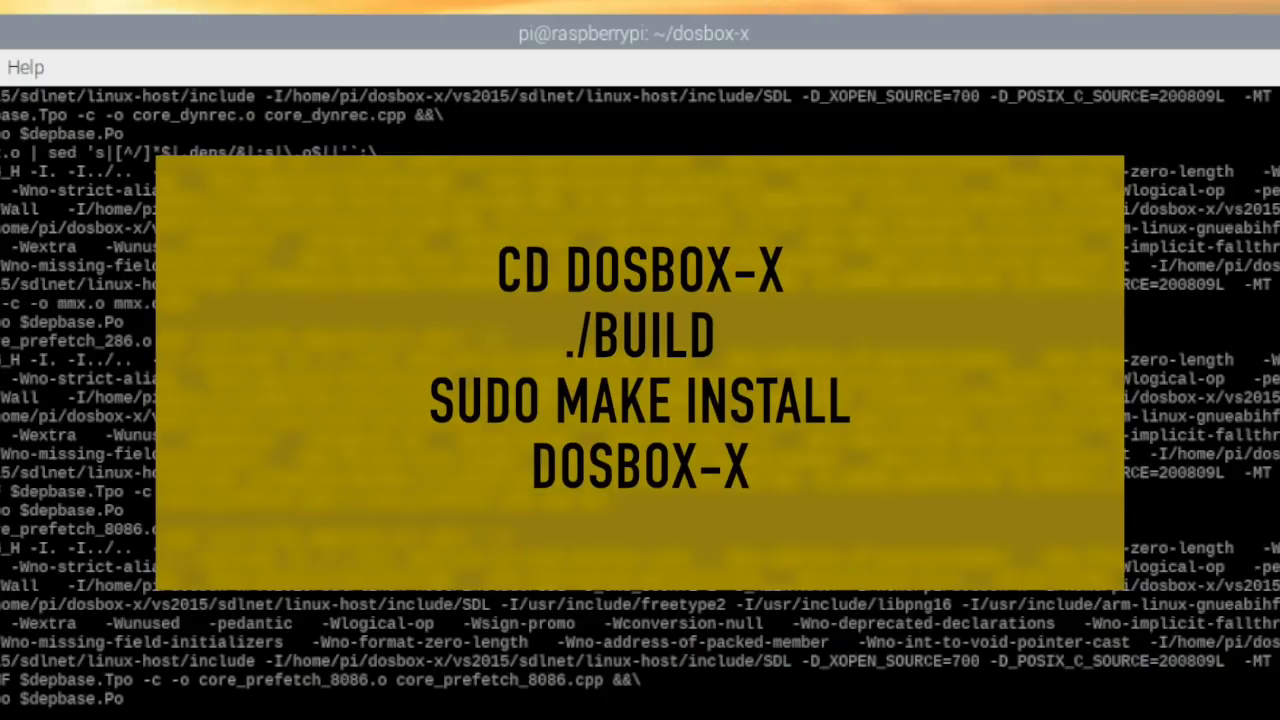
scroll("down", 3)
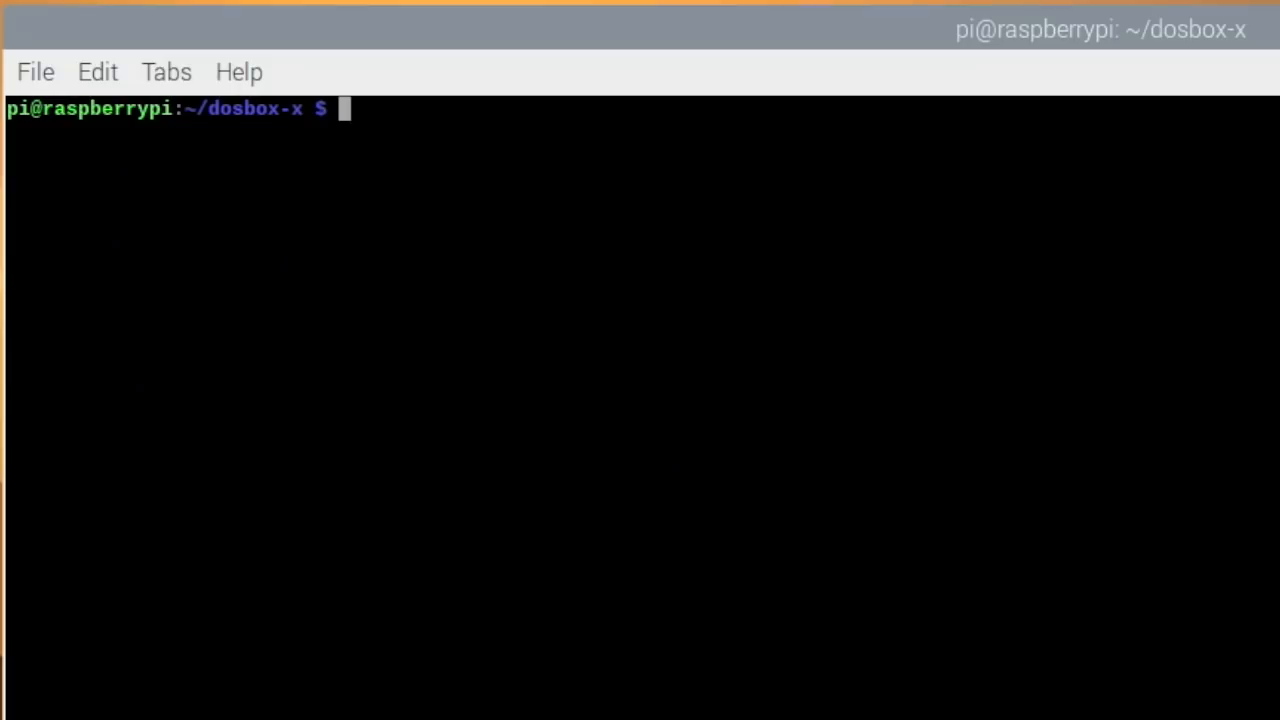
Run cd ~ then dosbox-x to launch DOSBox-X from the home folder.
type("cd")
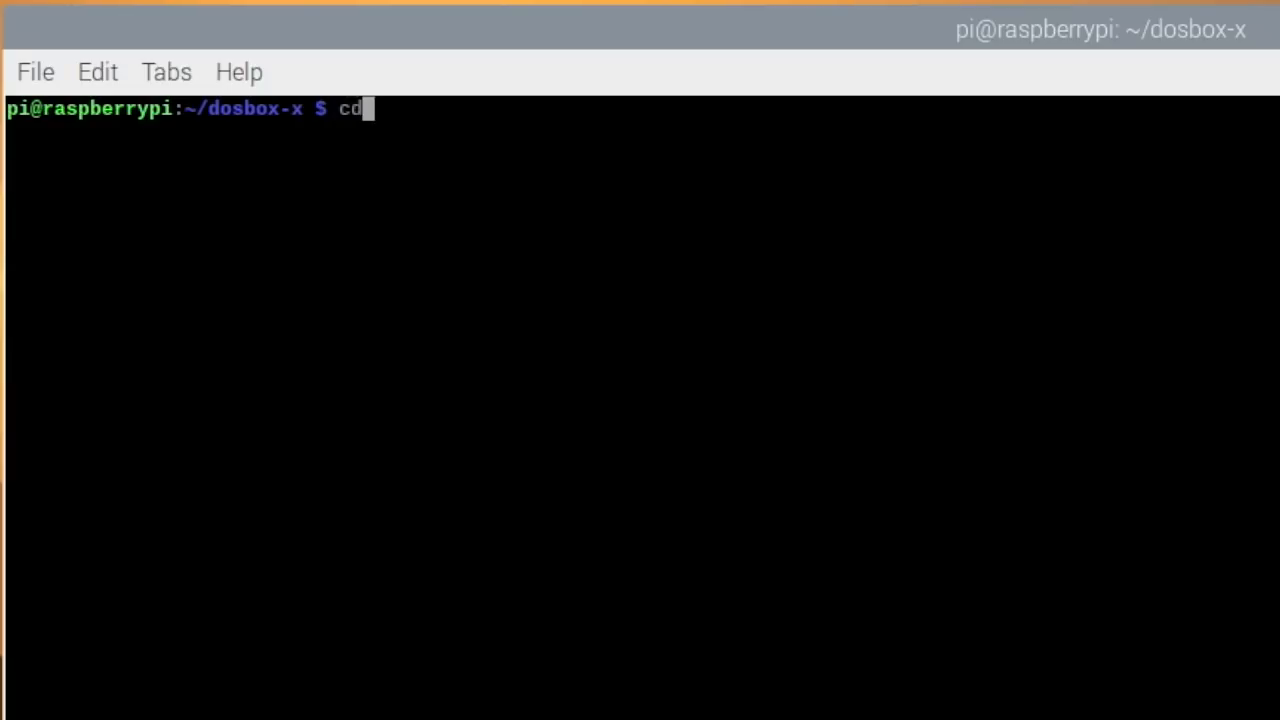
key("Return")
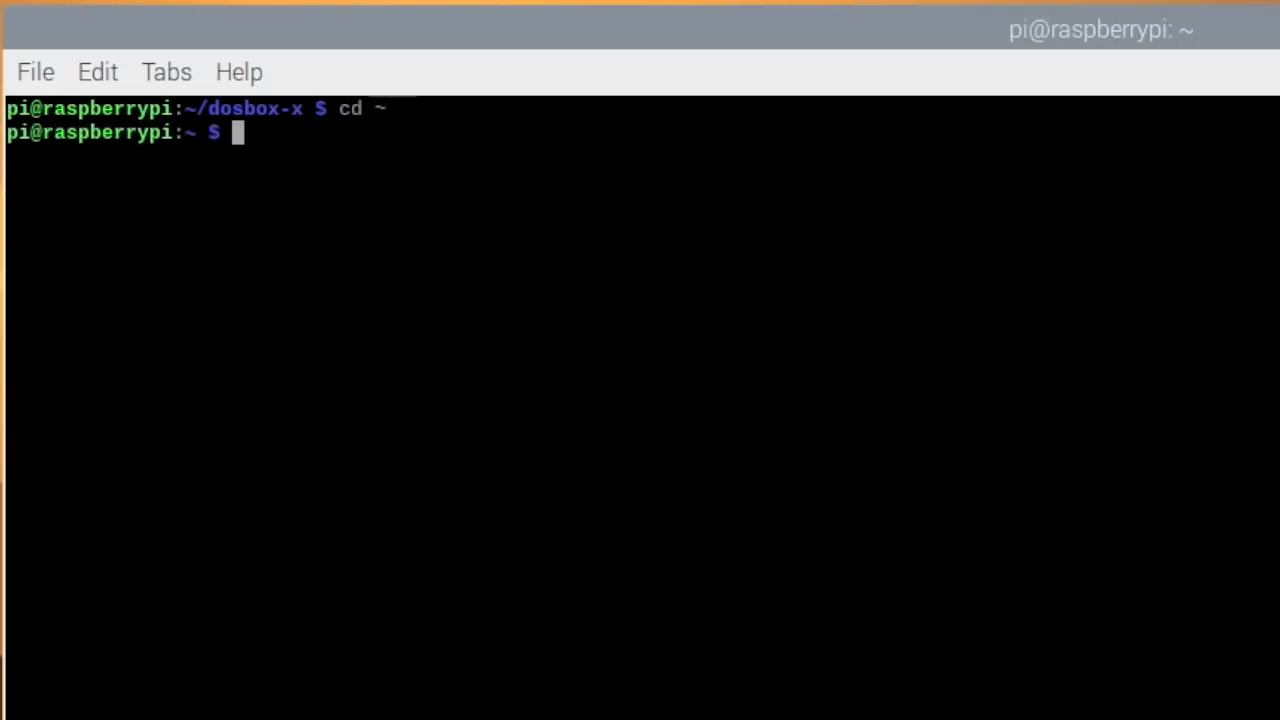
type("dosbo")
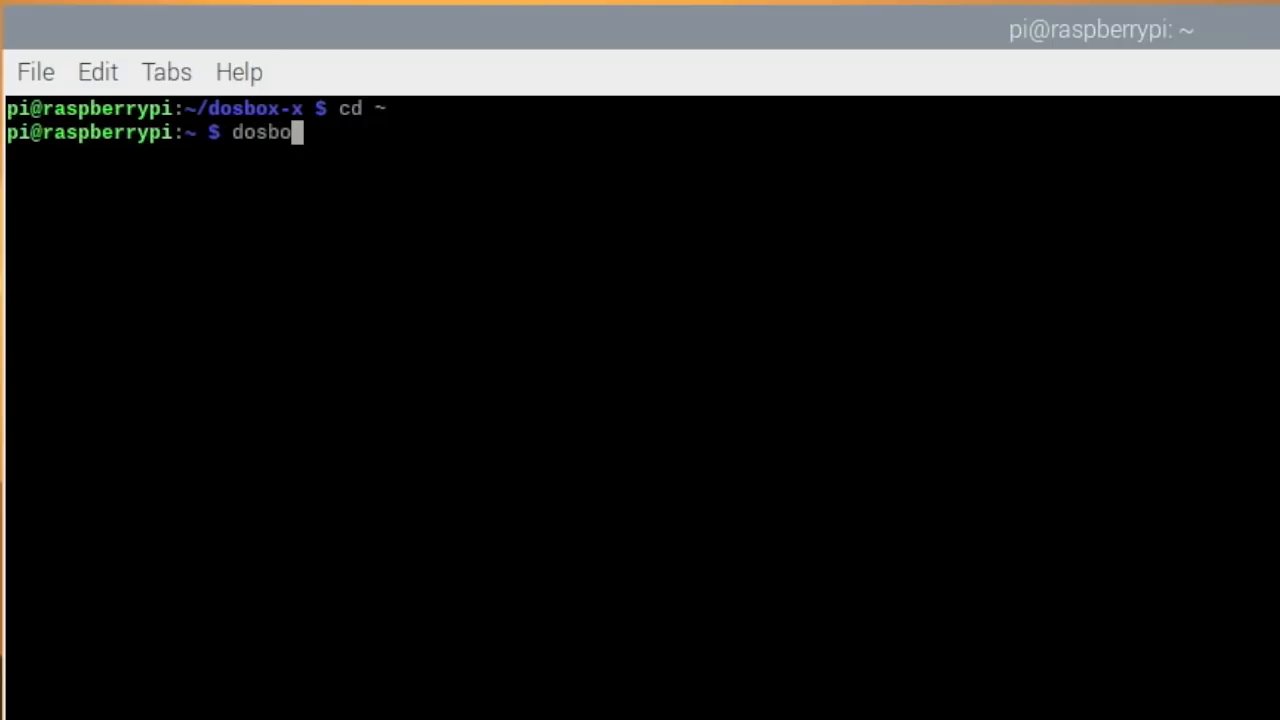
key("Return")
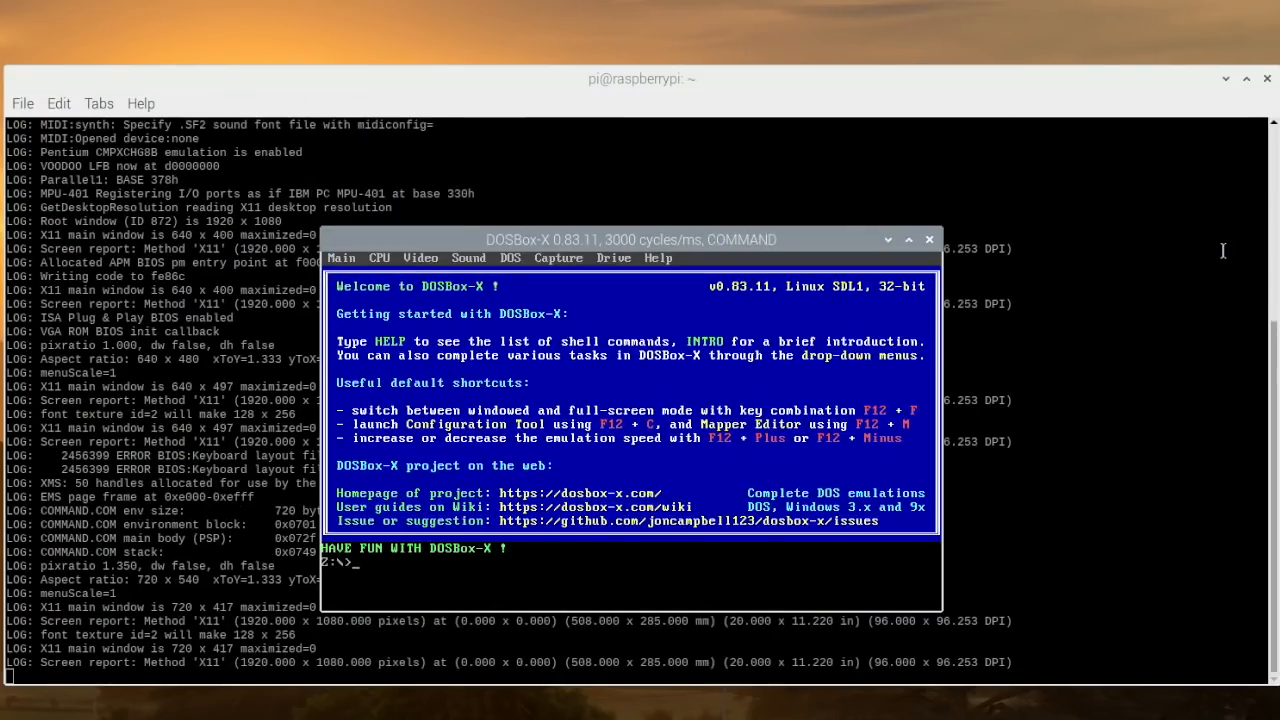
Run 'imgmake win98hd.img -t hd_2gig -nofs' to create the 2 GB image, then close DOSBox-X.
type("imgmak")
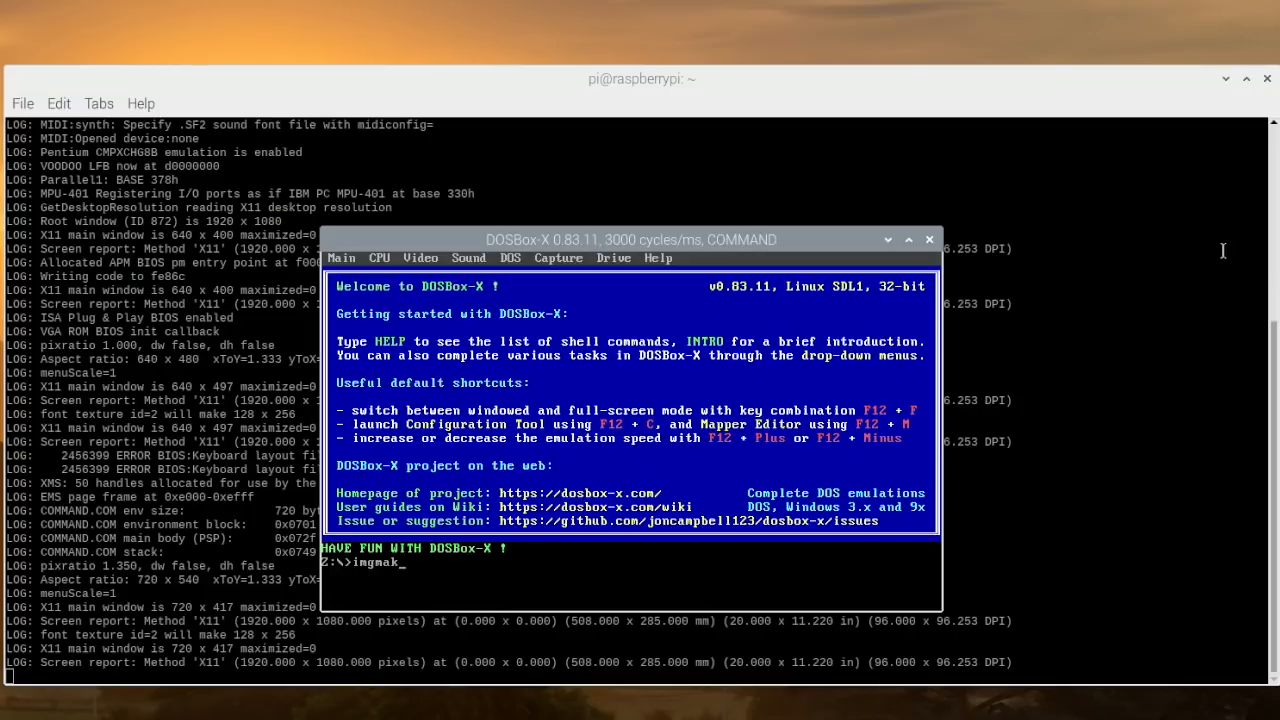
type("e")
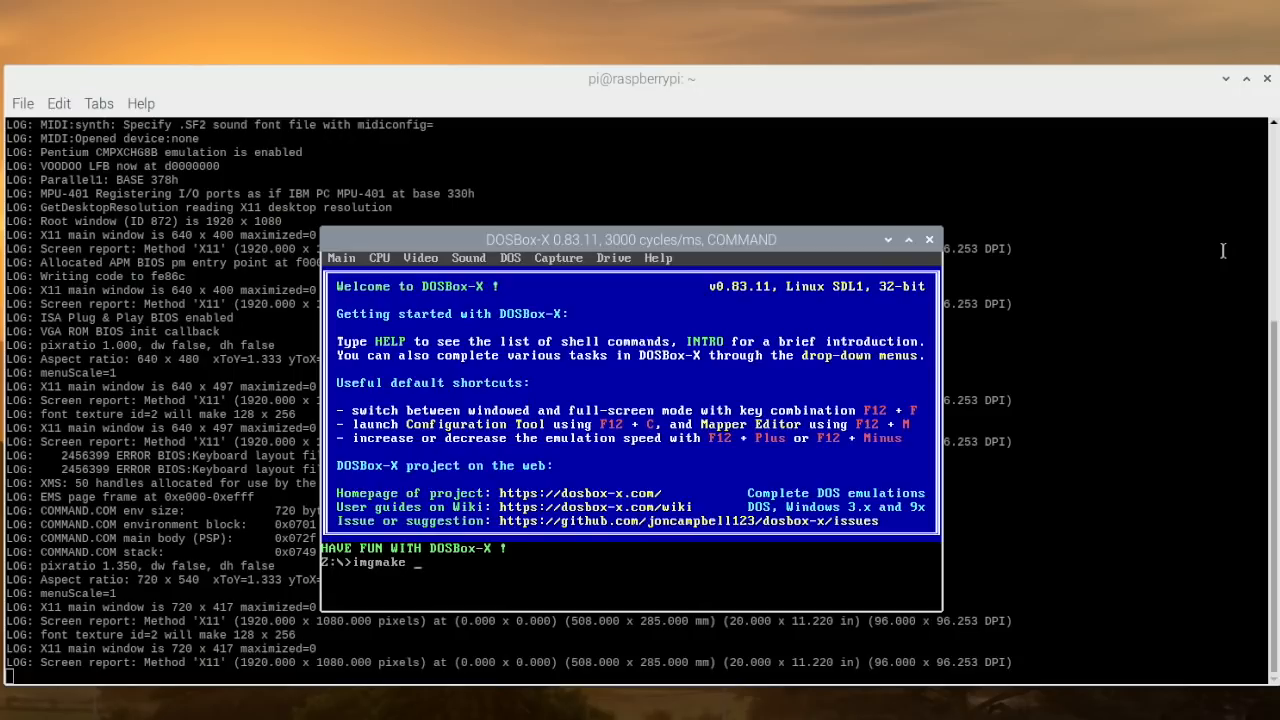
type("win98")
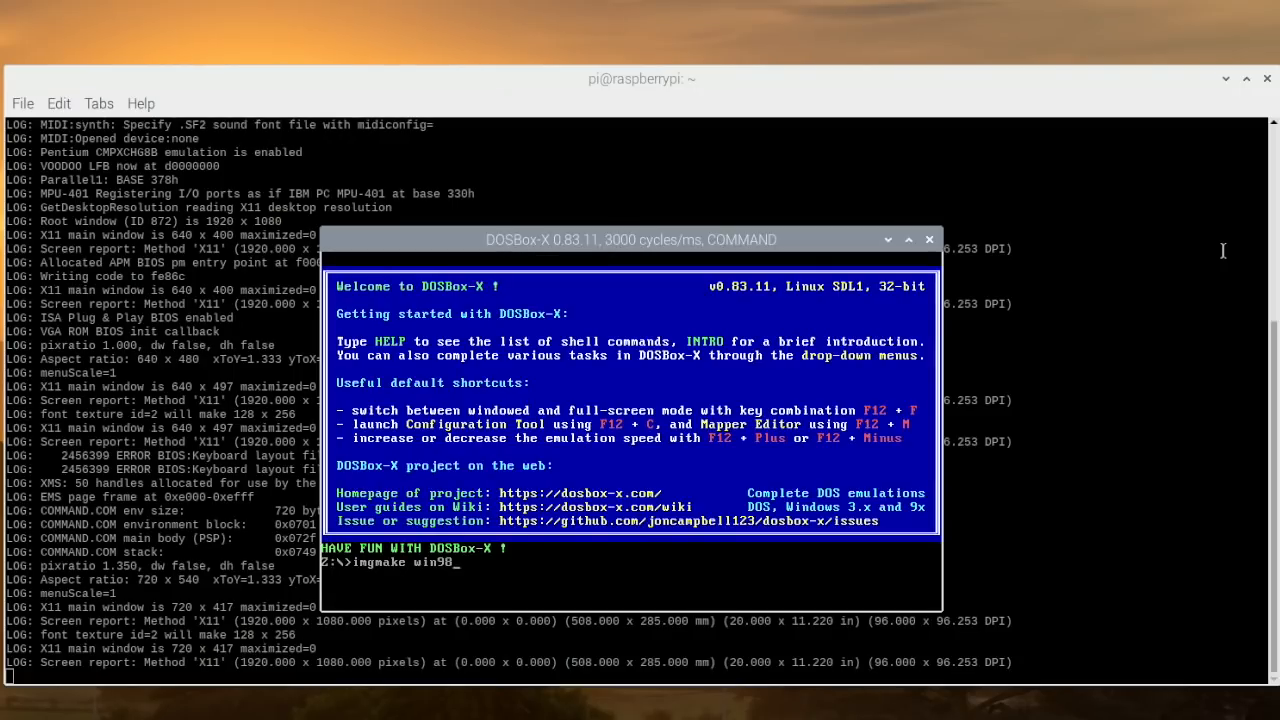
type("hd")
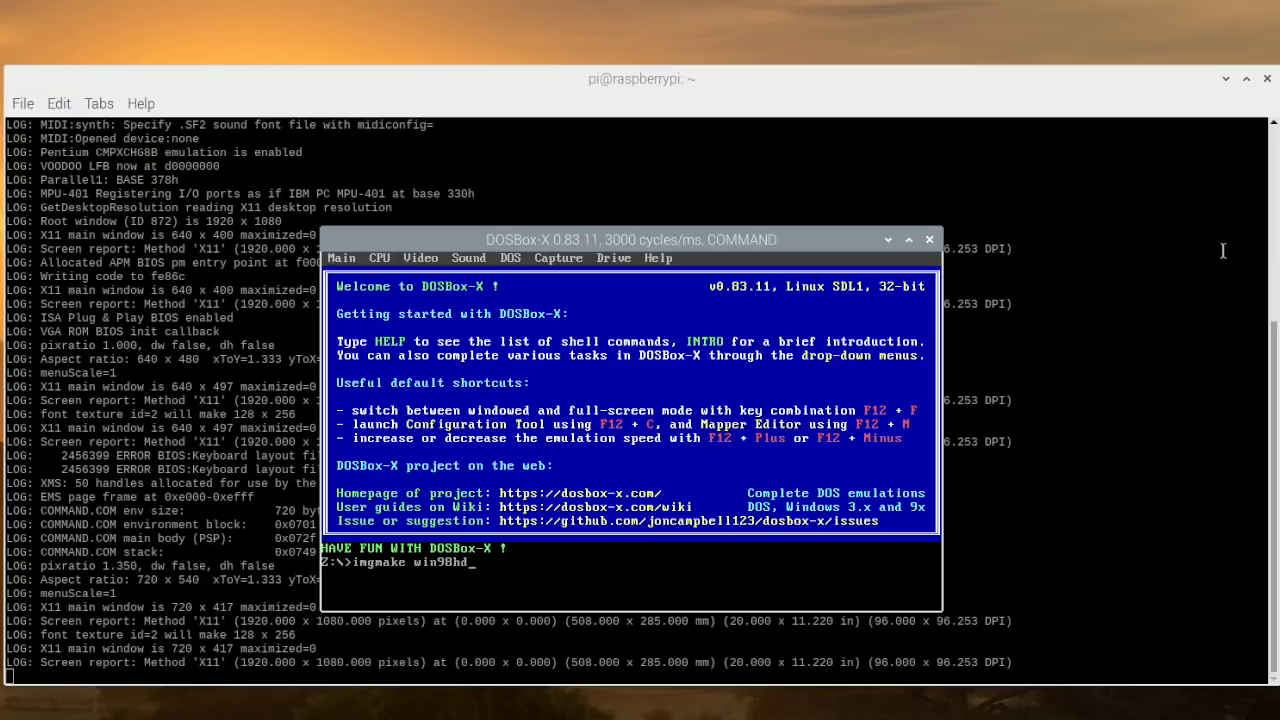
type(".img")
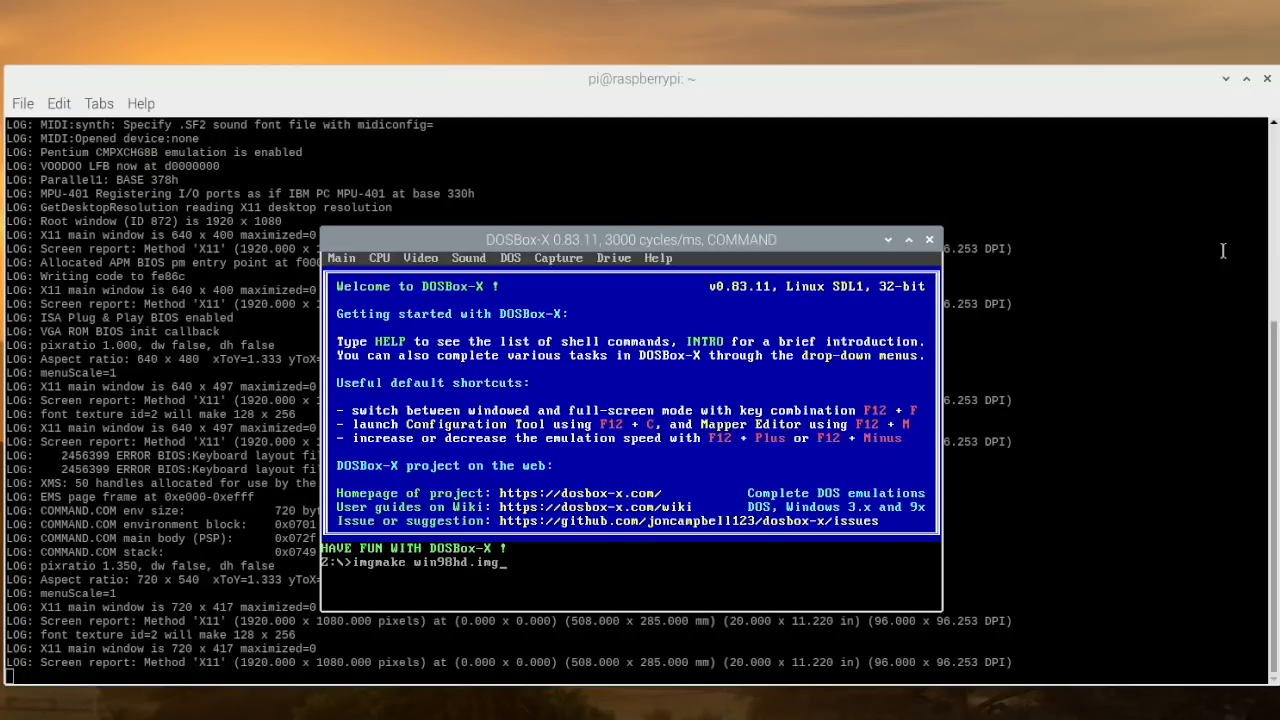
type("-t")
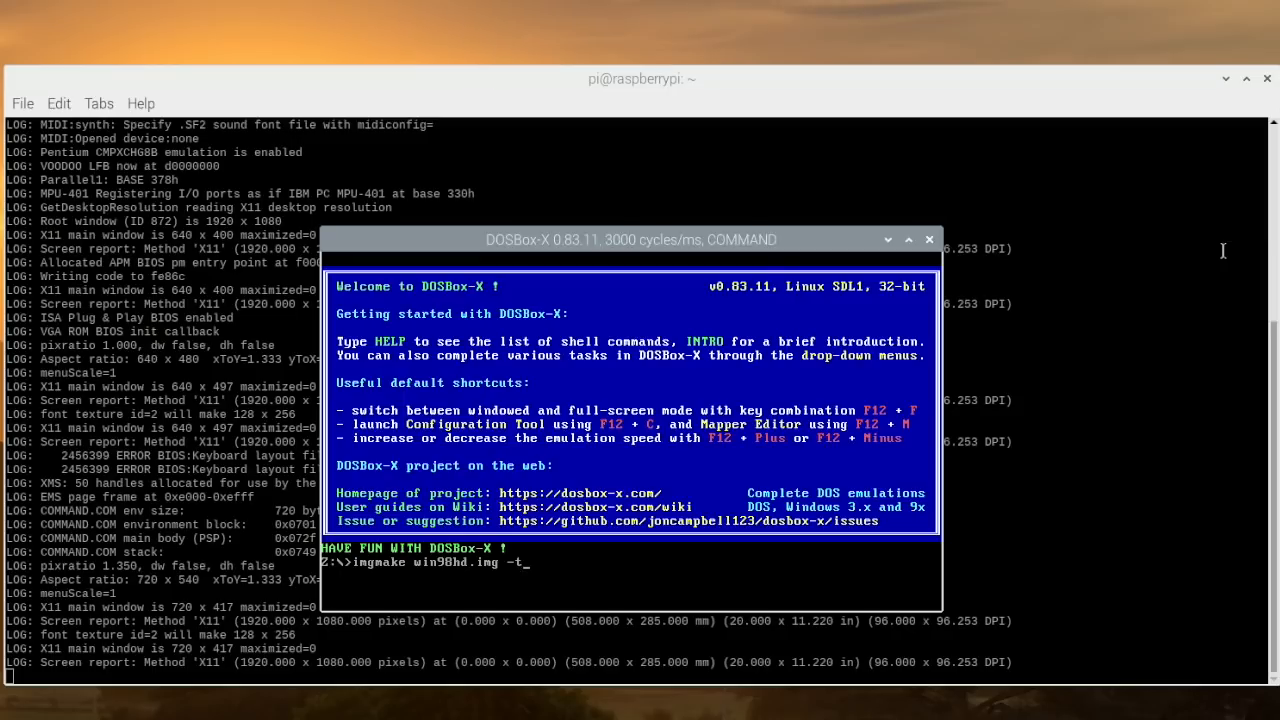
type("hd")
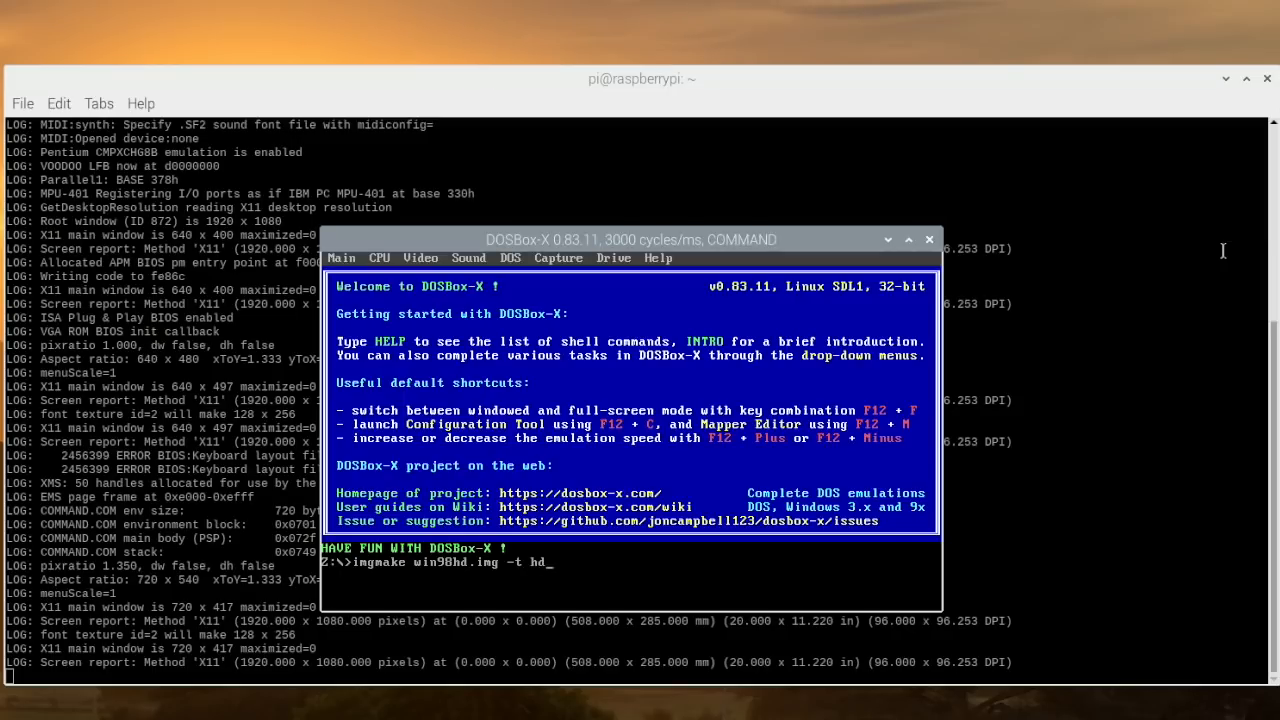
type("2gig -")
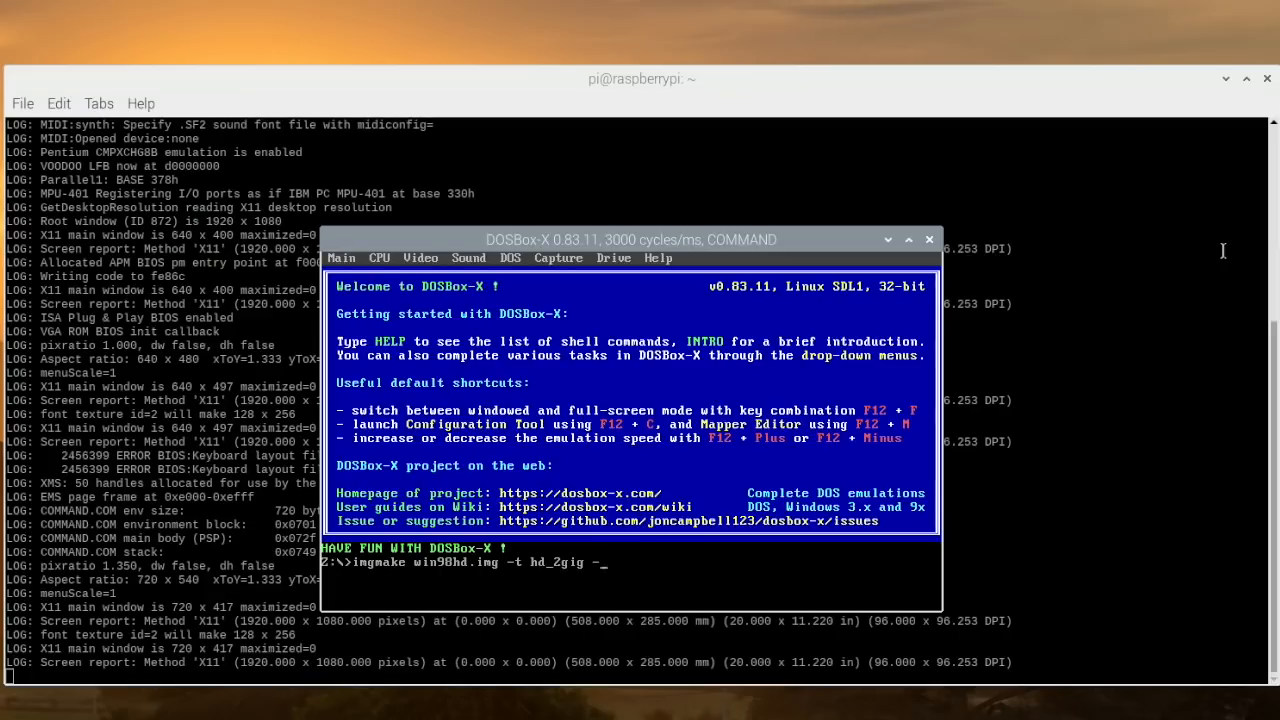
type("nofs")
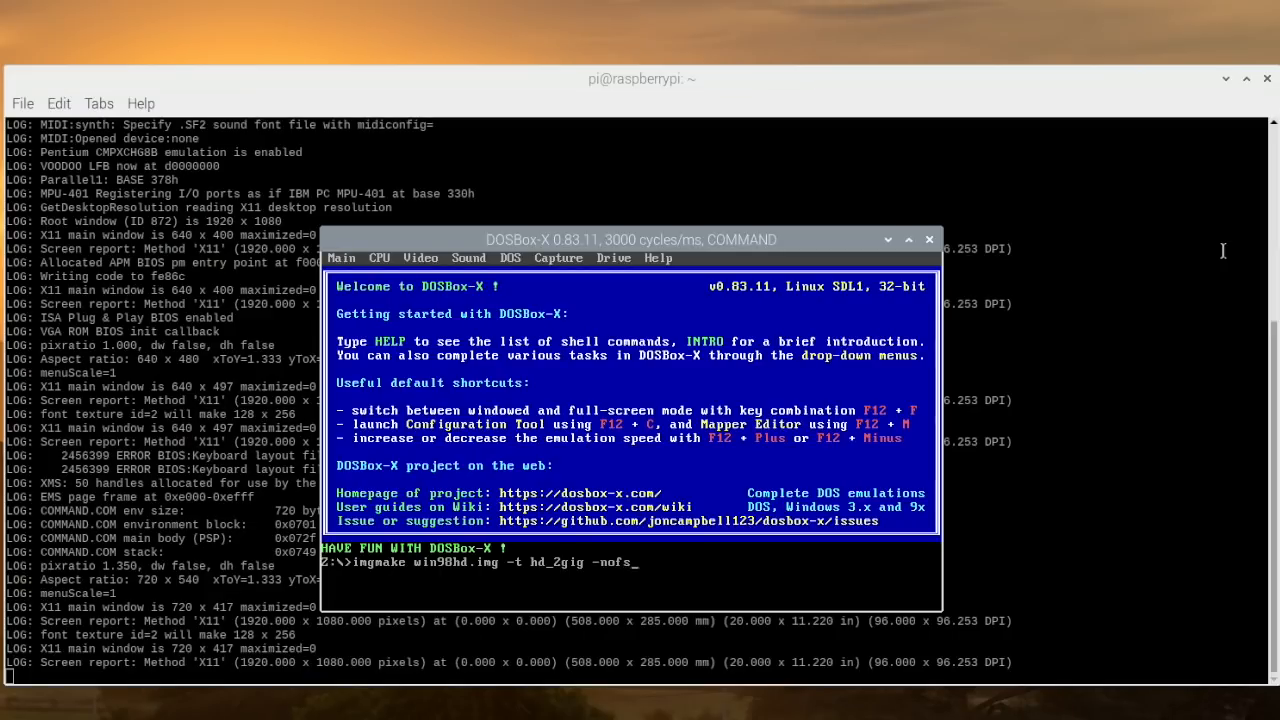
key("Return")
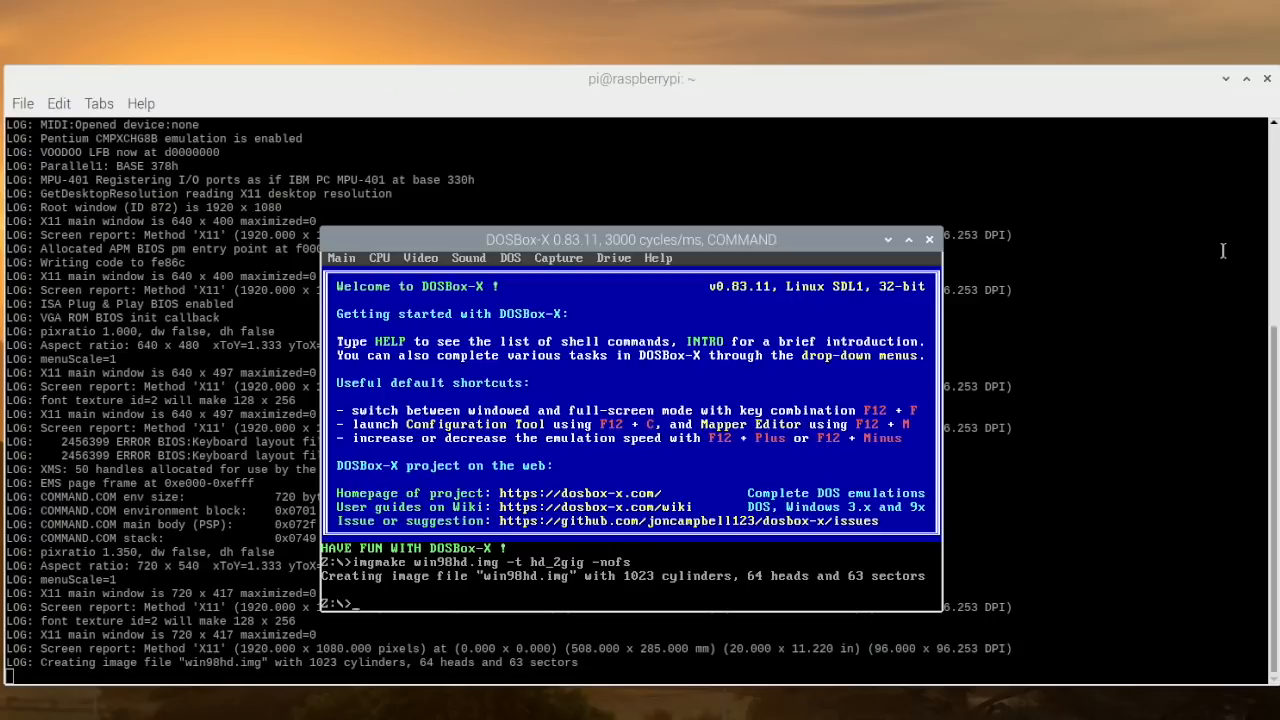
left_click(928, 240)
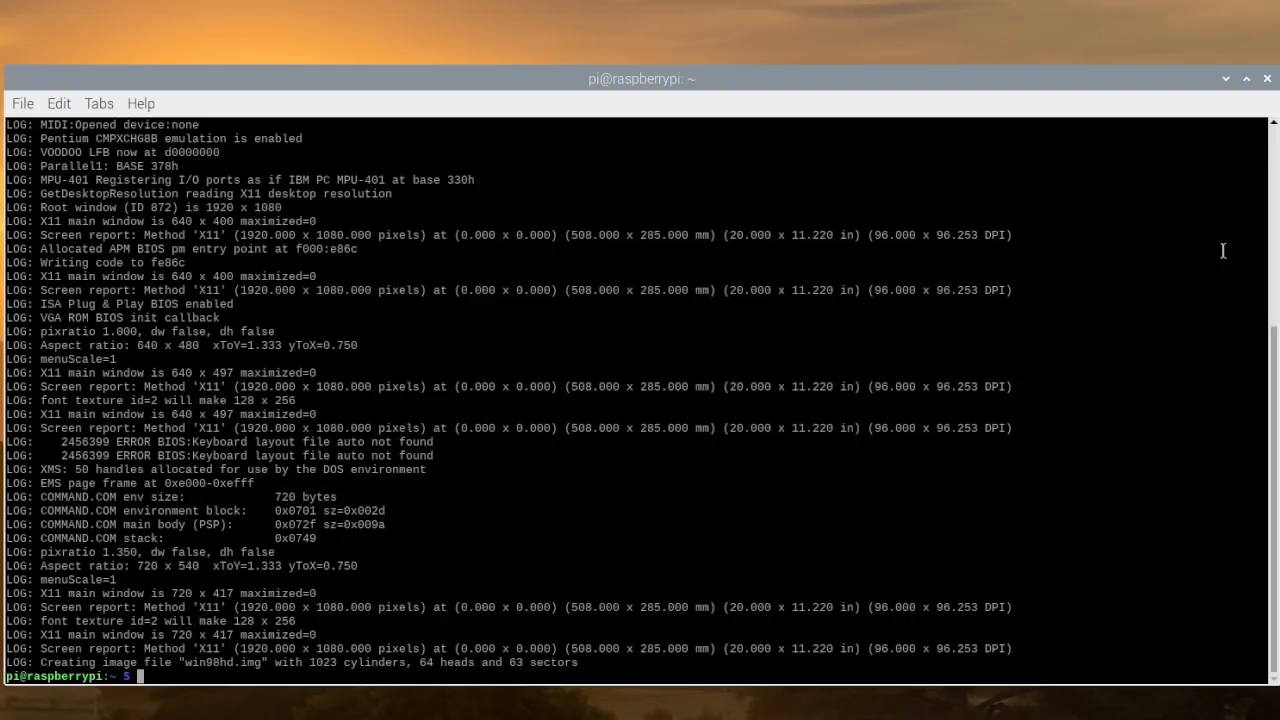
Run 'dosbox-x -conf' with the win98 config file so Windows 98 Setup starts.
type("dosbox-x")
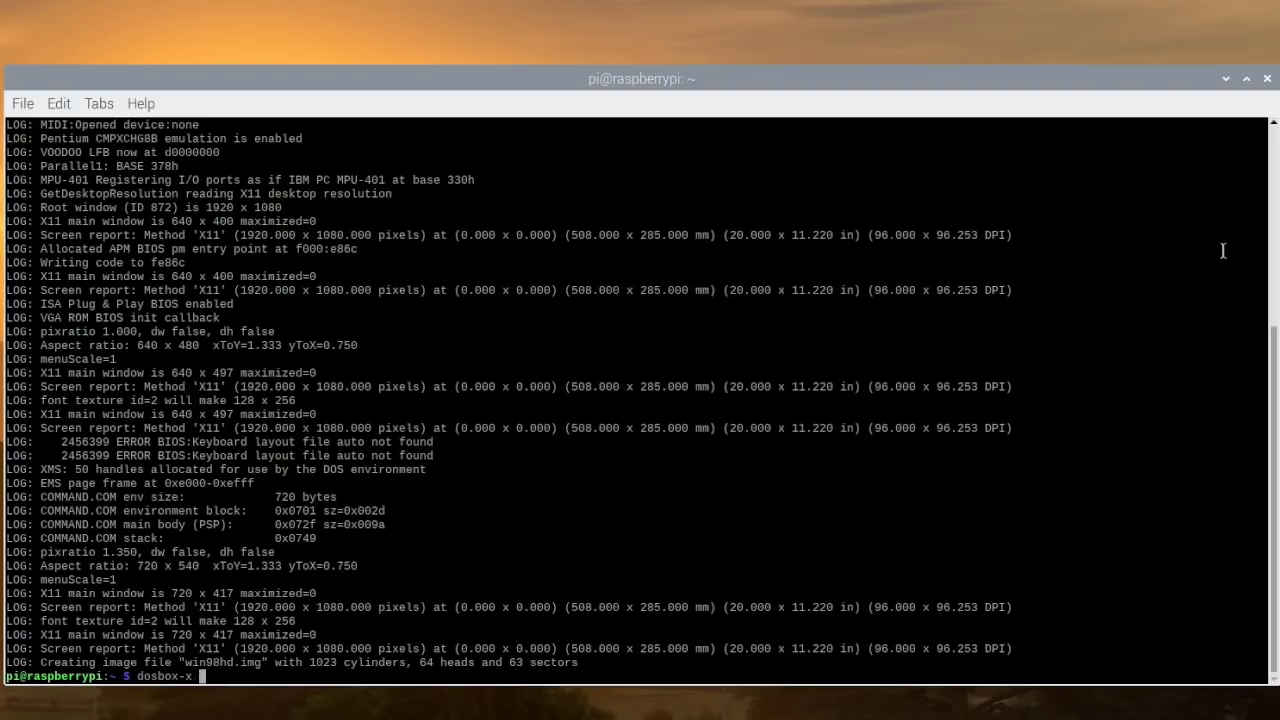
type("-conf")
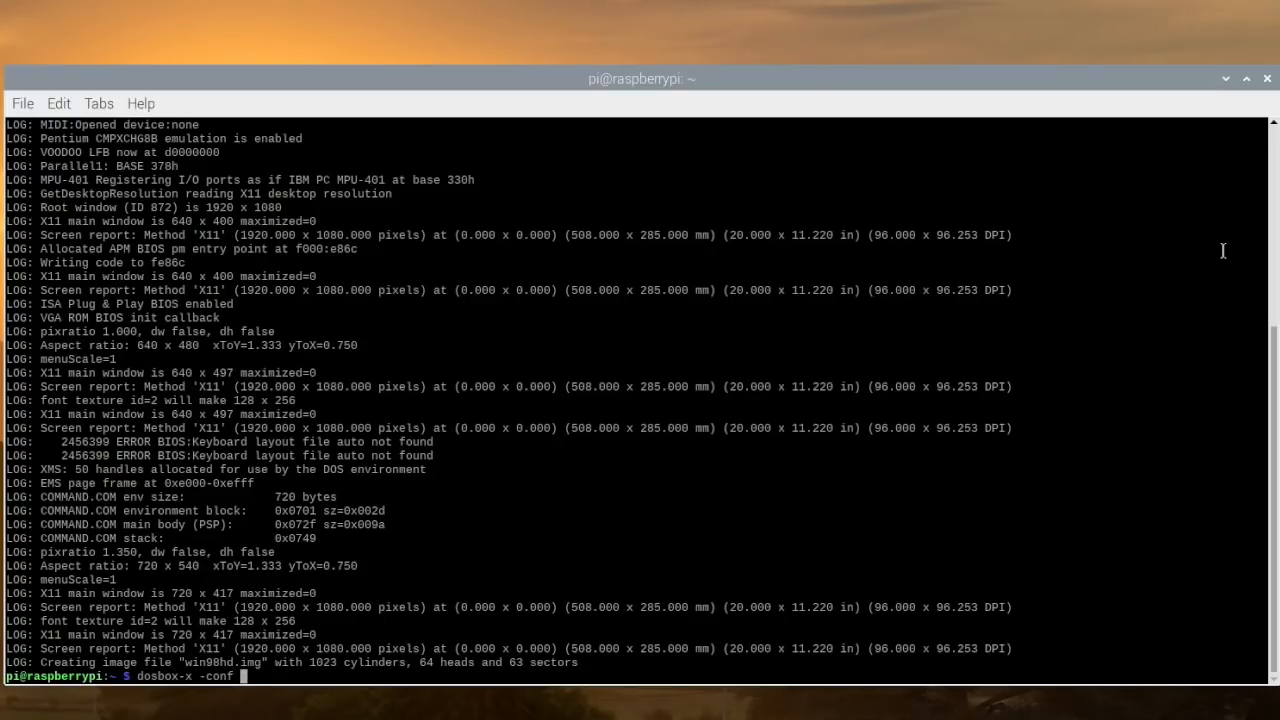
type("win98_")
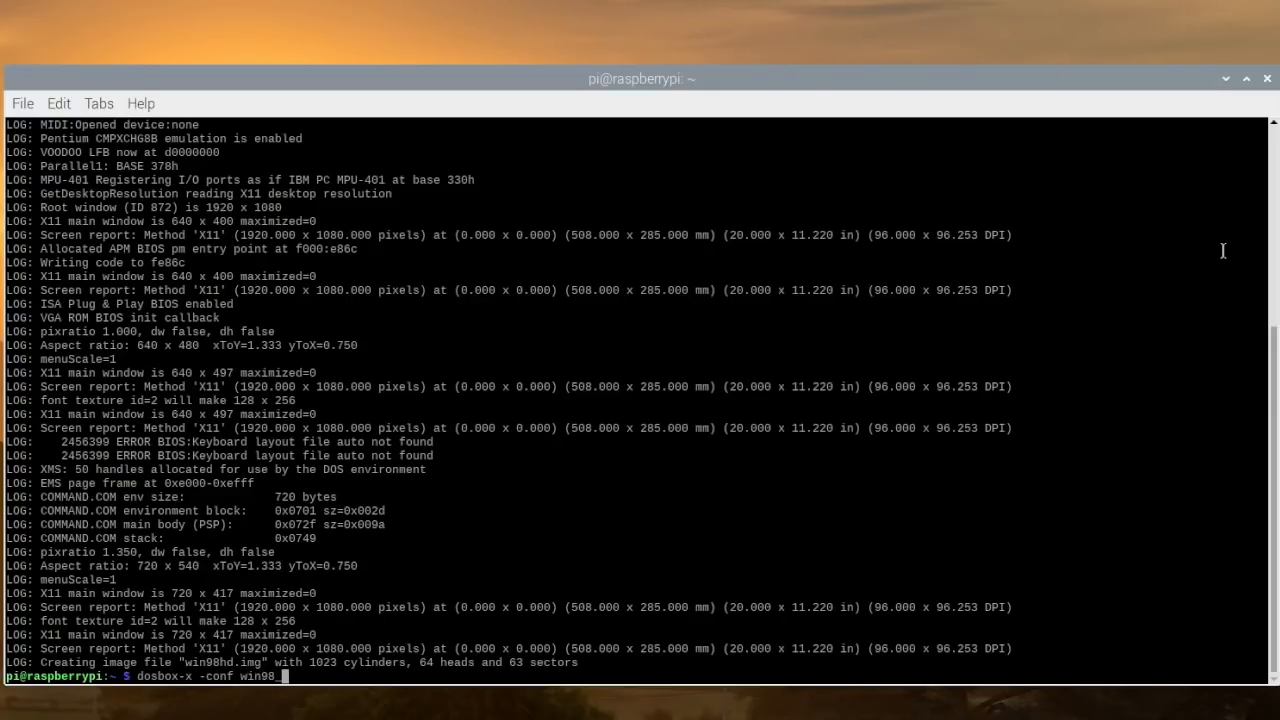
key("Return")
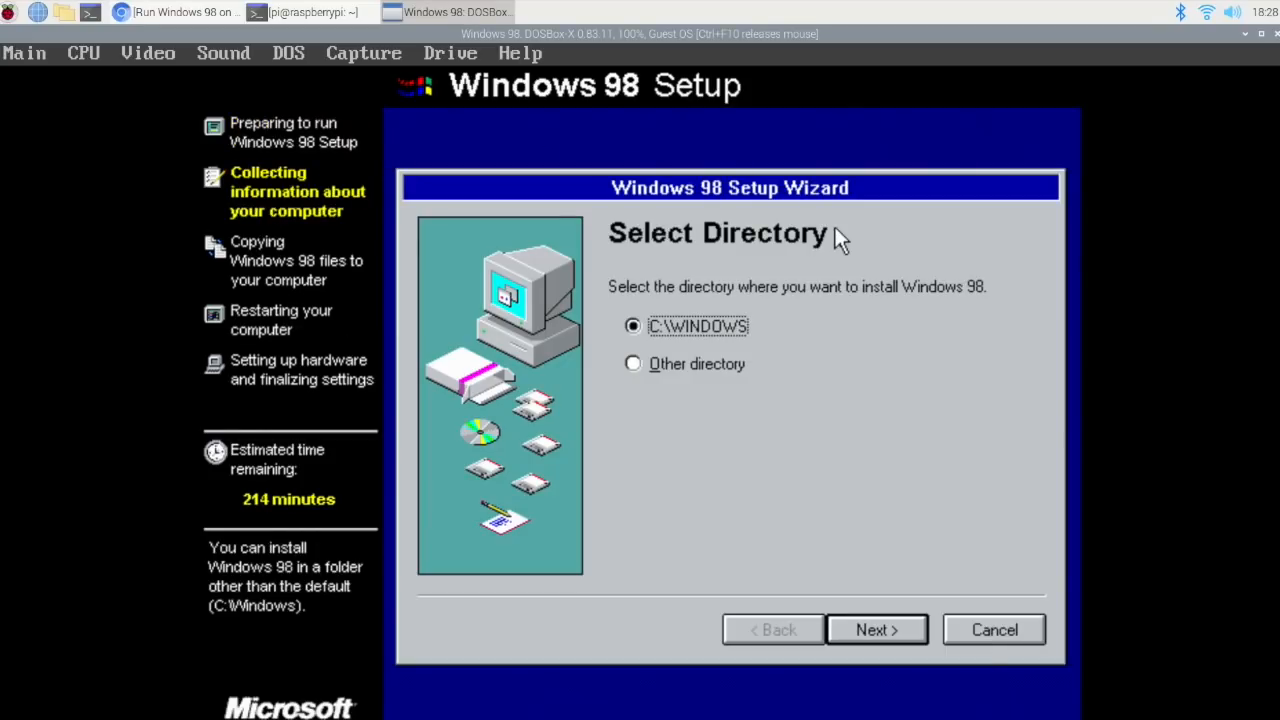
Keep C:\WINDOWS, the most common components and United States location in the Setup Wizard.
left_click(876, 628)
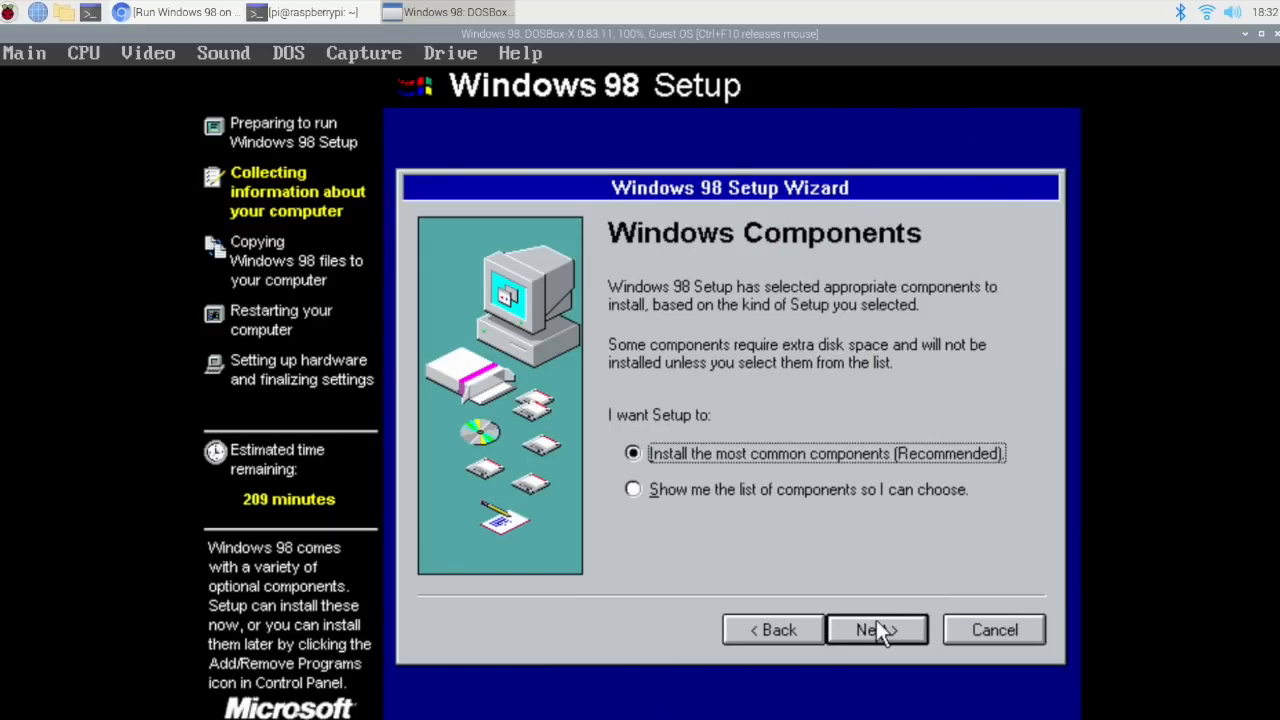
left_click(876, 630)
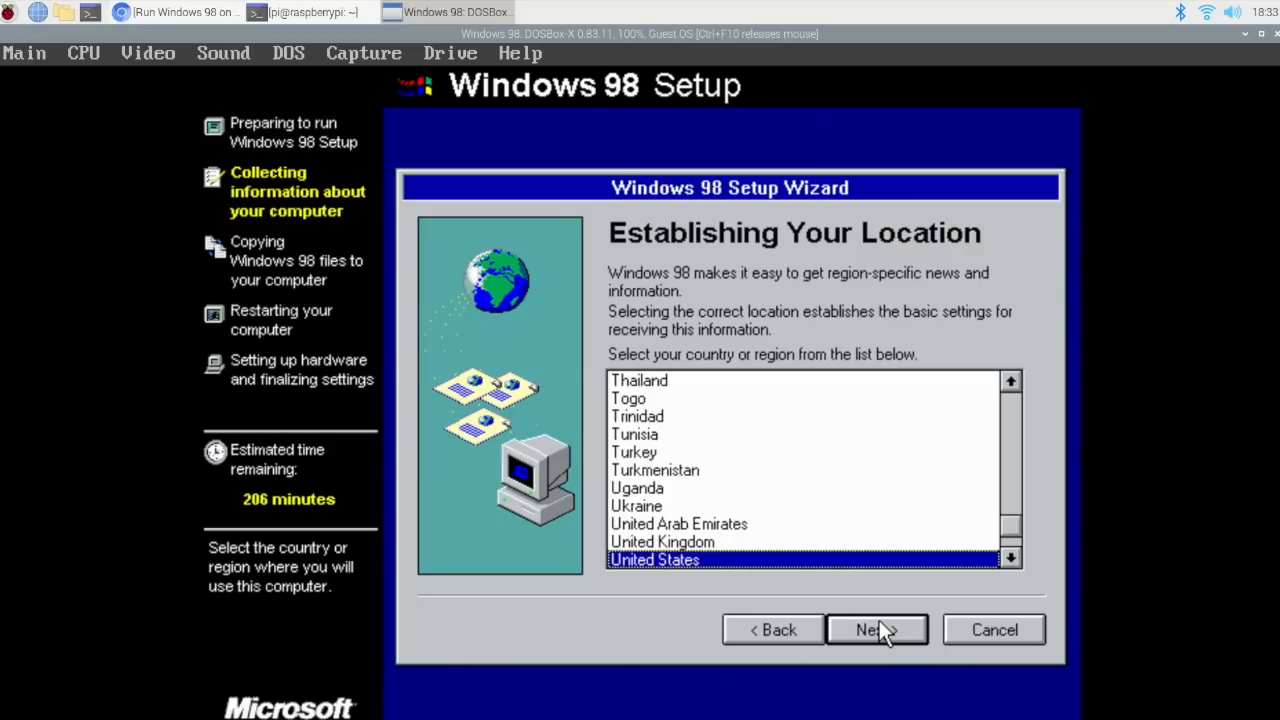
left_click(876, 628)
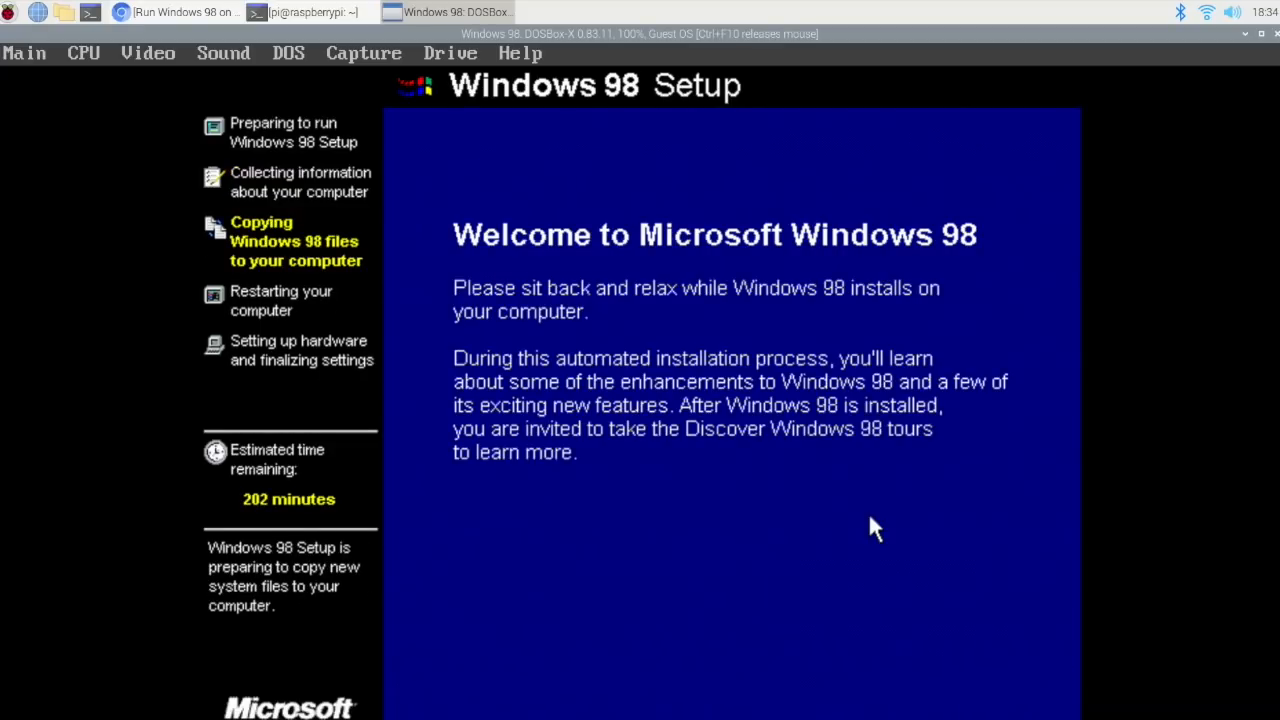
mouse_move(1000, 390)
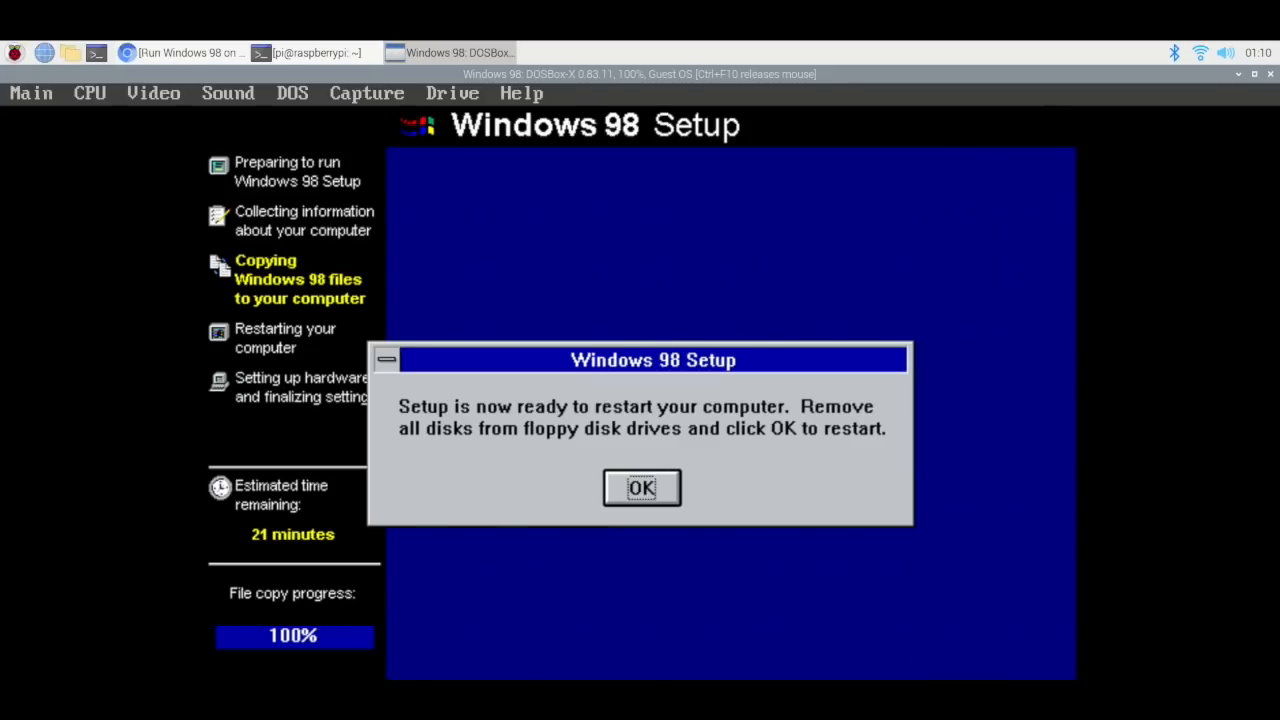
mouse_move(950, 278)
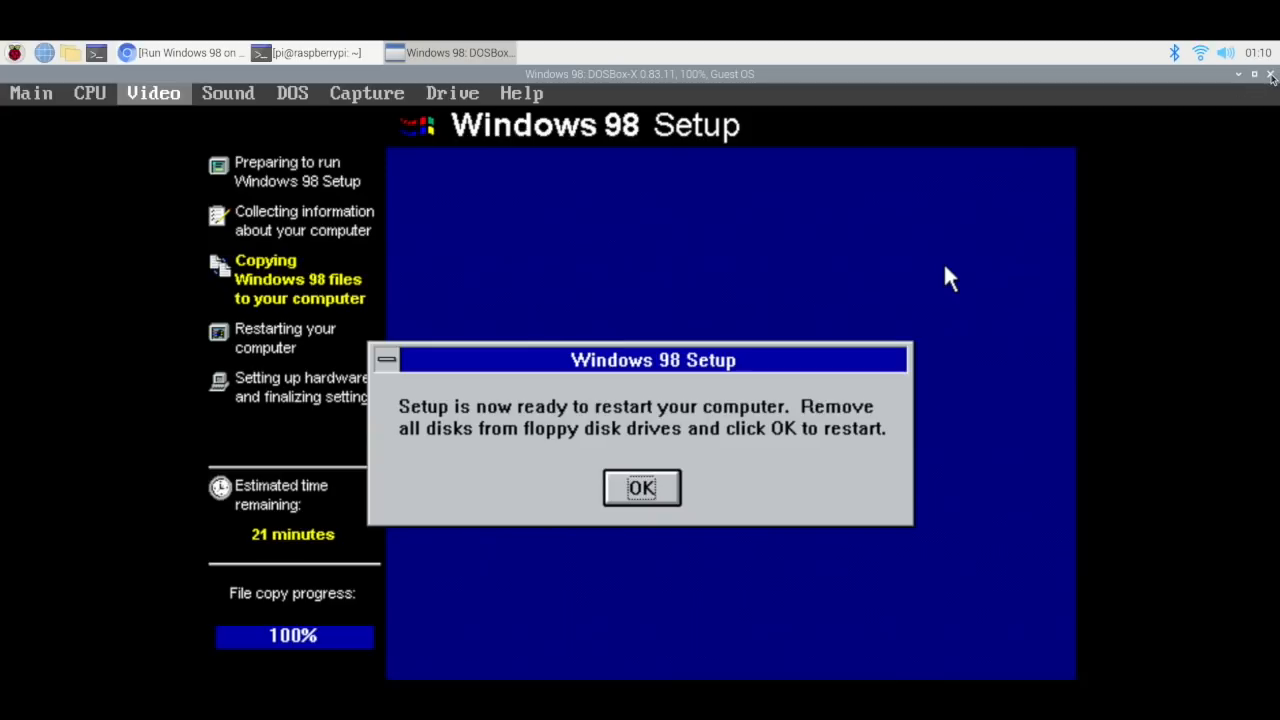
mouse_move(1092, 140)
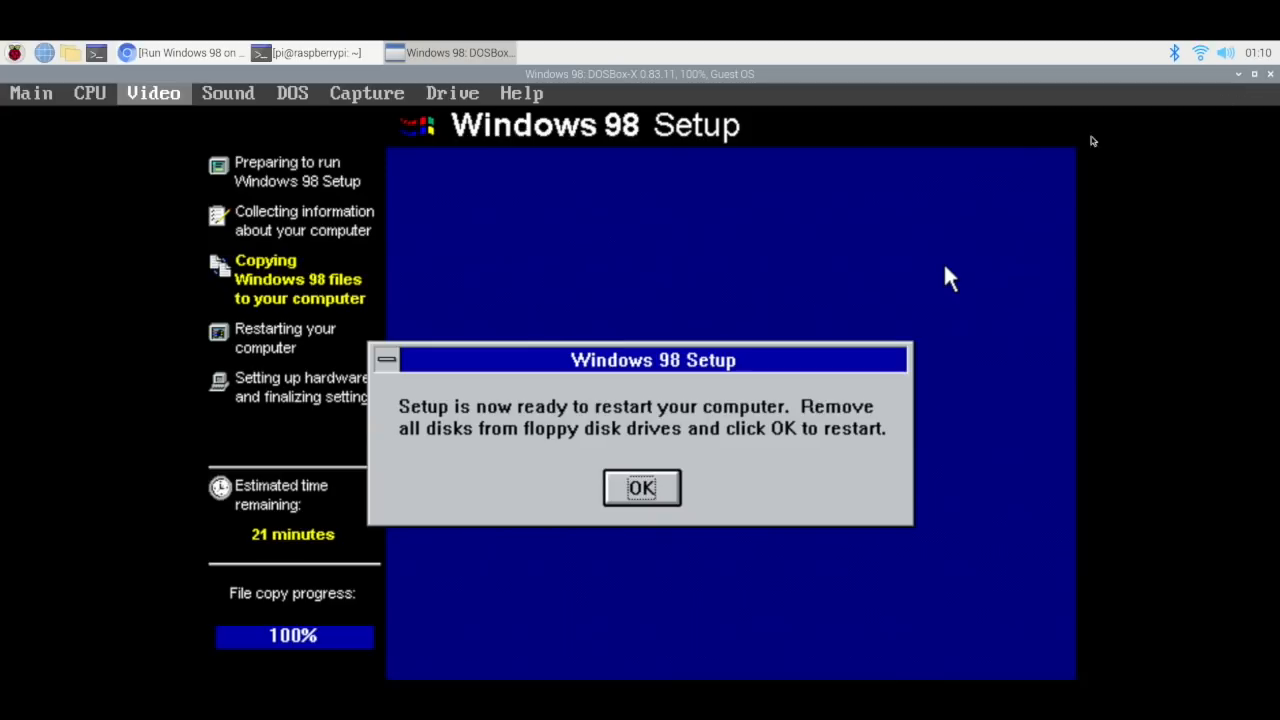
Close DOSBox-X and run 'dosbox-x -conf win98_install.conf' from the terminal.
left_click(640, 488)
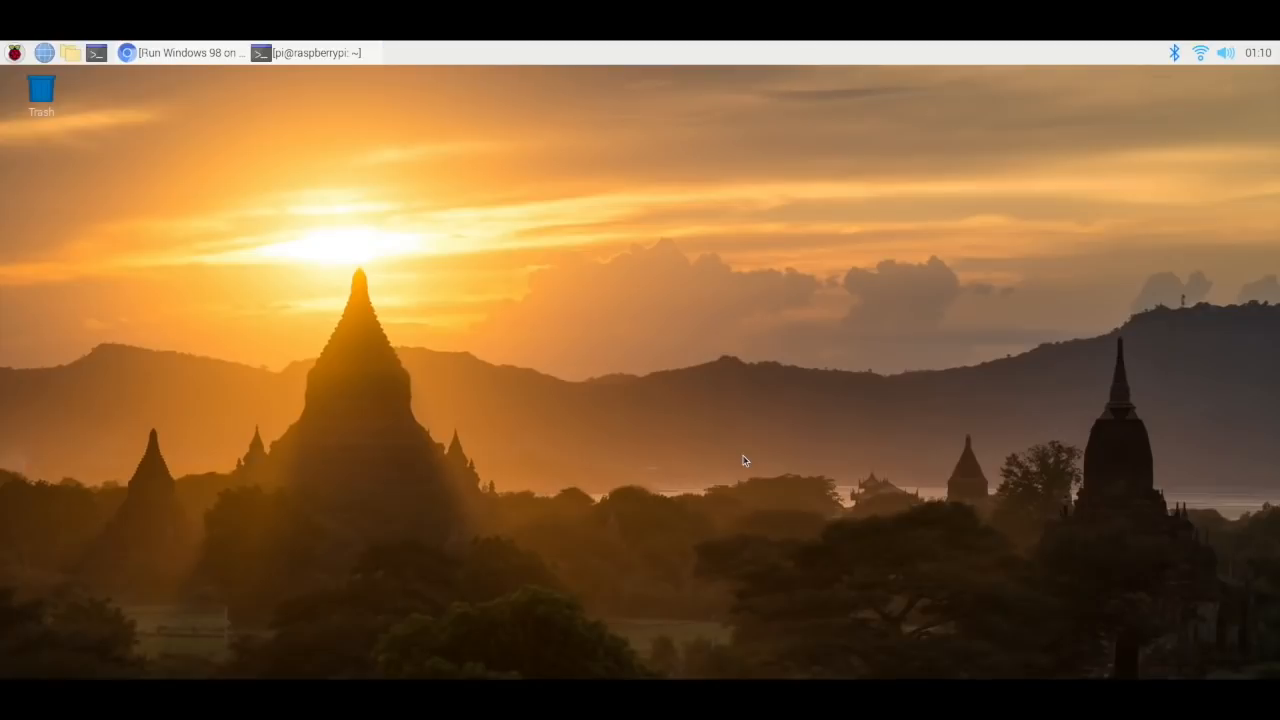
left_click(310, 52)
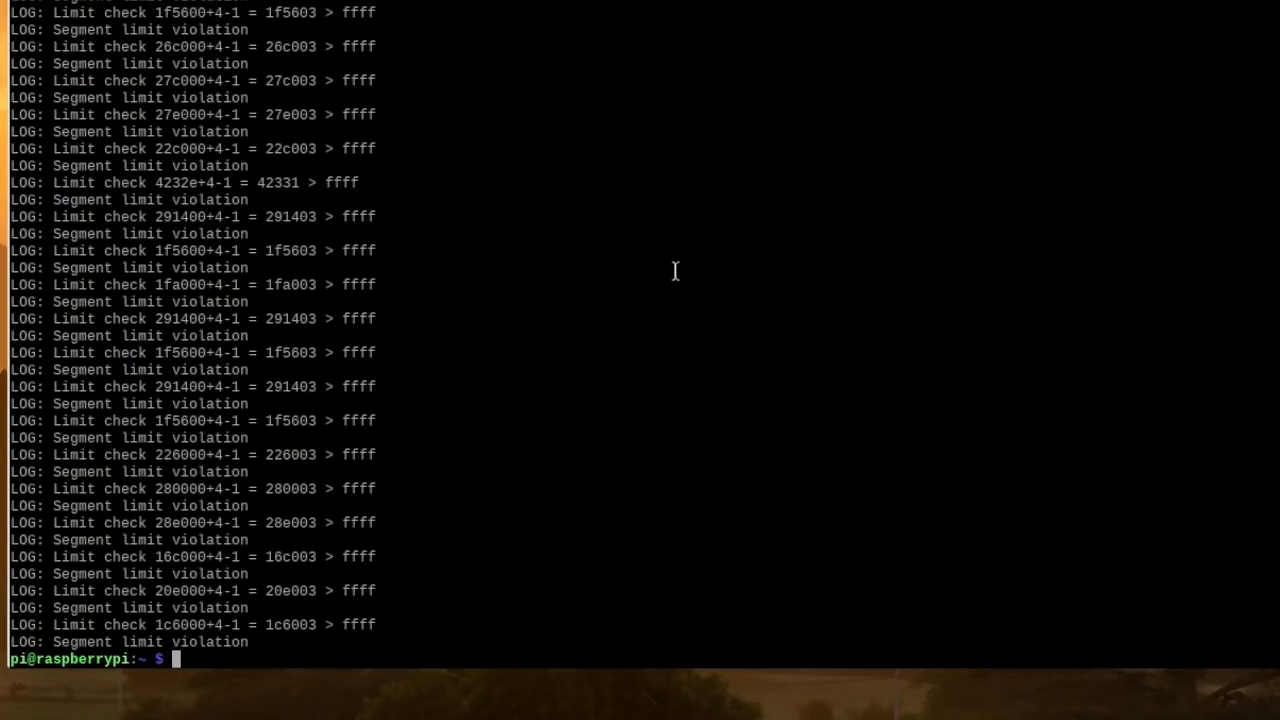
type("dosbox-x -conf win98_install.conf")
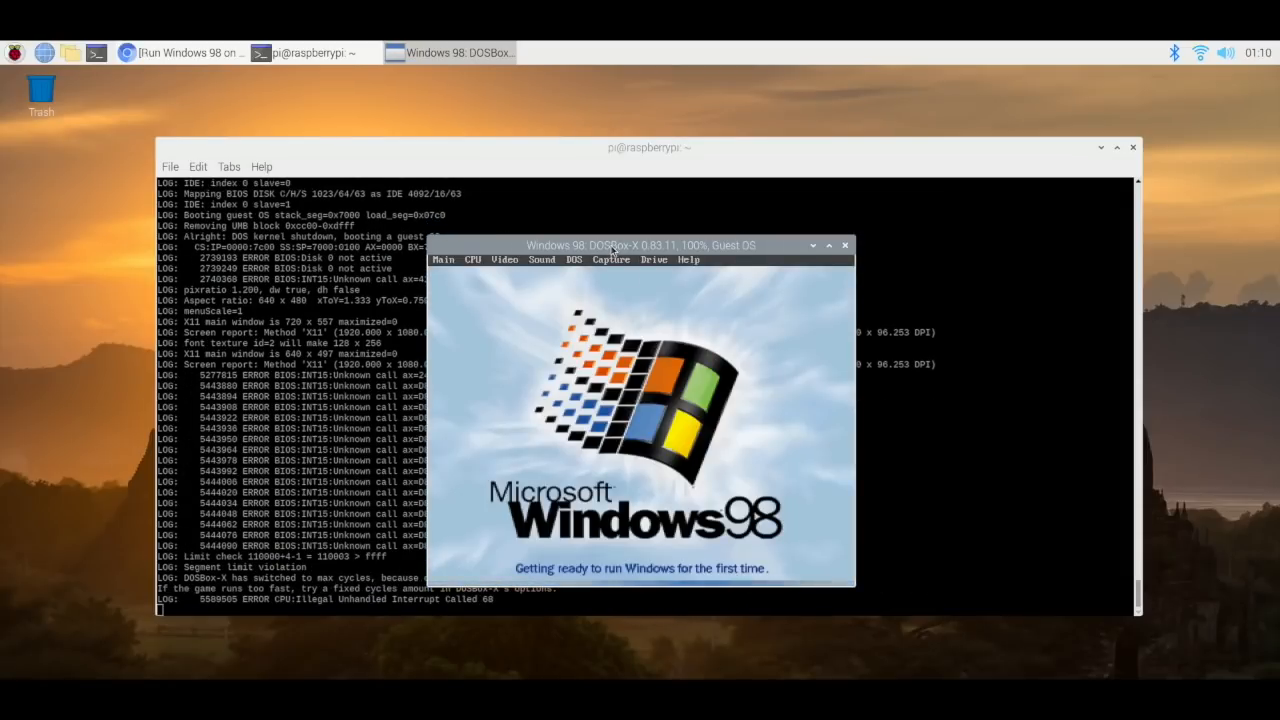
Maximise the DOSBox-X window and begin entering the Windows 98 product key.
left_click(828, 244)
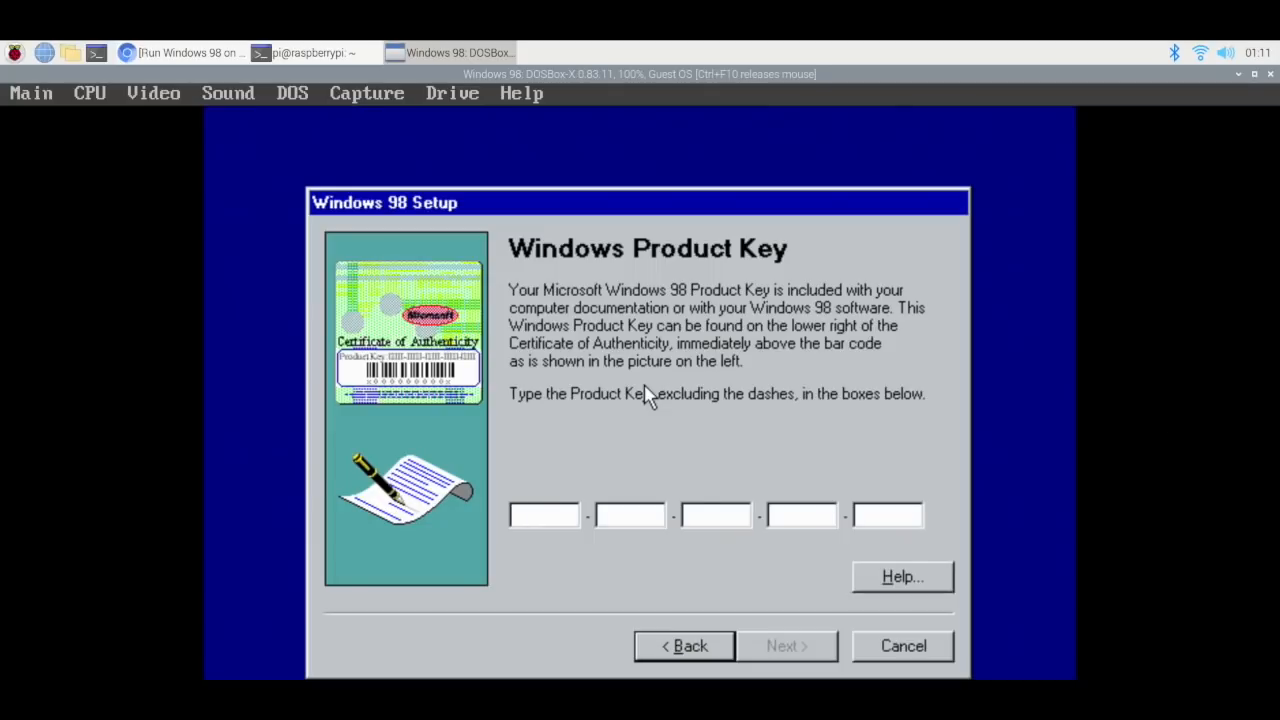
left_click(544, 514)
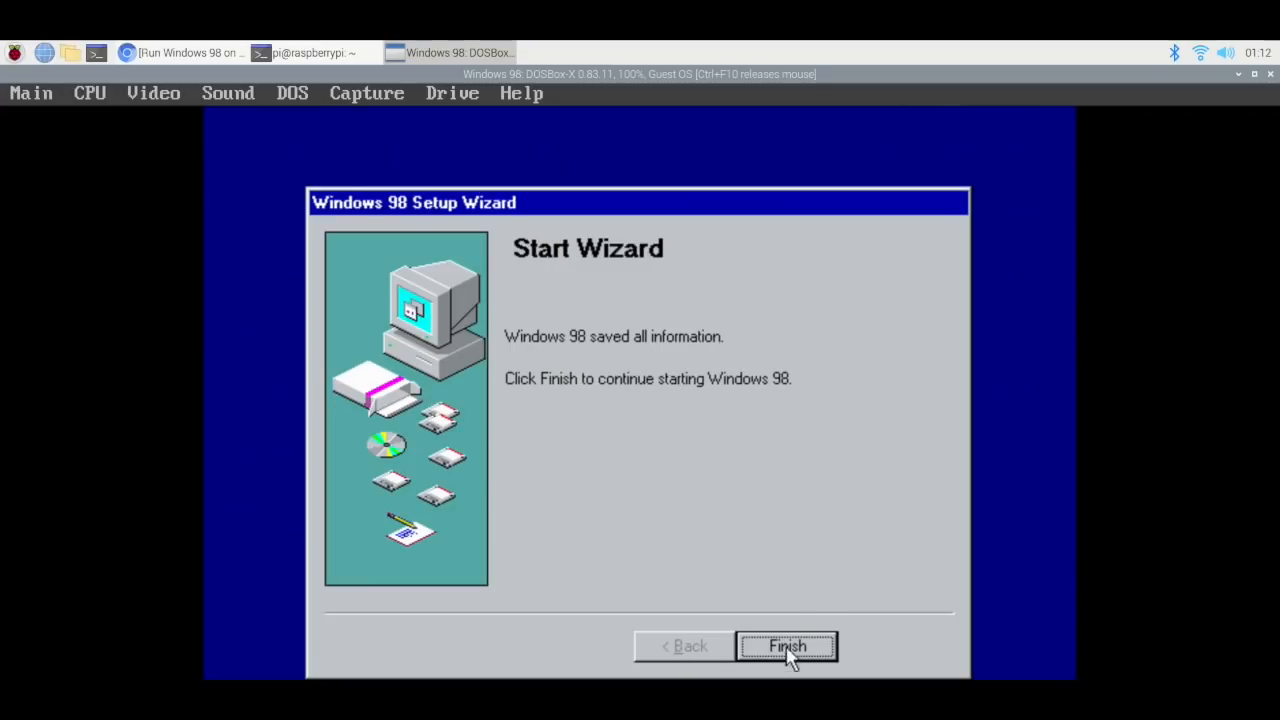
Finish the Start Wizard and set the NE2000 adapter's Interrupt (IRQ) to 10.
left_click(786, 646)
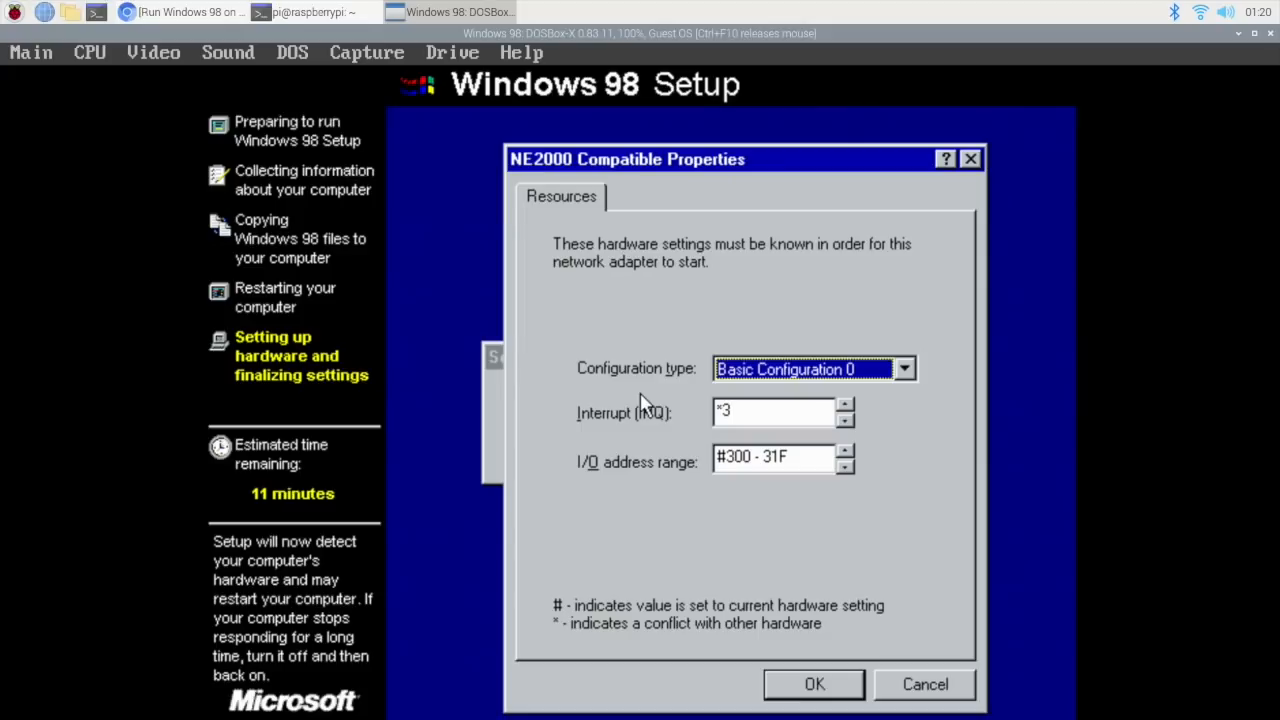
mouse_move(880, 364)
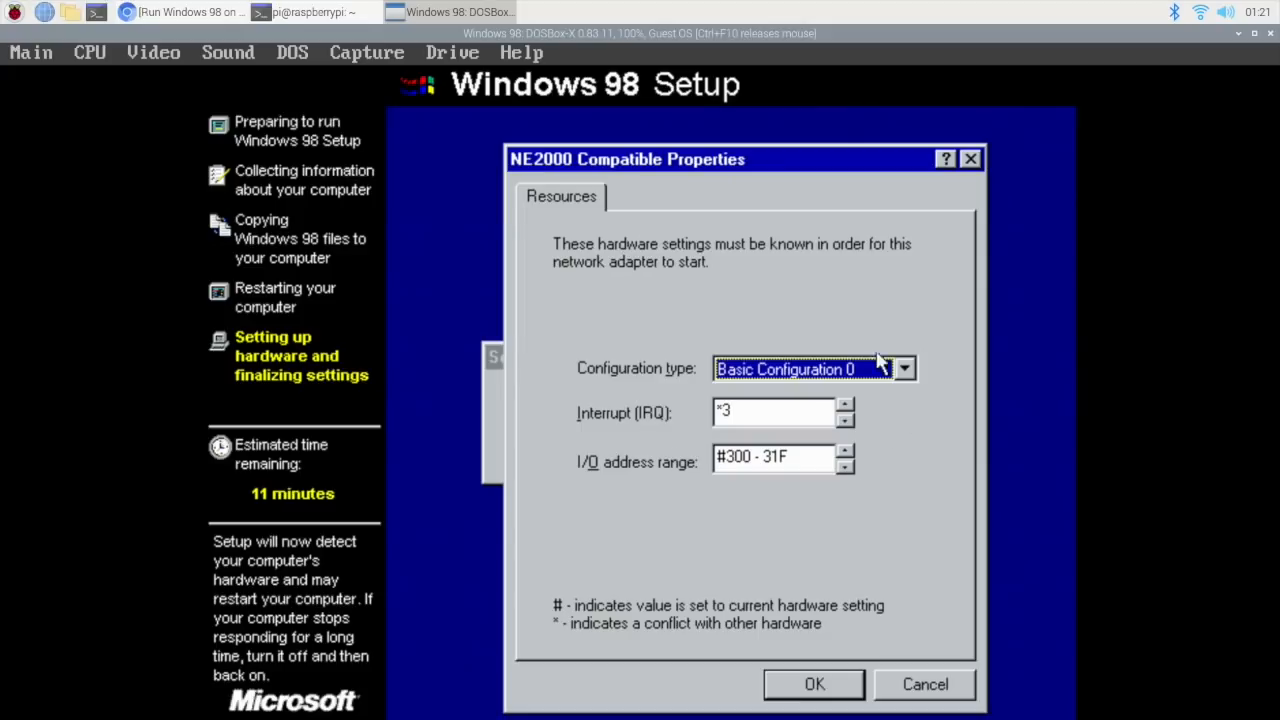
left_click(844, 404)
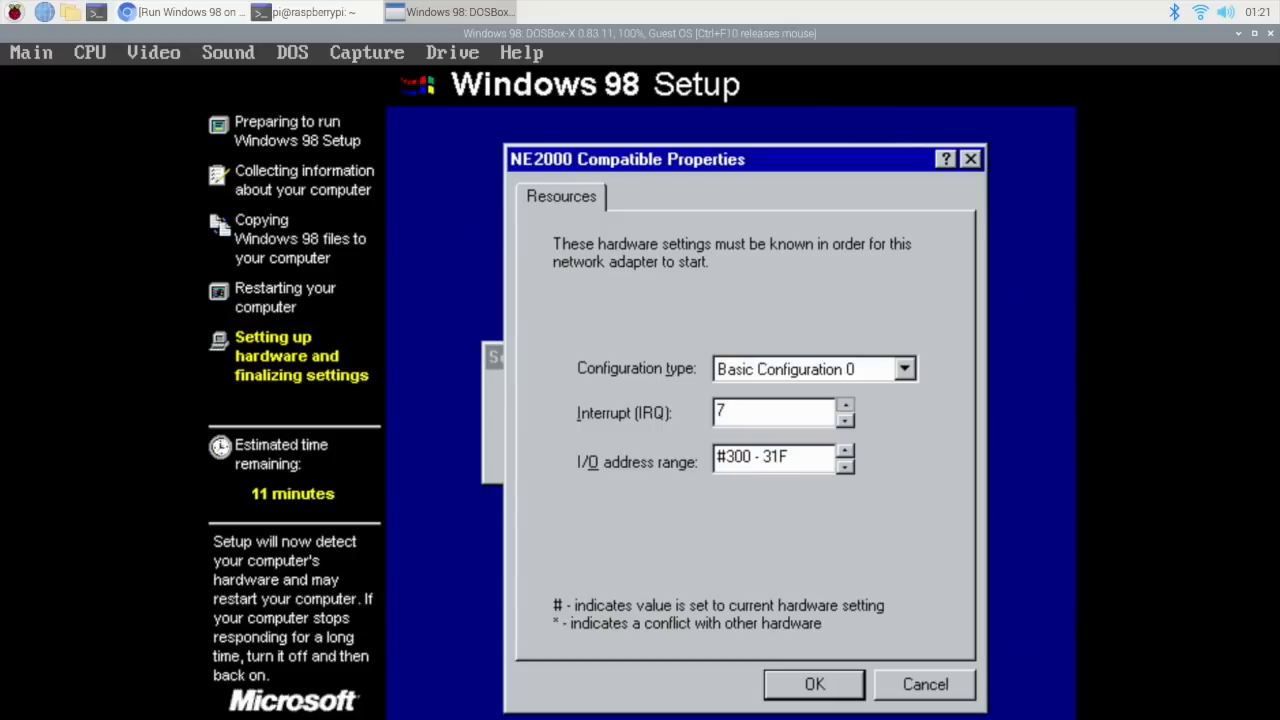
left_click(844, 406)
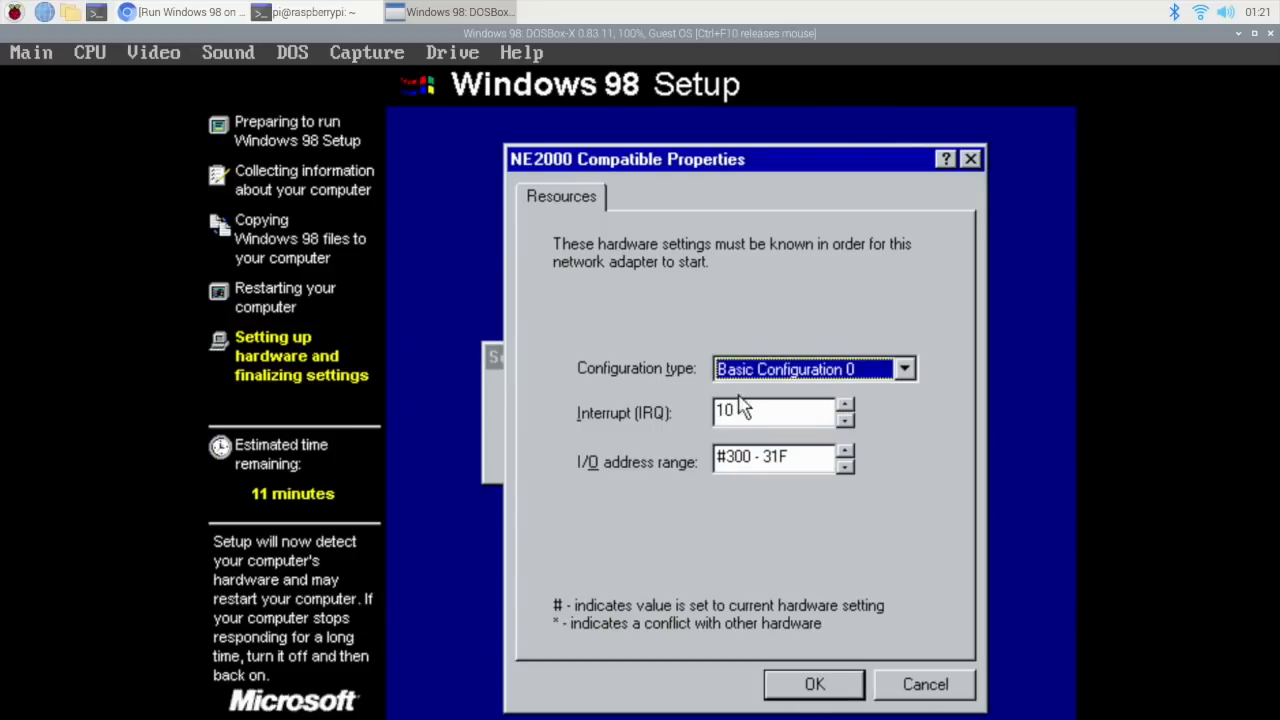
left_click(814, 684)
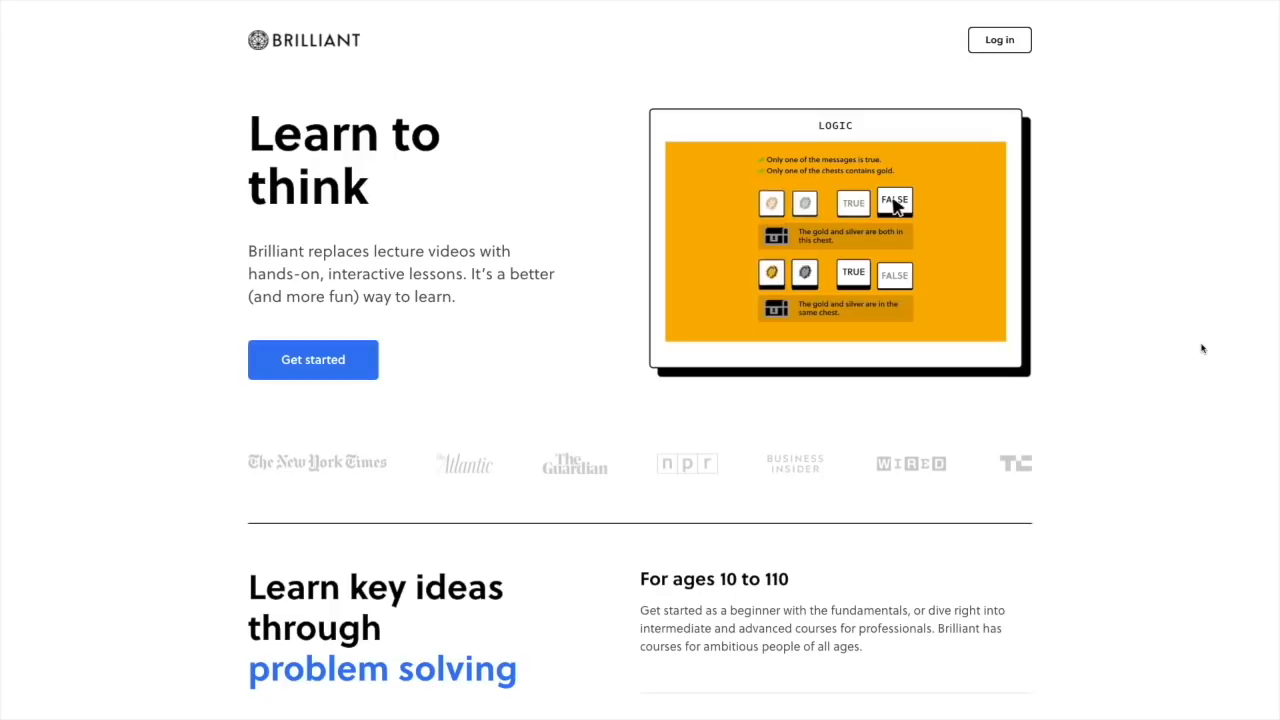
Find Computer Science Fundamentals in the course list and open the river-crossing lesson.
scroll("down", 3)
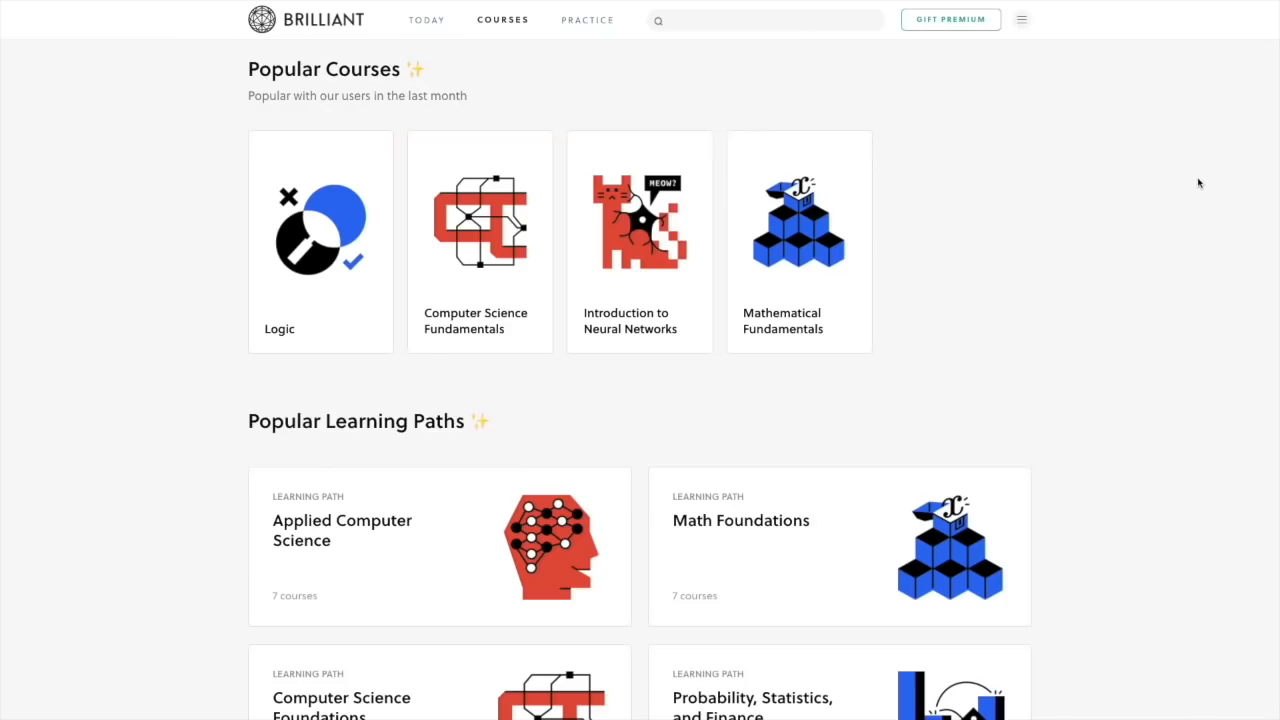
scroll("down", 3)
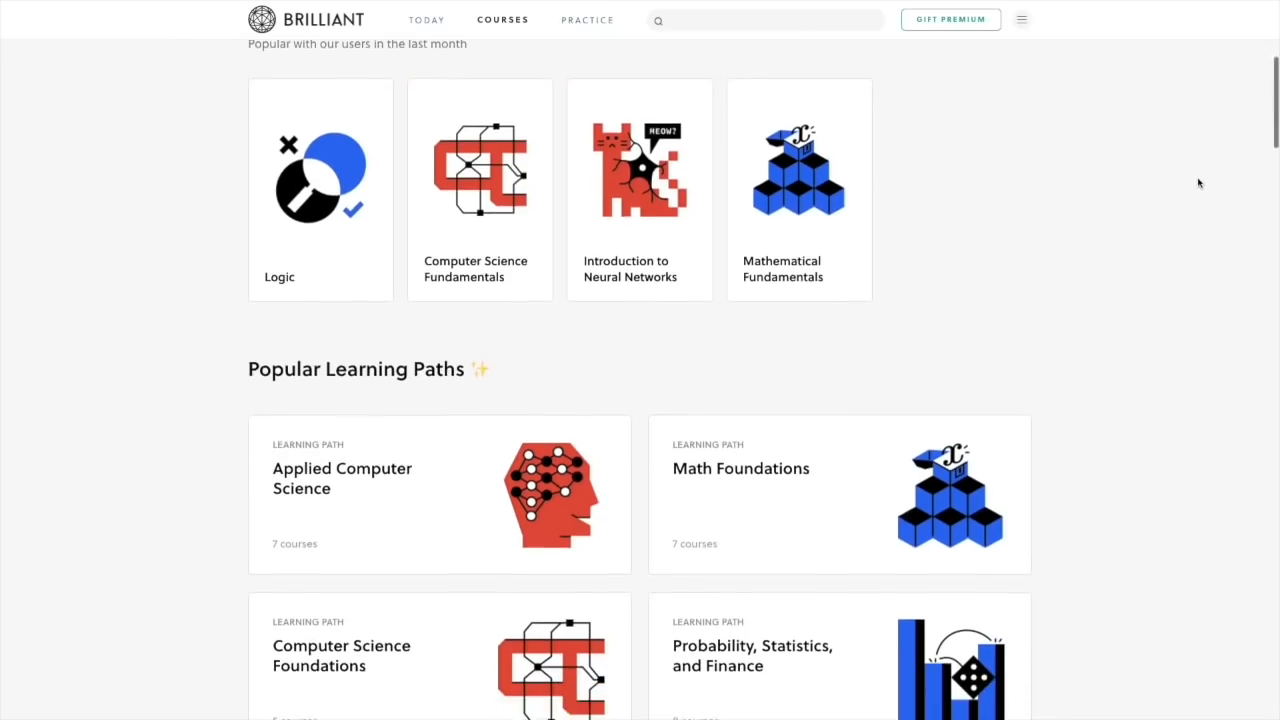
scroll("down", 3)
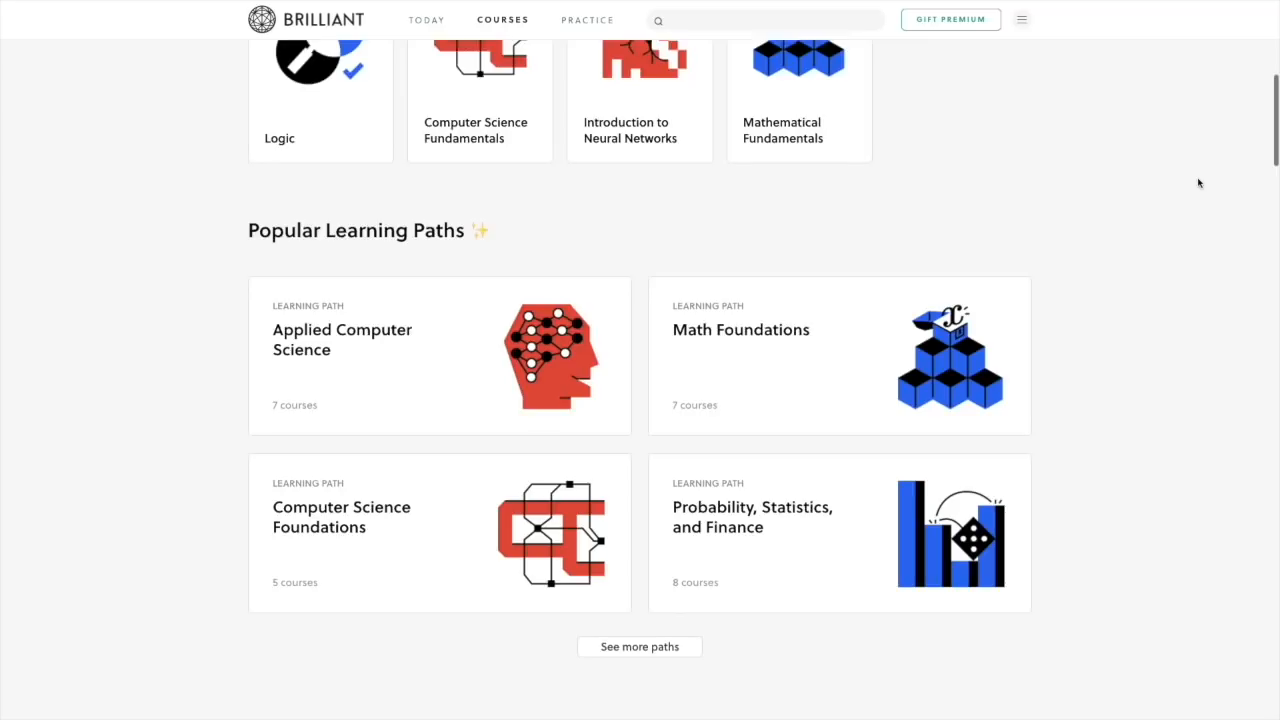
scroll("down", 3)
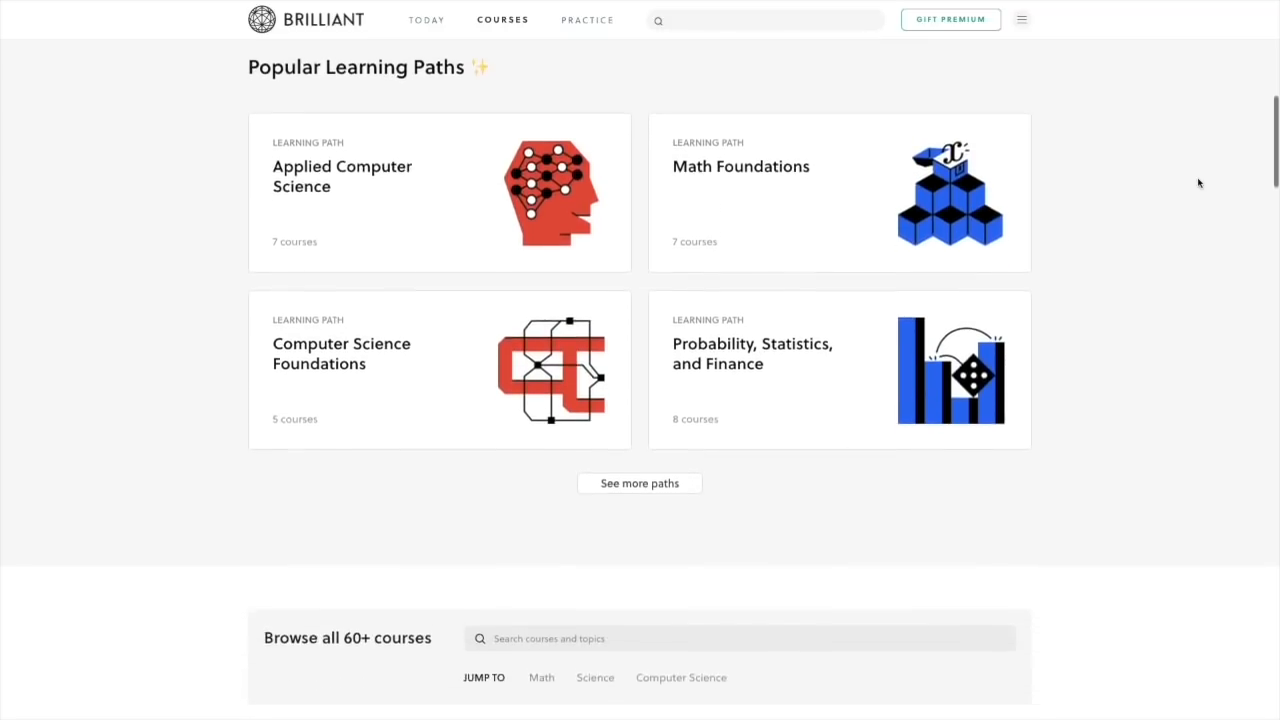
left_click(340, 352)
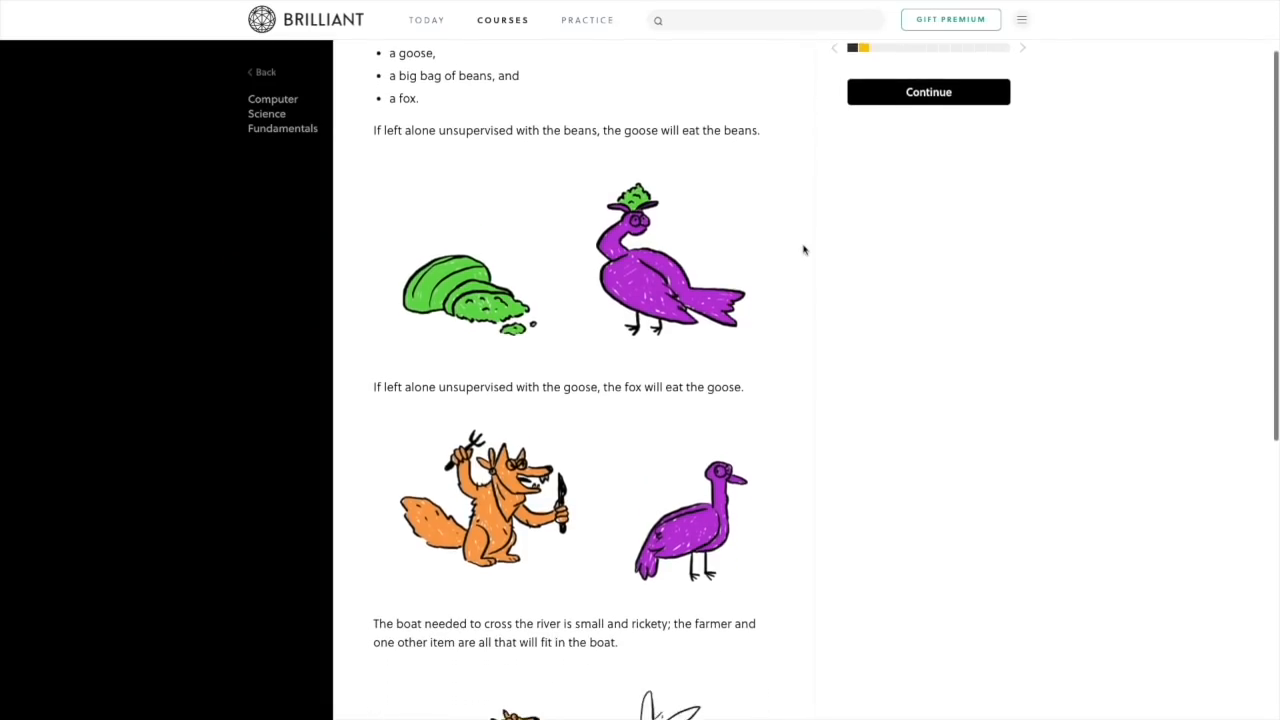
Read the lesson, answer the boat's-shore question, view the explanation and return to Courses.
scroll("down", 3)
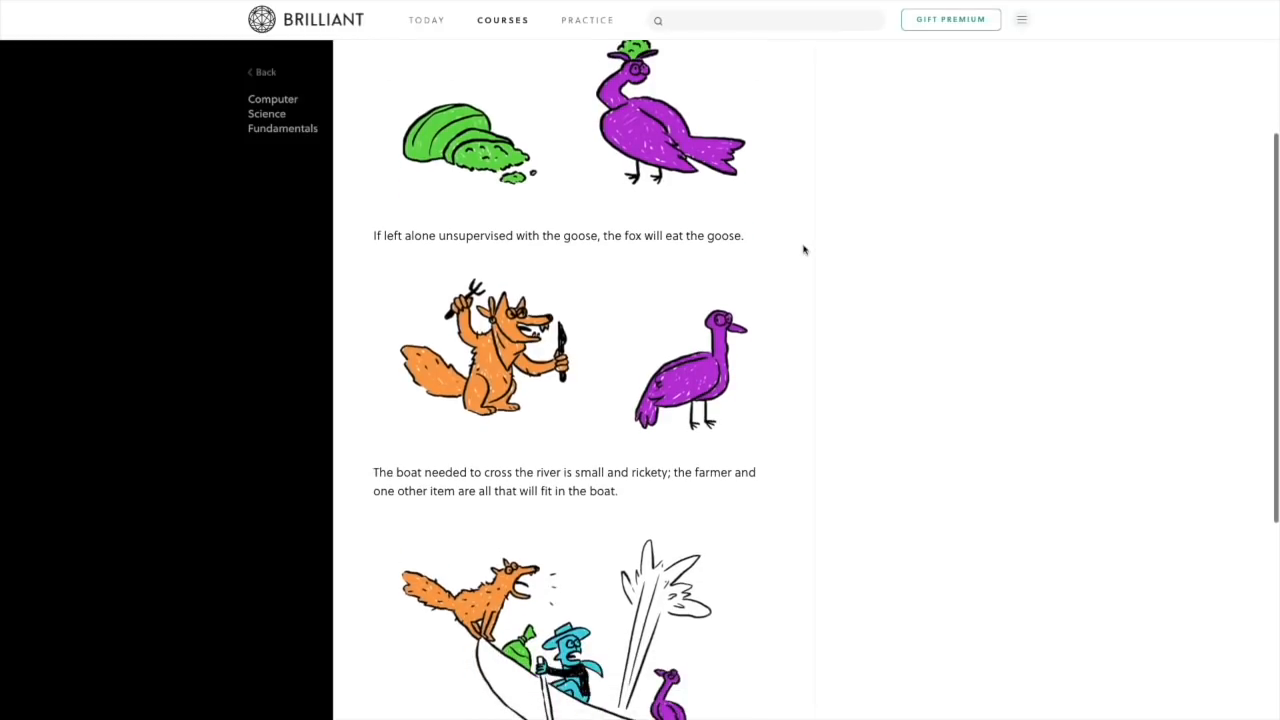
scroll("down", 3)
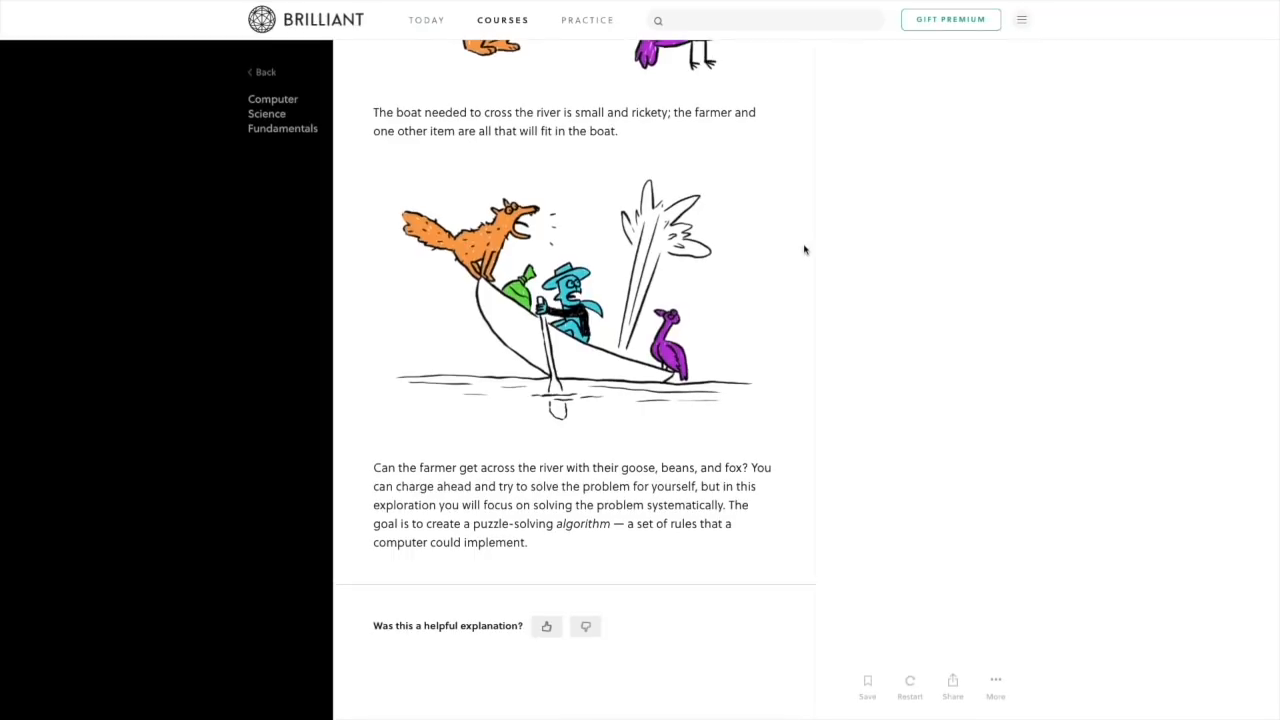
scroll("up", 3)
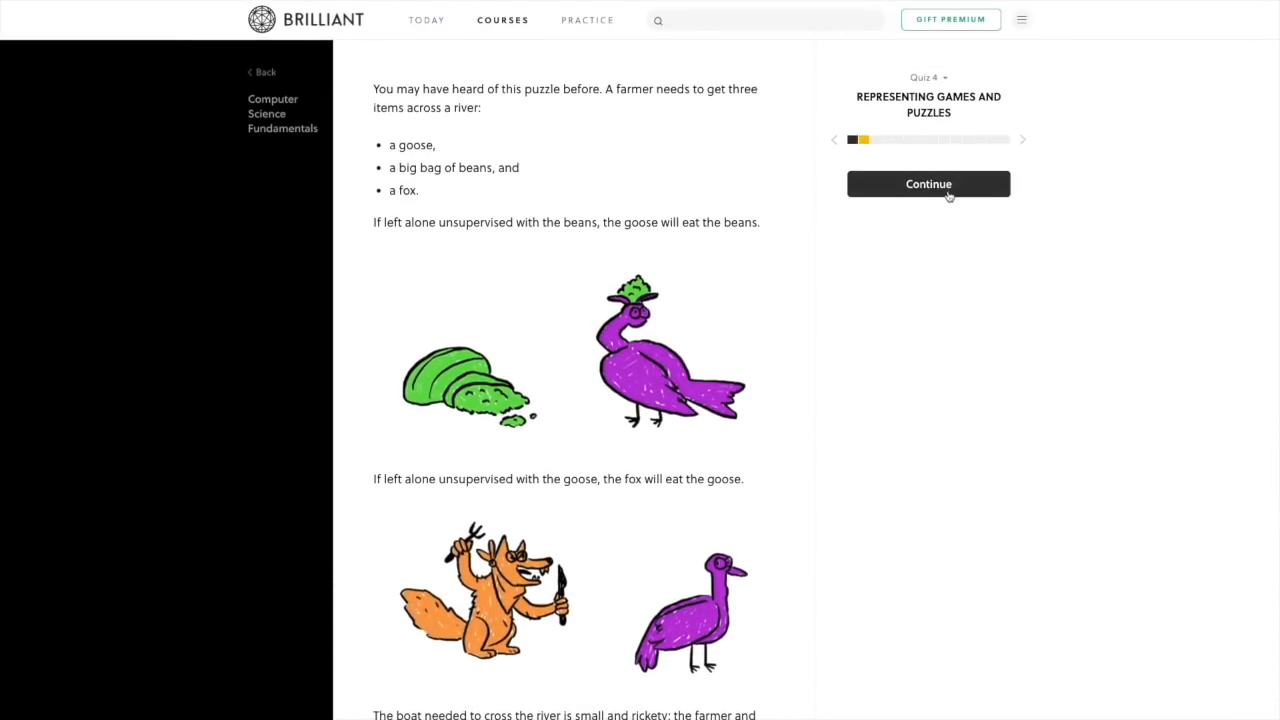
left_click(928, 184)
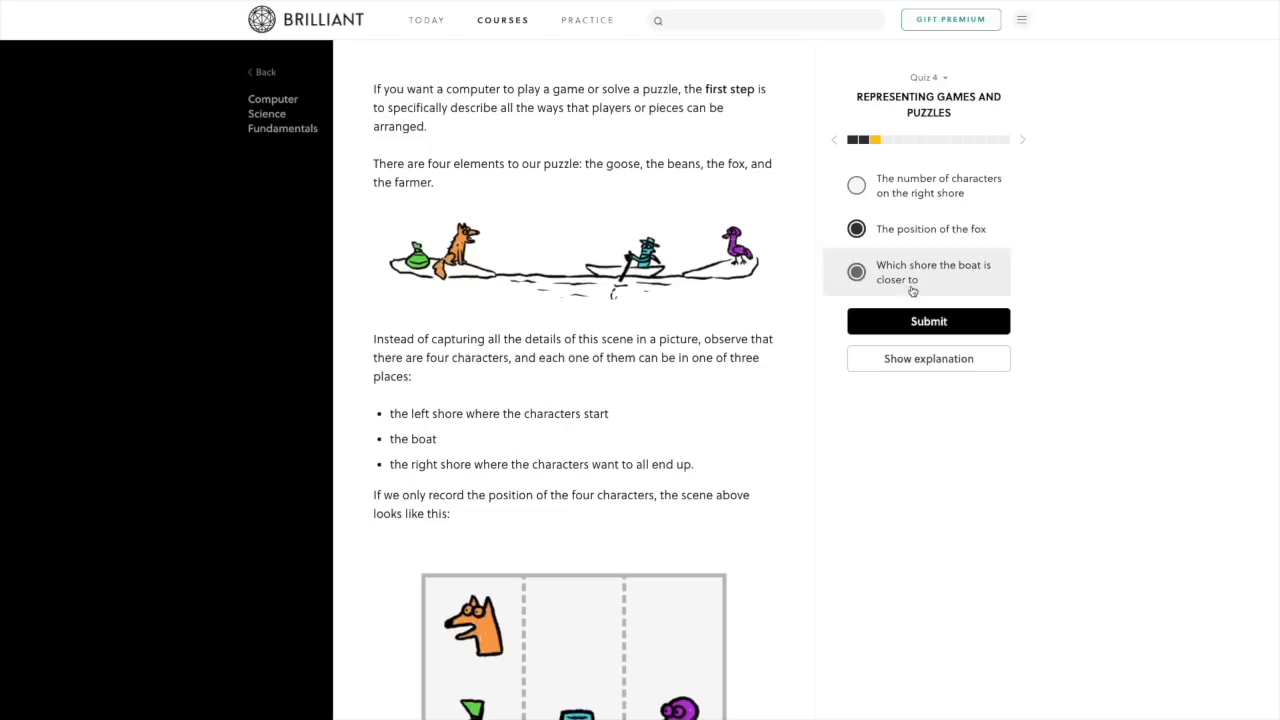
left_click(928, 320)
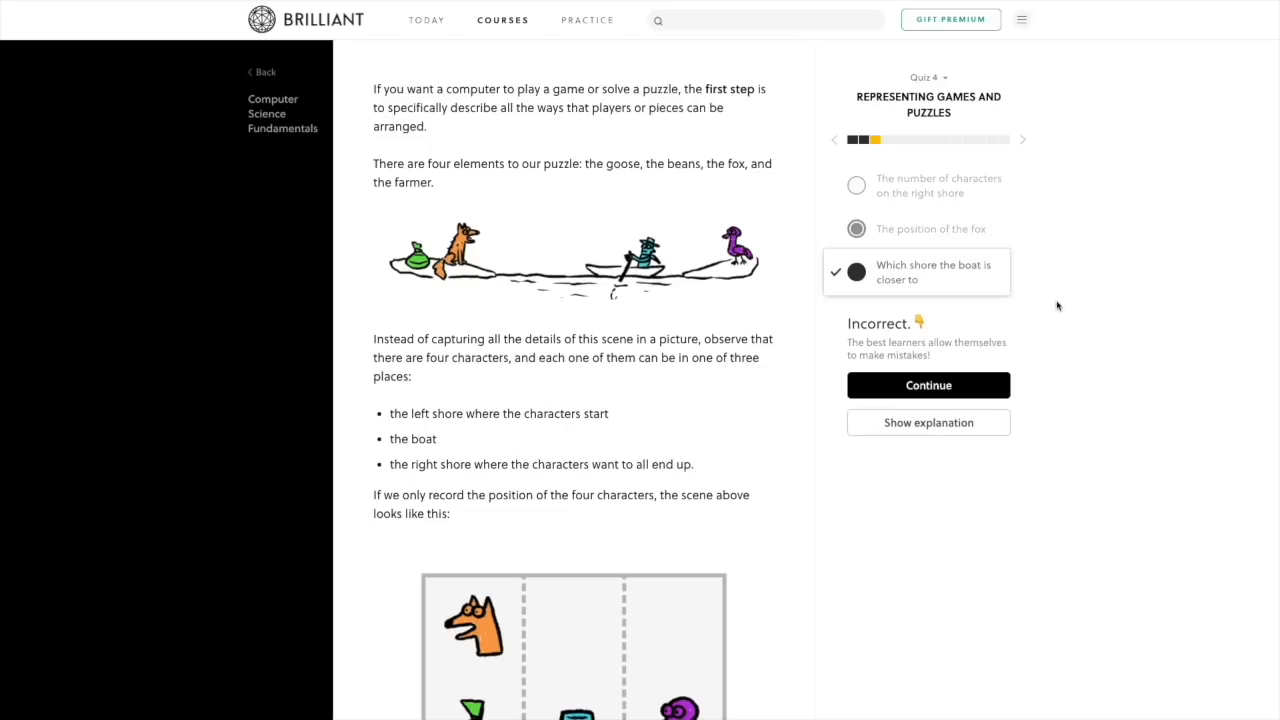
mouse_move(1000, 388)
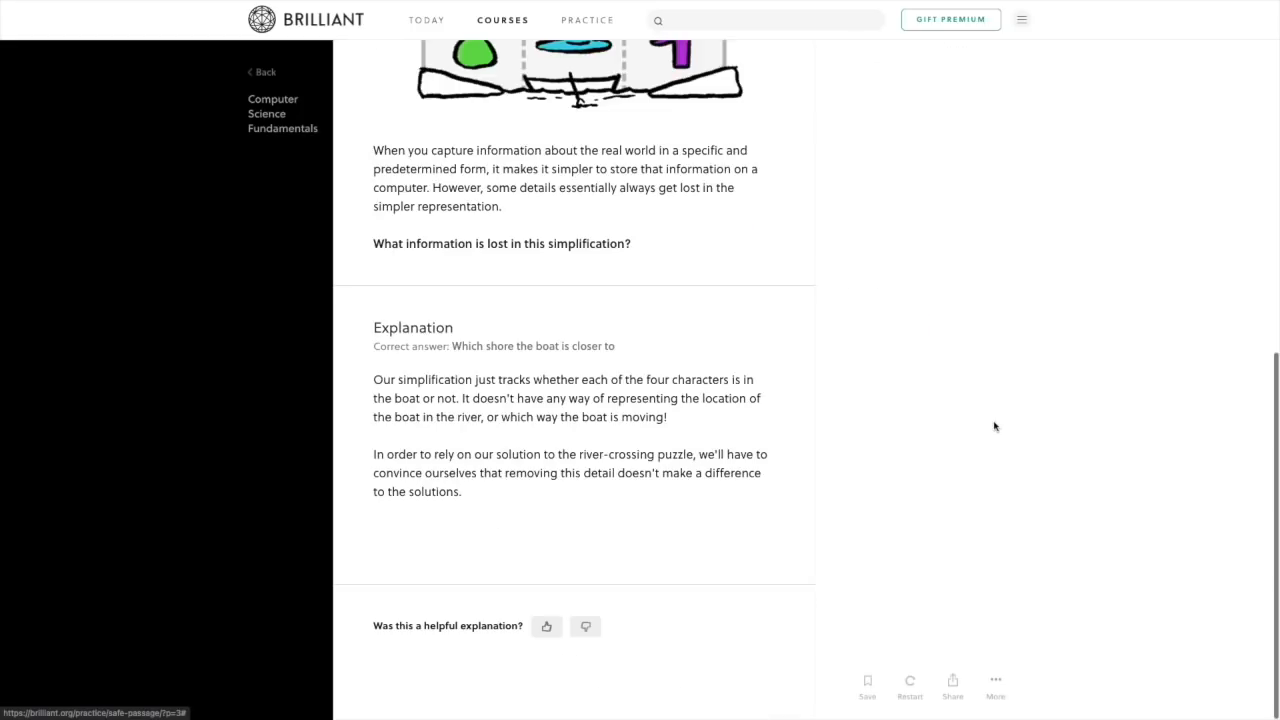
left_click(502, 20)
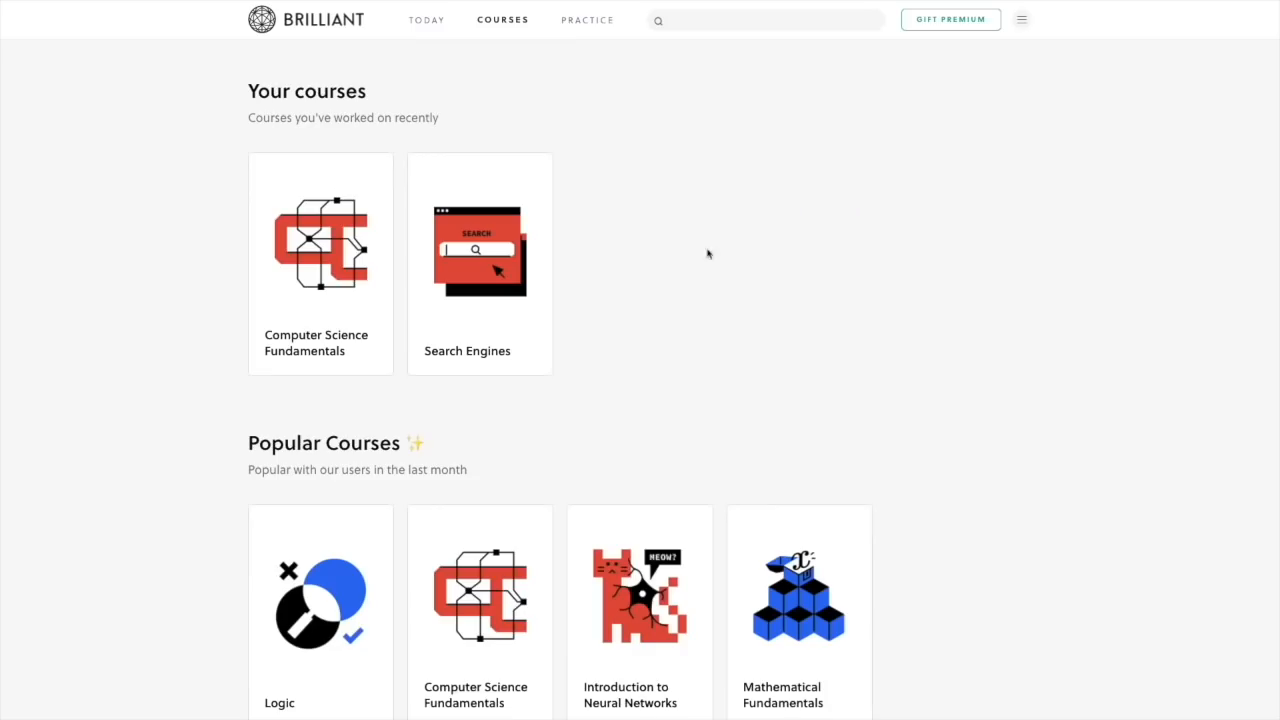
In Introduction to Neural Networks, answer Can Computers Learn? with 'All of these', then return to courses.
scroll("down", 3)
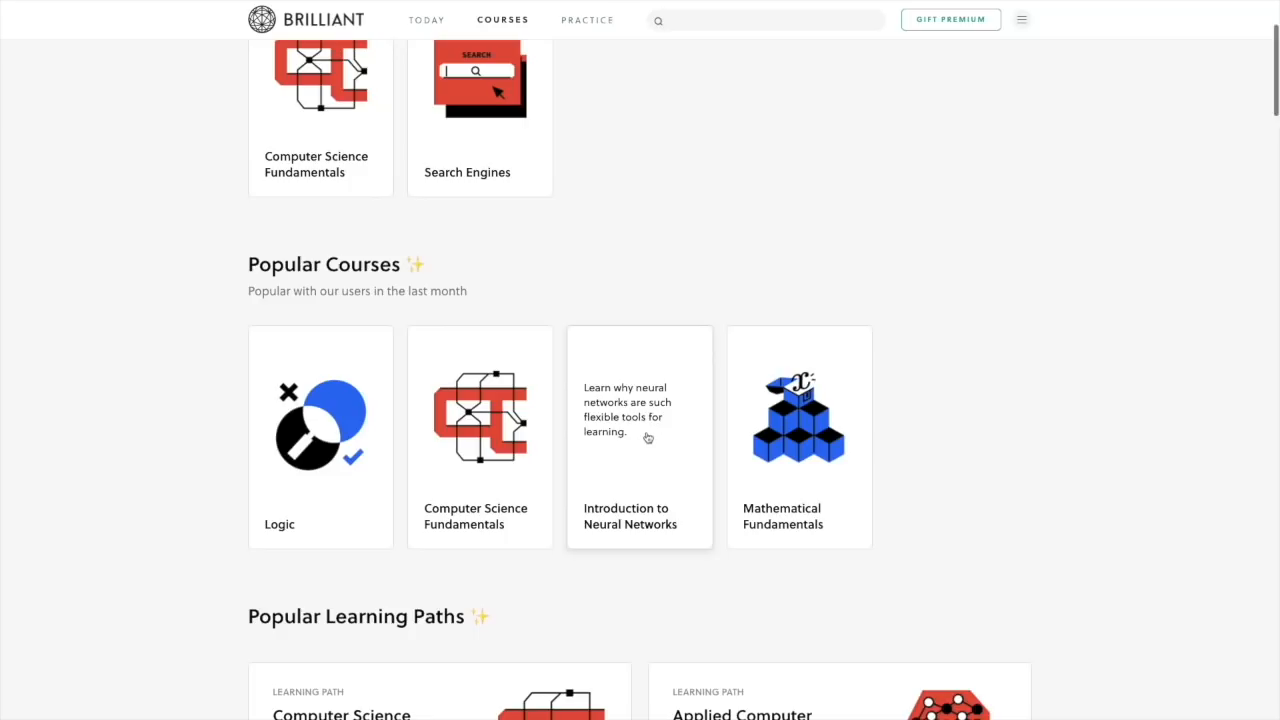
left_click(640, 436)
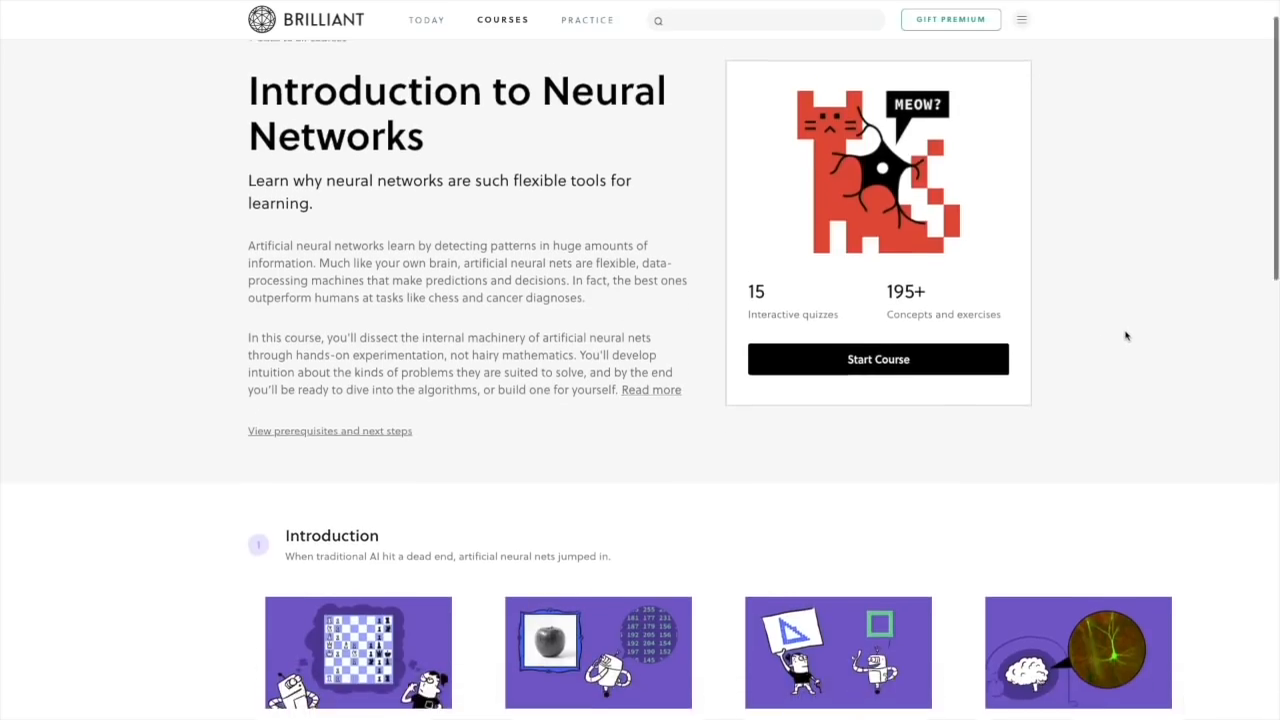
scroll("down", 3)
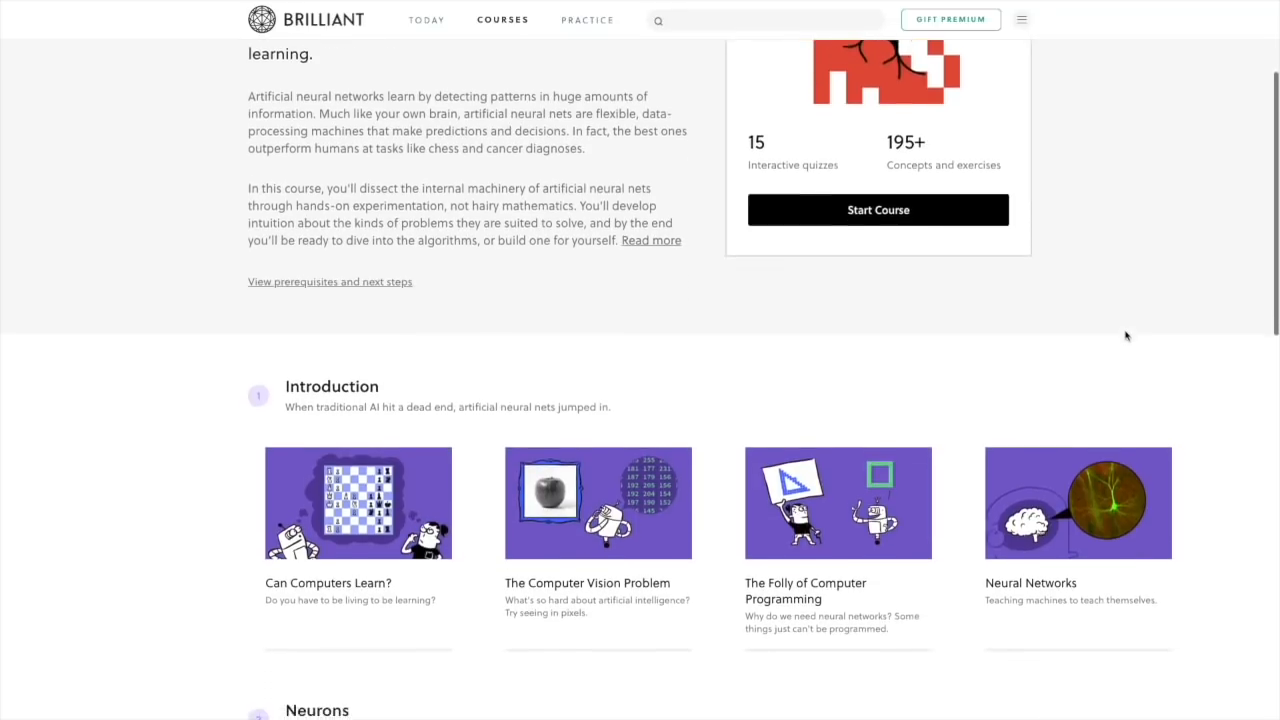
scroll("down", 3)
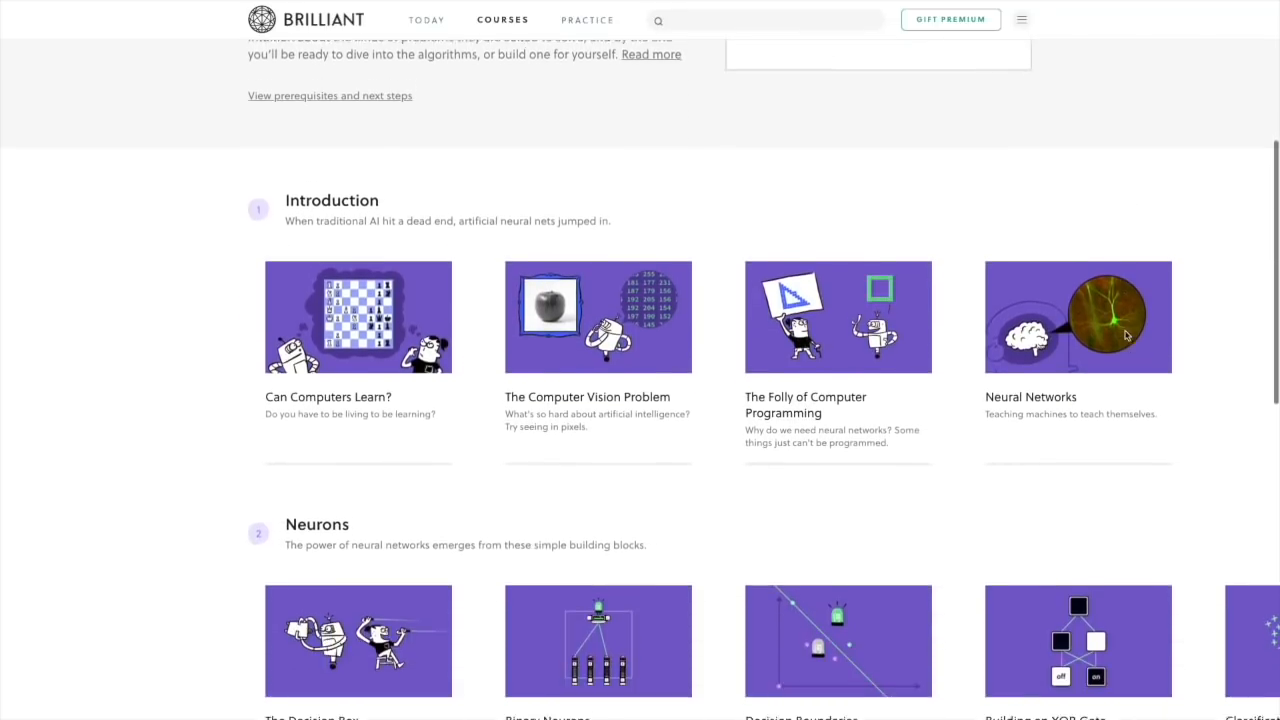
left_click(358, 316)
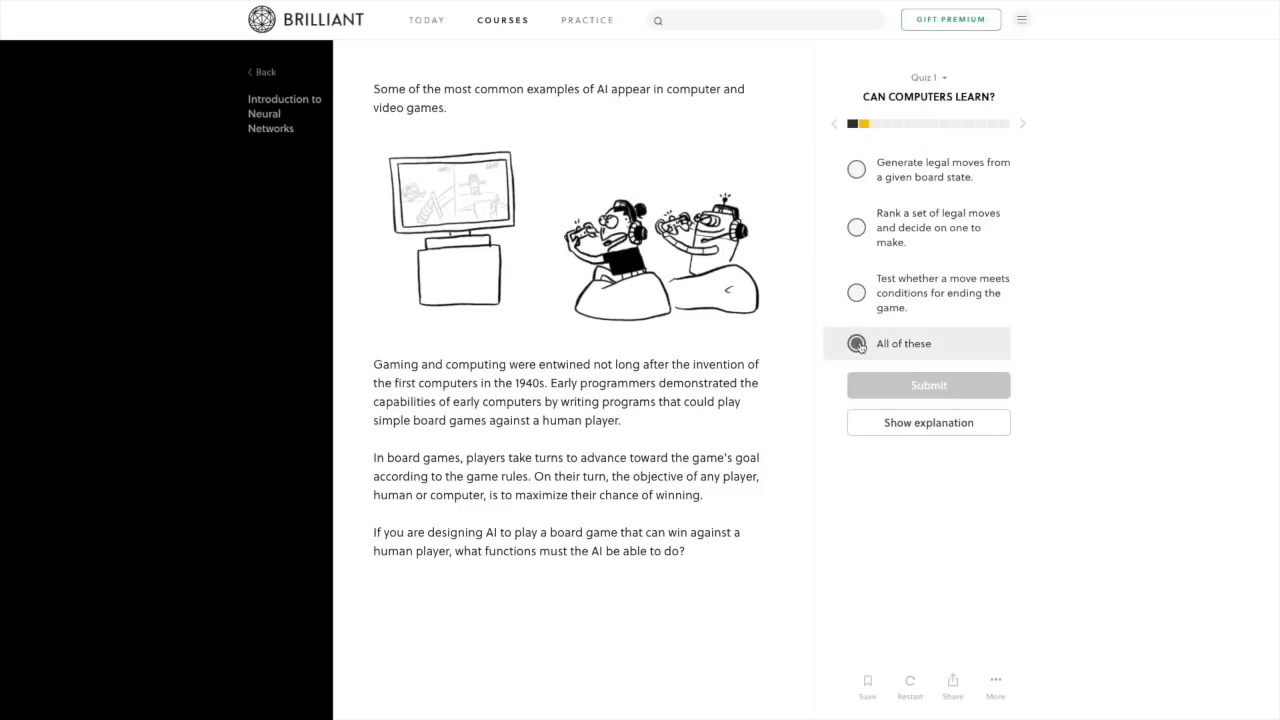
left_click(928, 384)
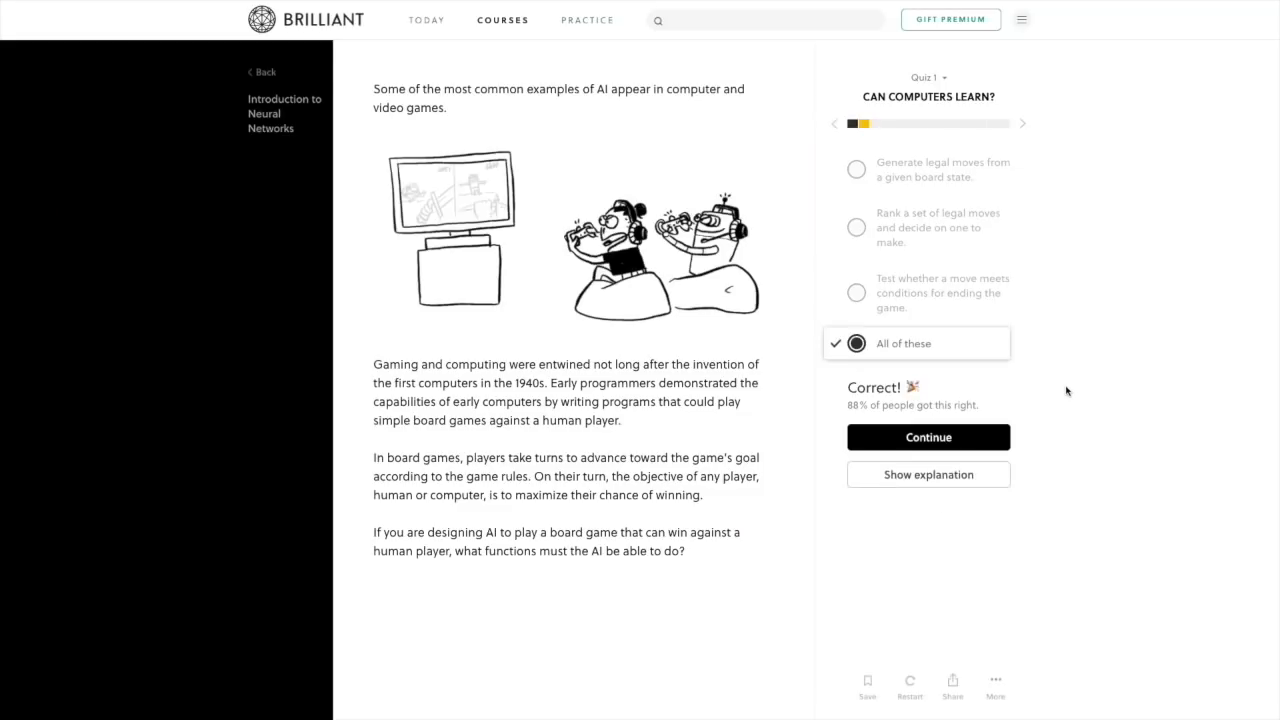
left_click(502, 20)
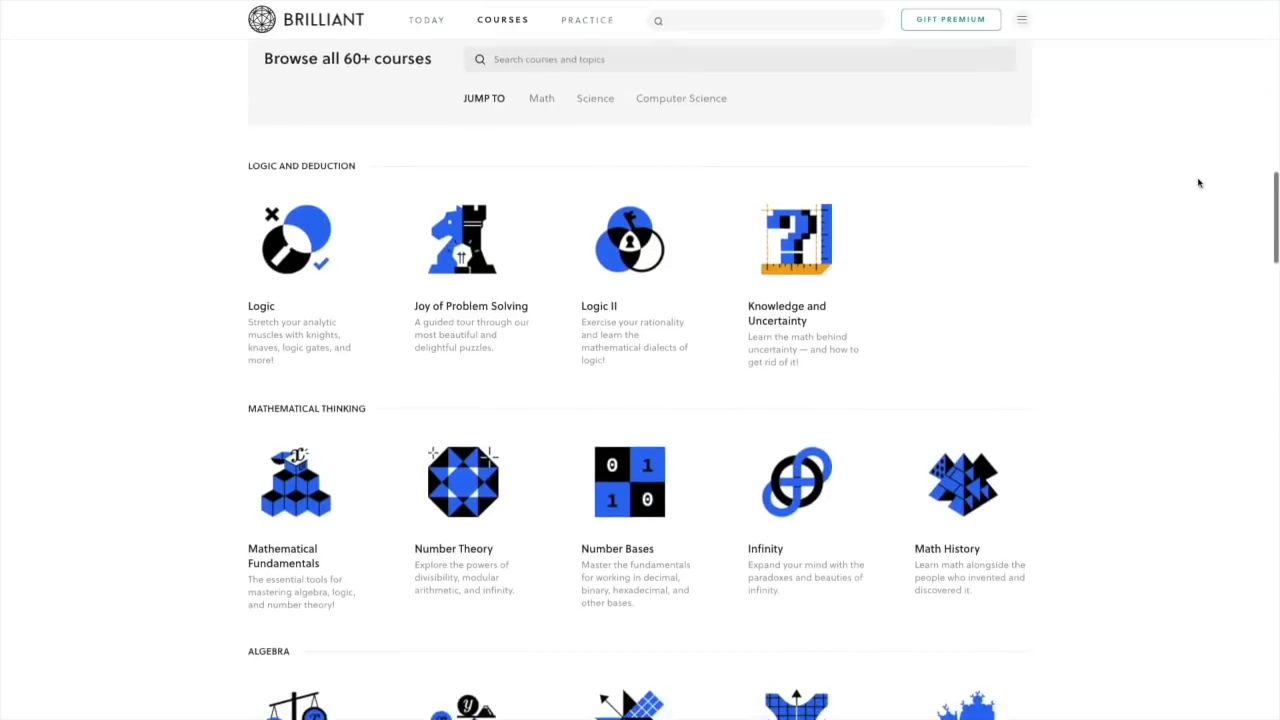
Browse Practice and the Computer Science Fundamentals overview, then switch to the Today page.
scroll("down", 3)
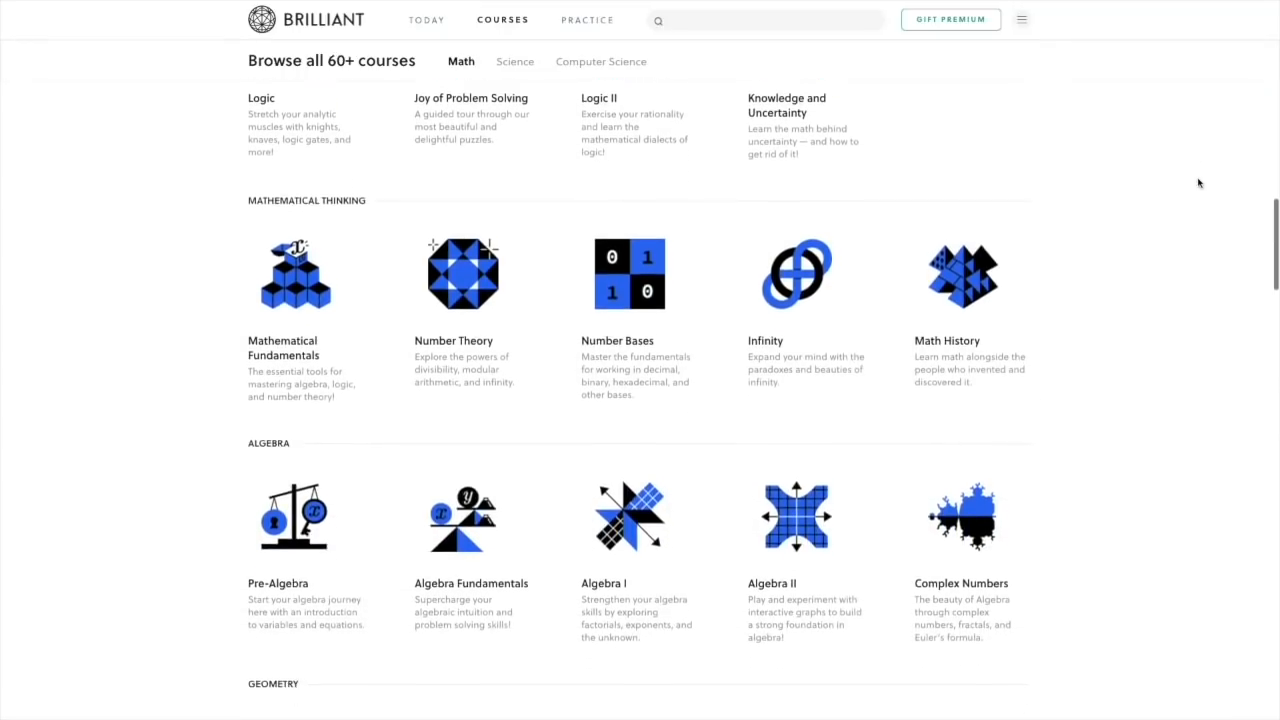
scroll("down", 3)
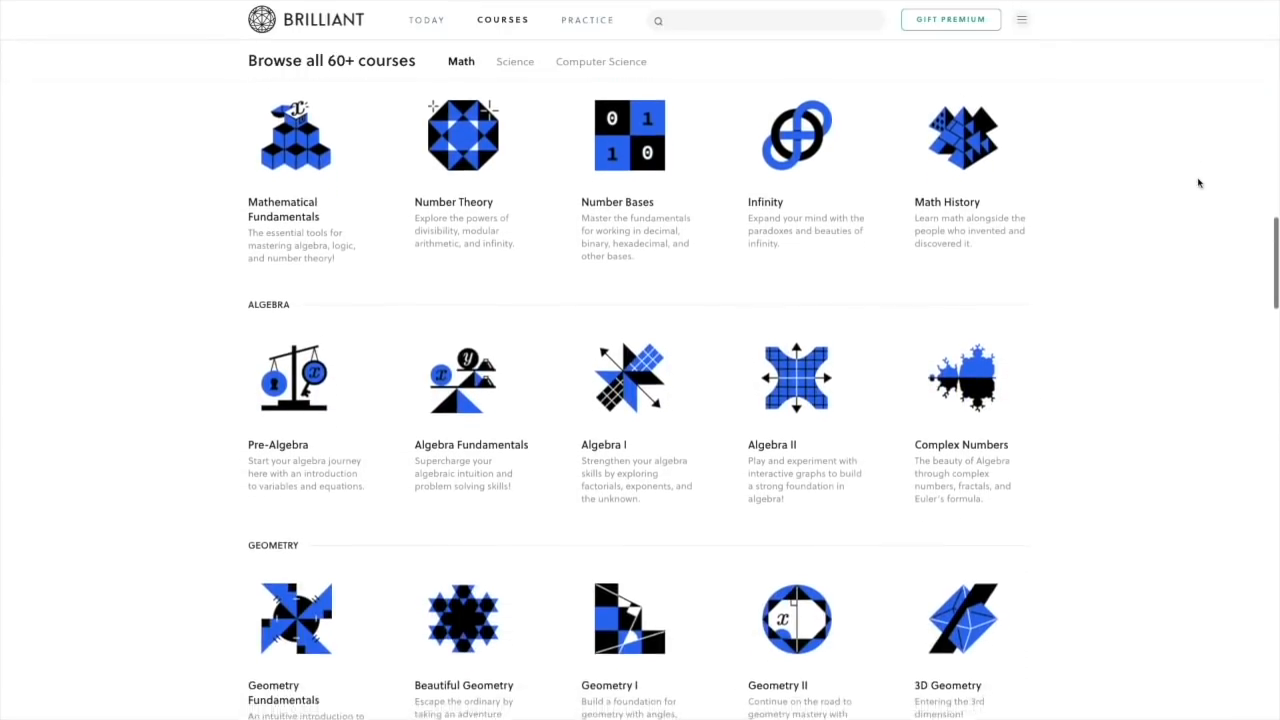
left_click(588, 20)
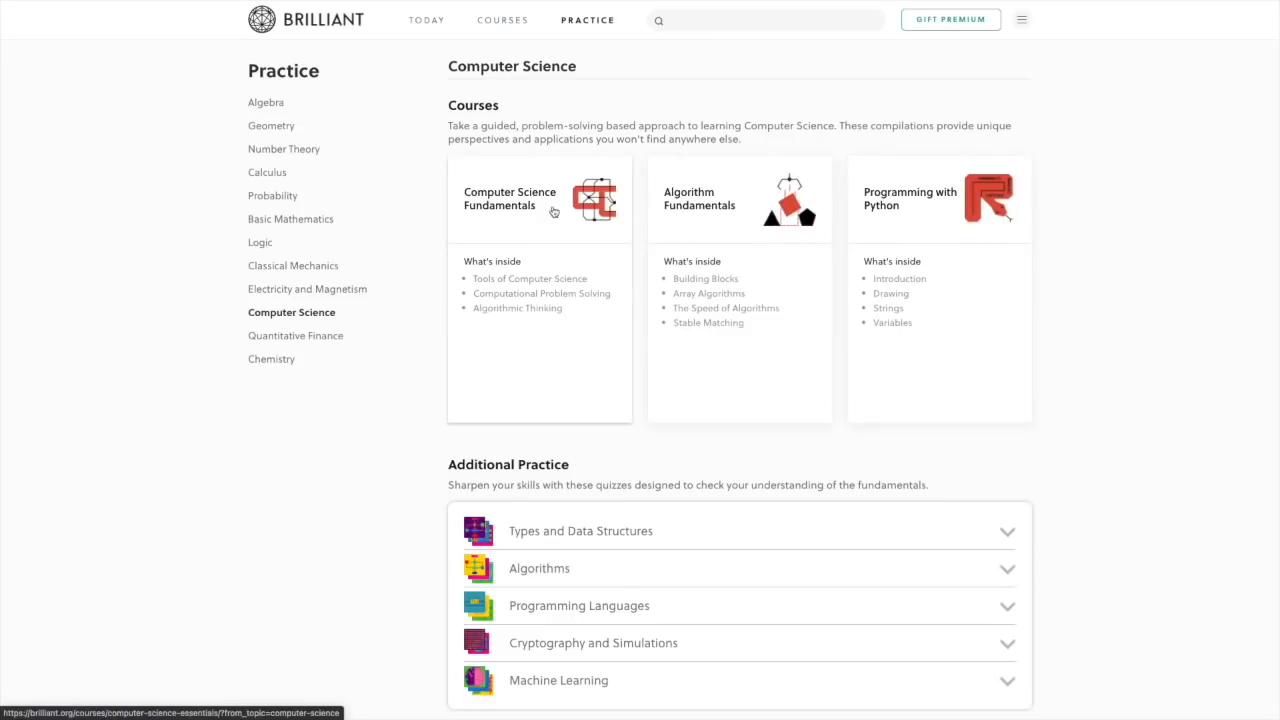
left_click(510, 198)
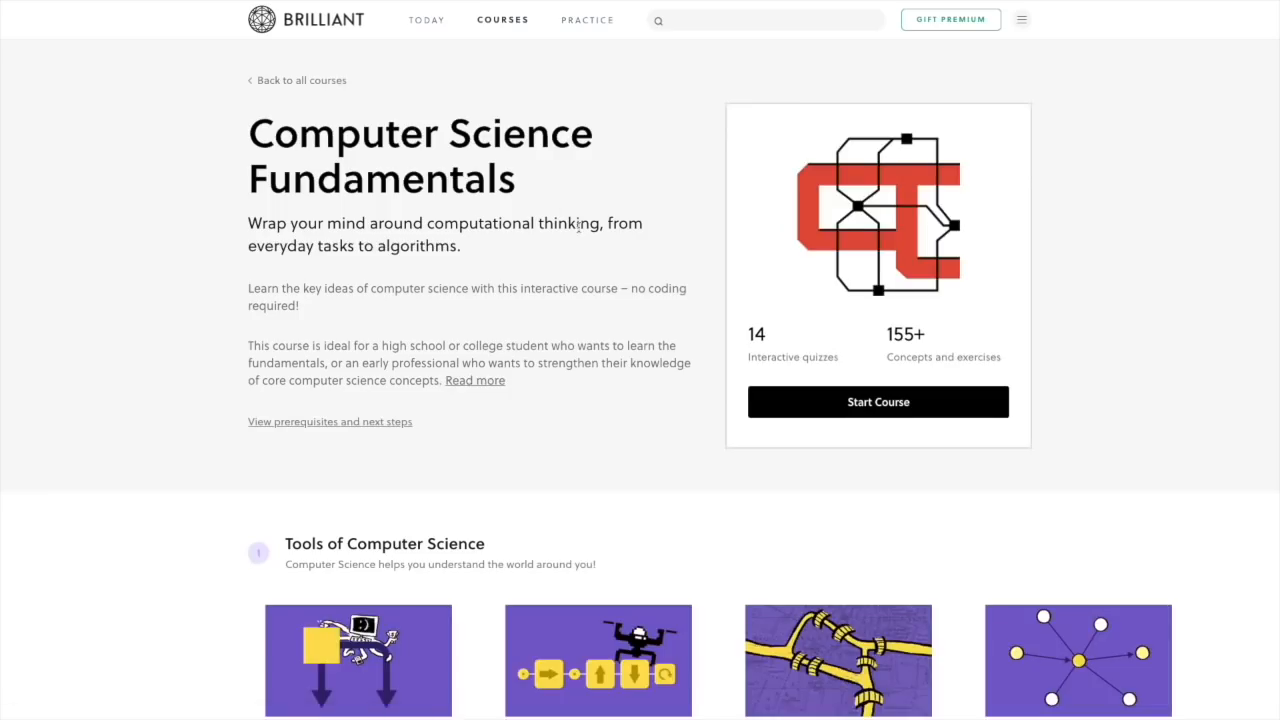
scroll("down", 3)
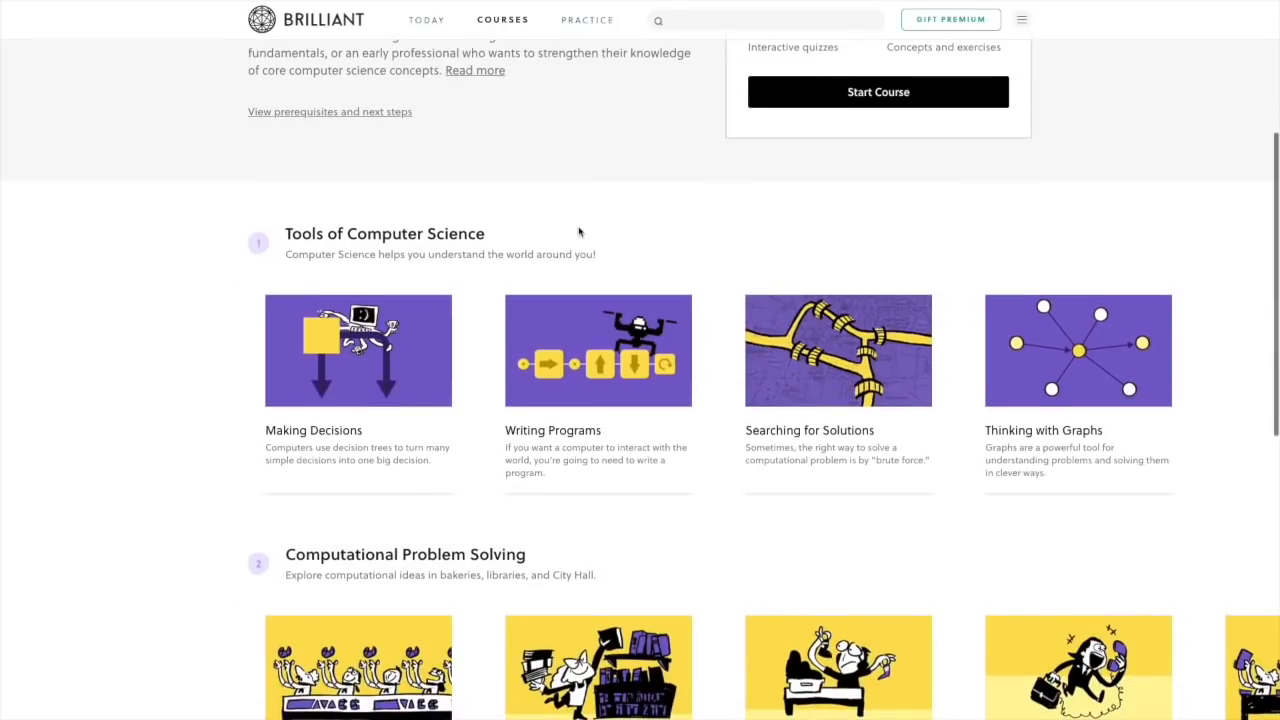
scroll("down", 3)
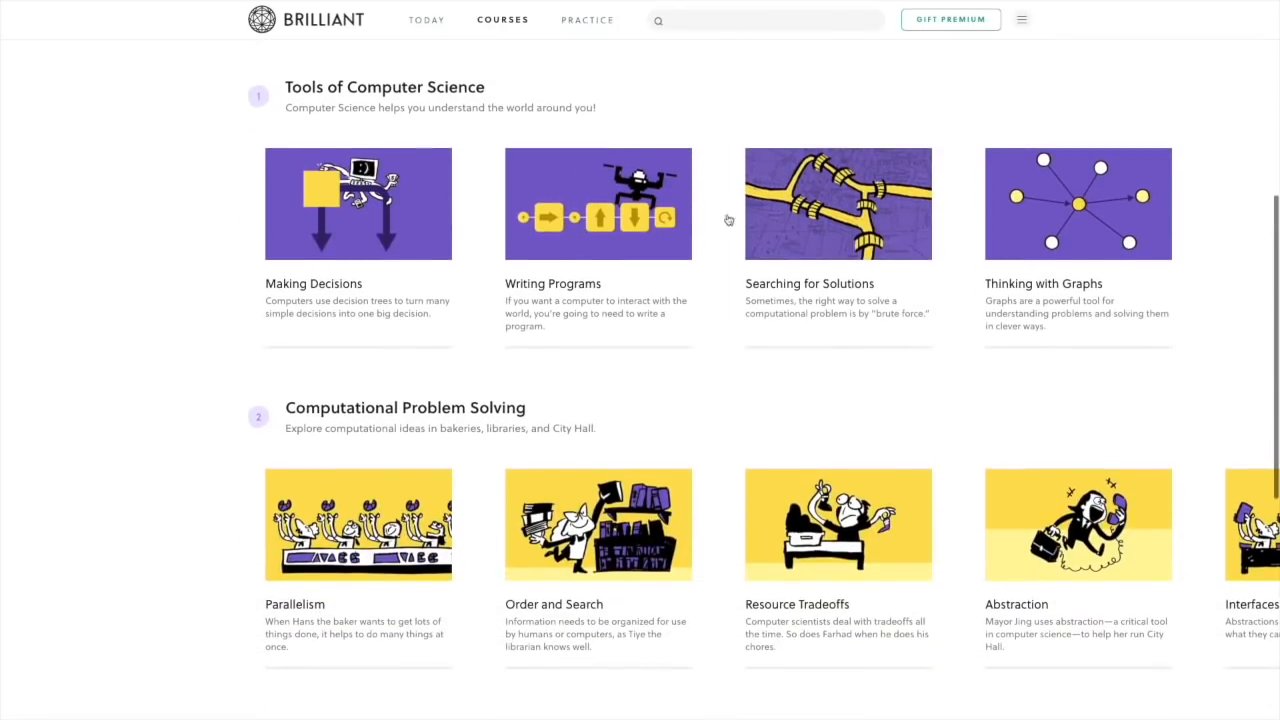
mouse_move(1256, 140)
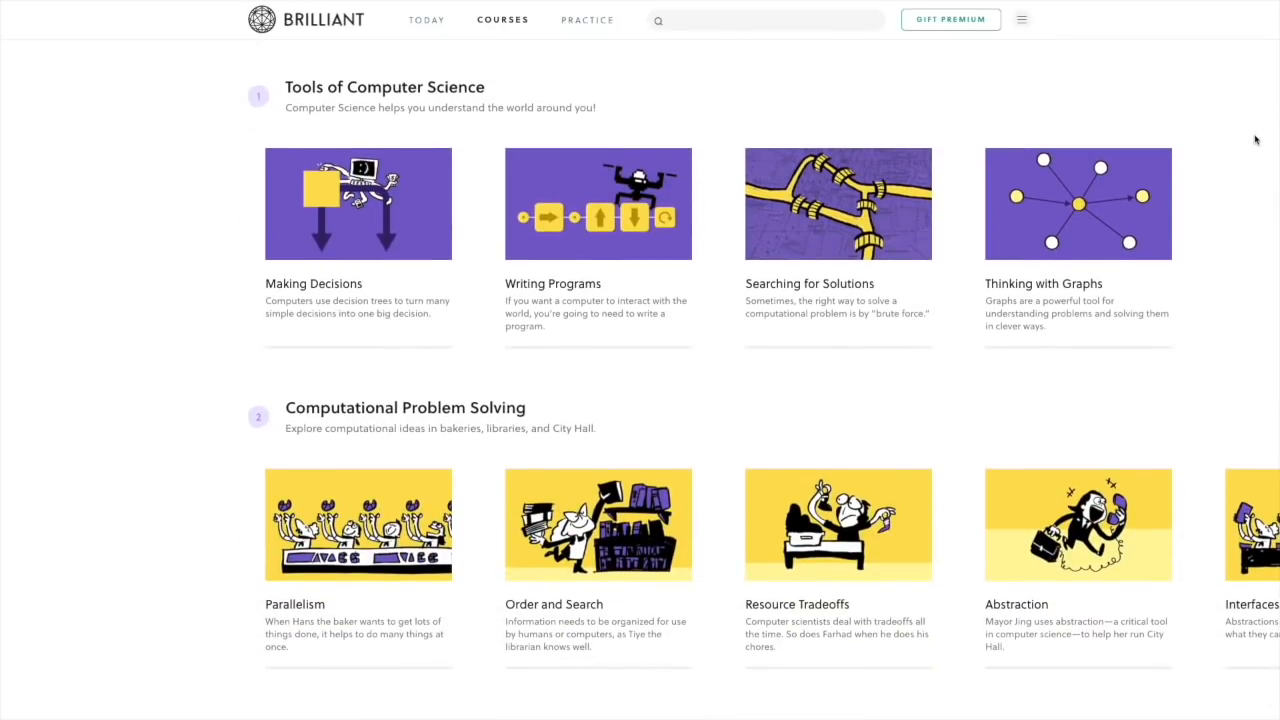
left_click(426, 20)
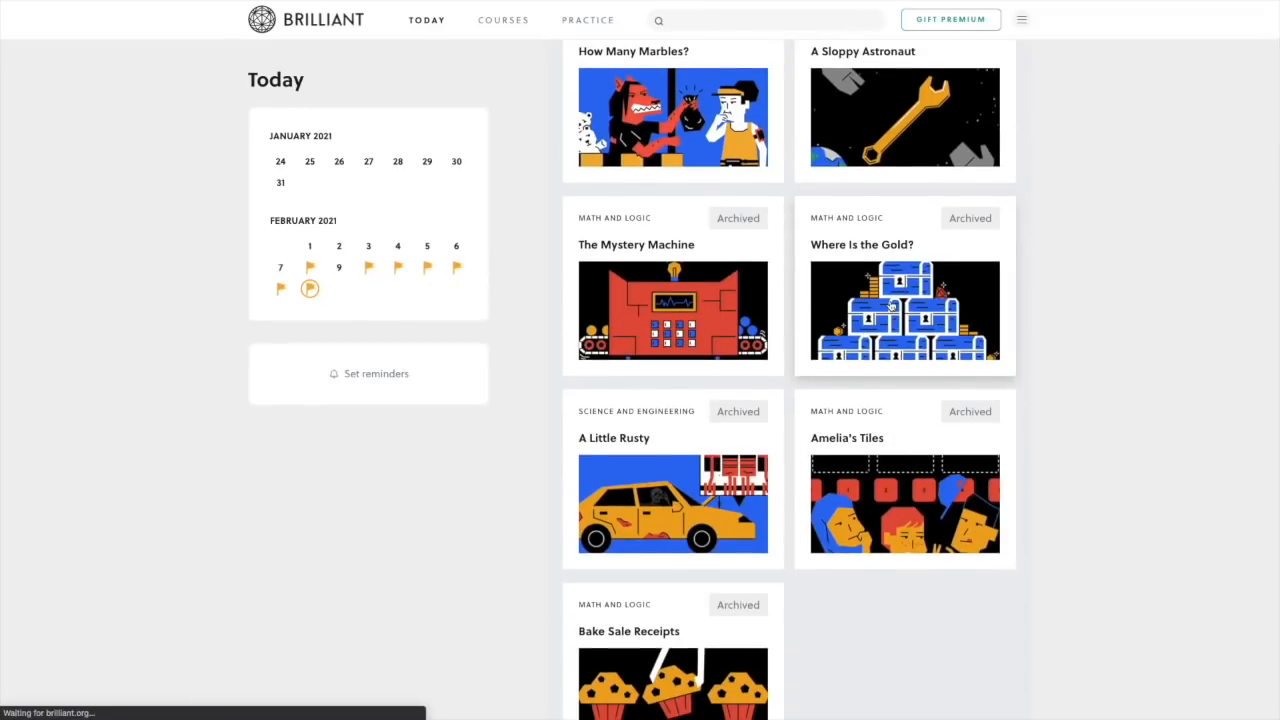
left_click(904, 310)
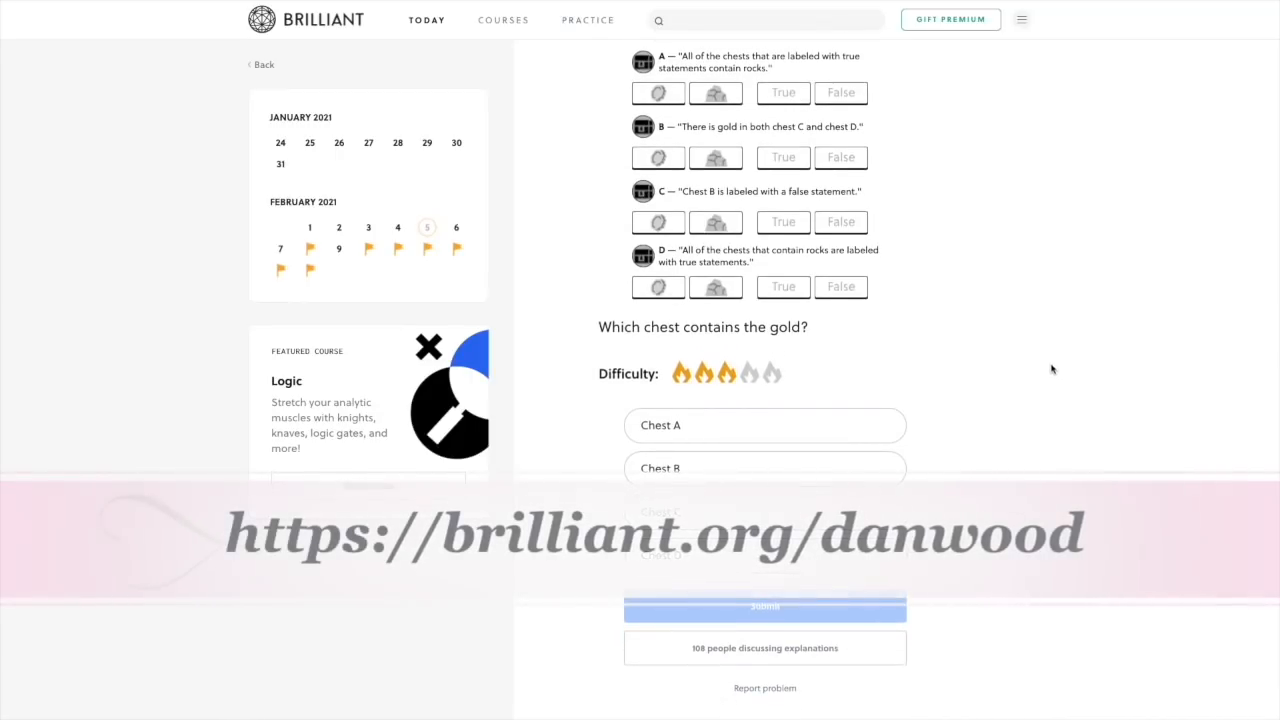
left_click(764, 606)
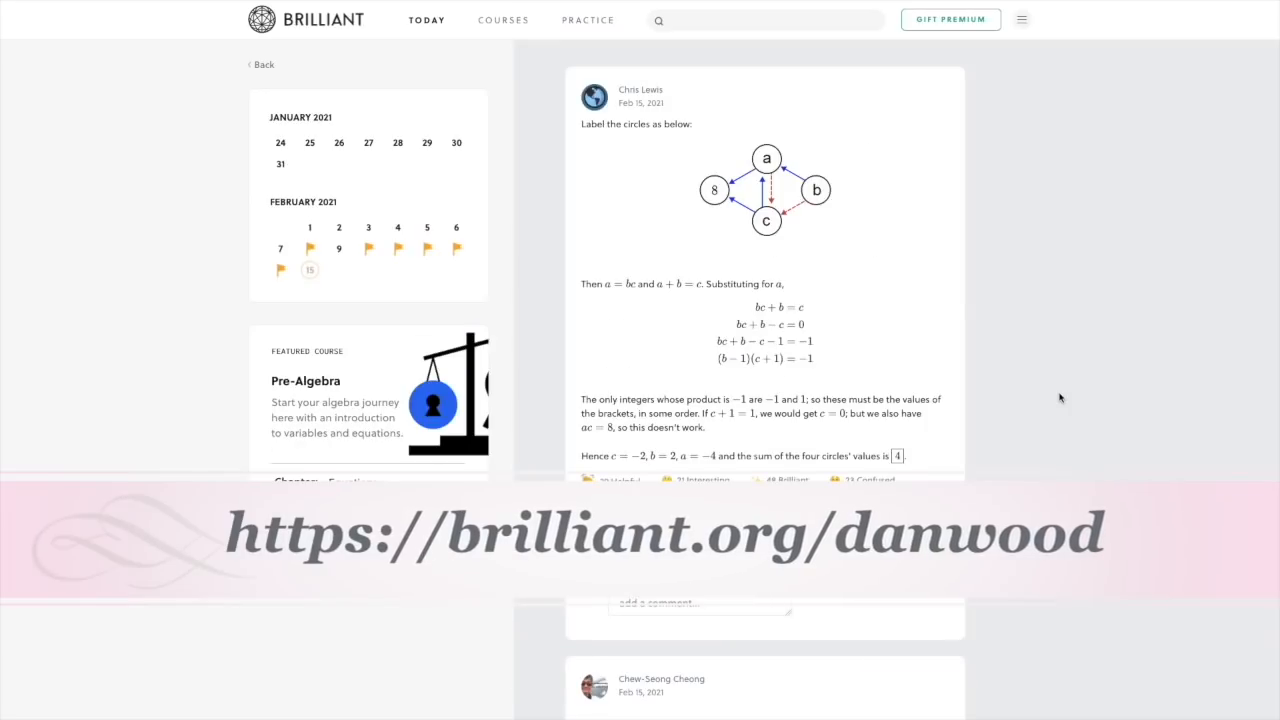
scroll("down", 3)
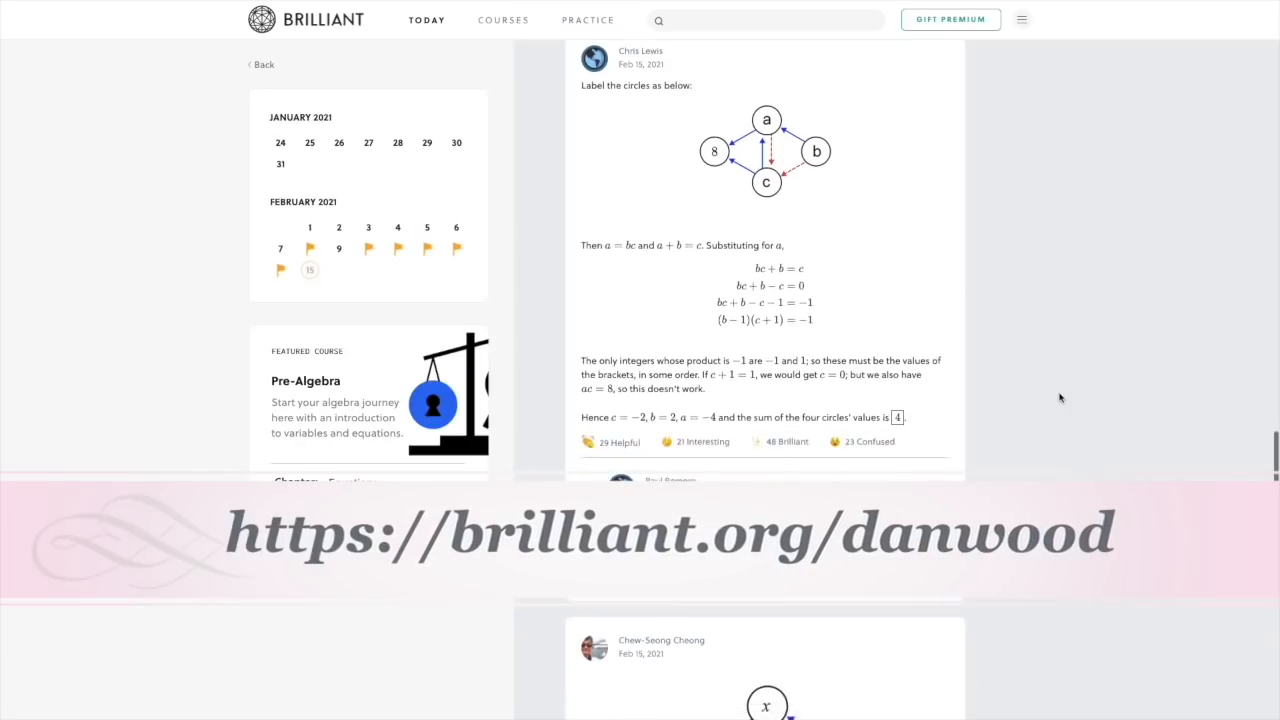
scroll("down", 3)
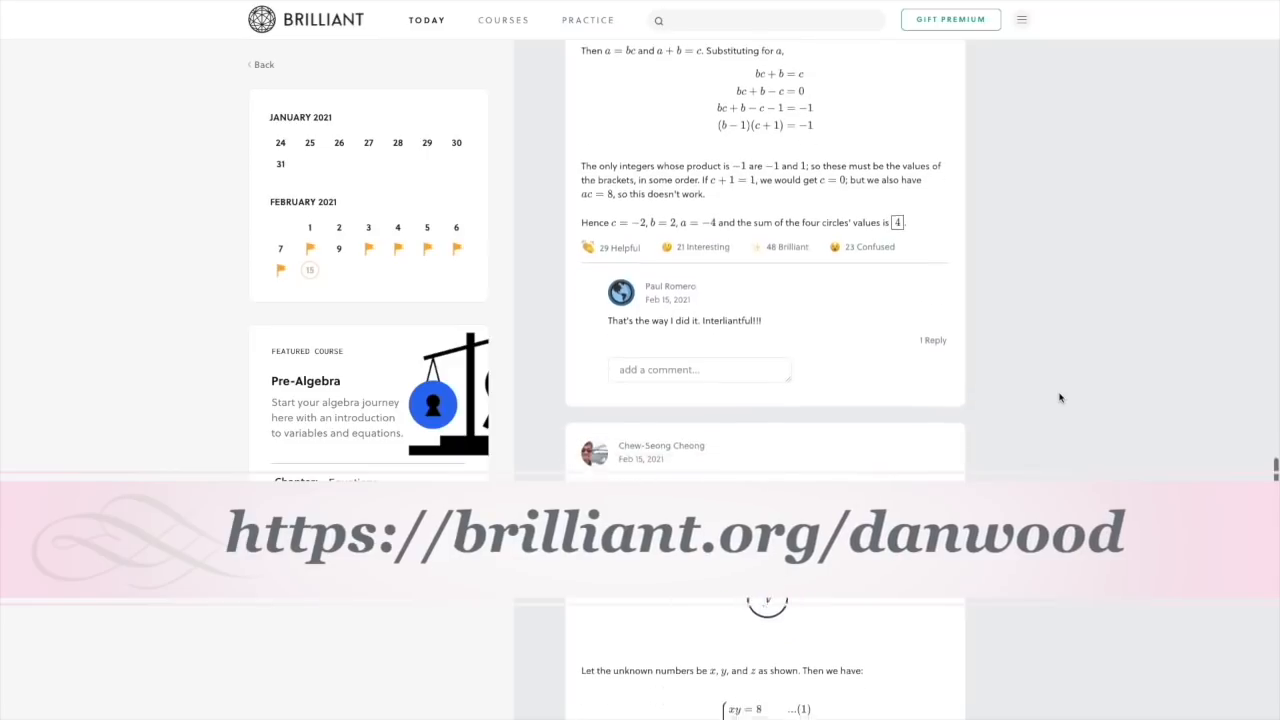
scroll("down", 3)
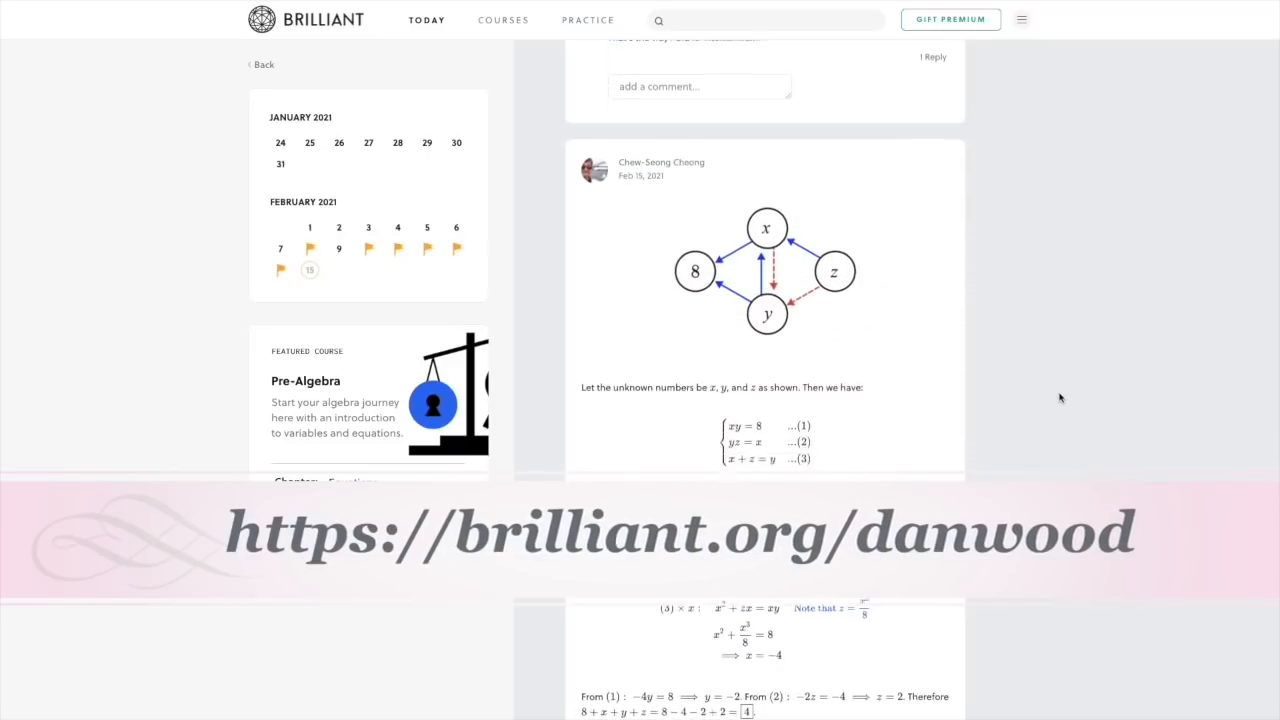
scroll("down", 3)
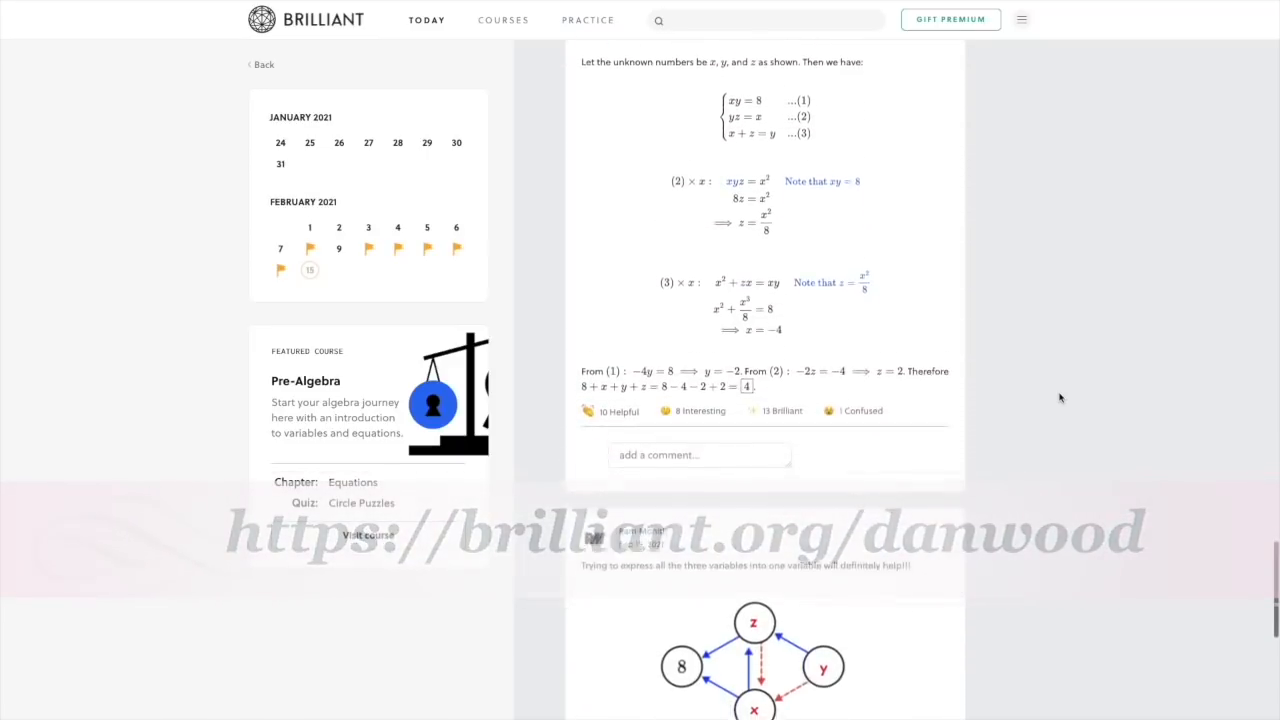
left_click(448, 12)
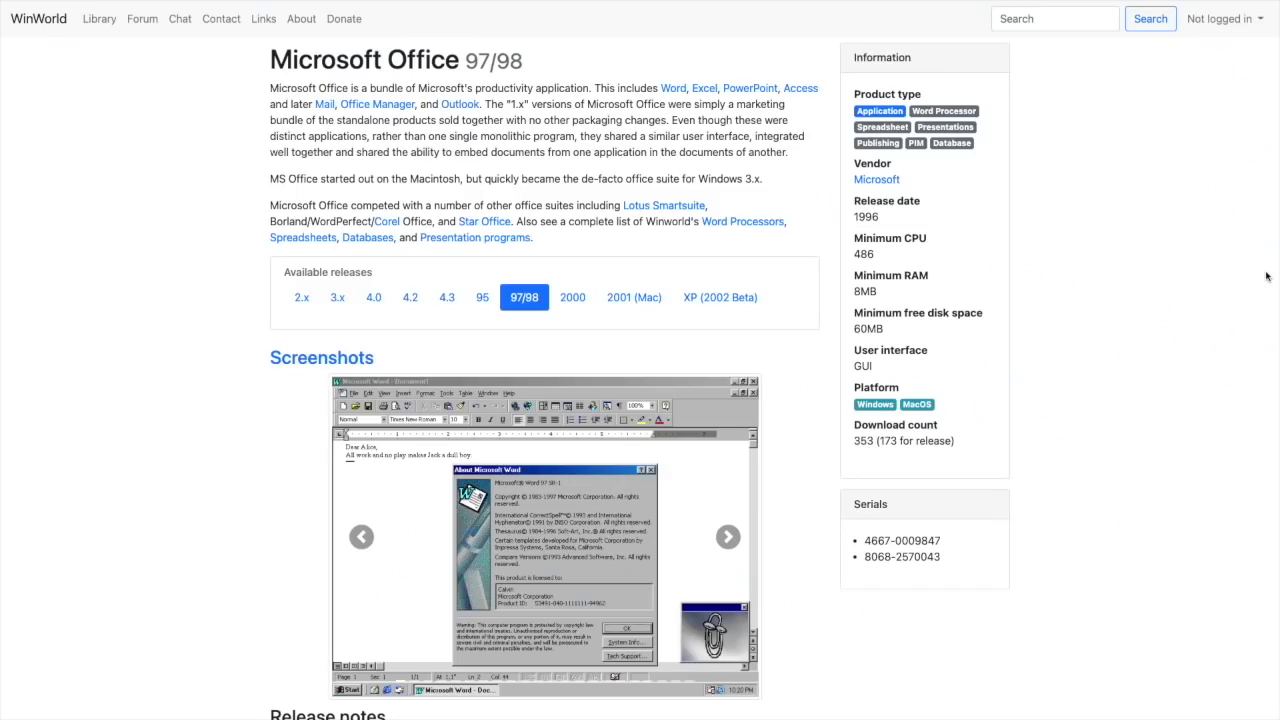
Scroll the Microsoft Office 97/98 page down to its release notes.
scroll("down", 3)
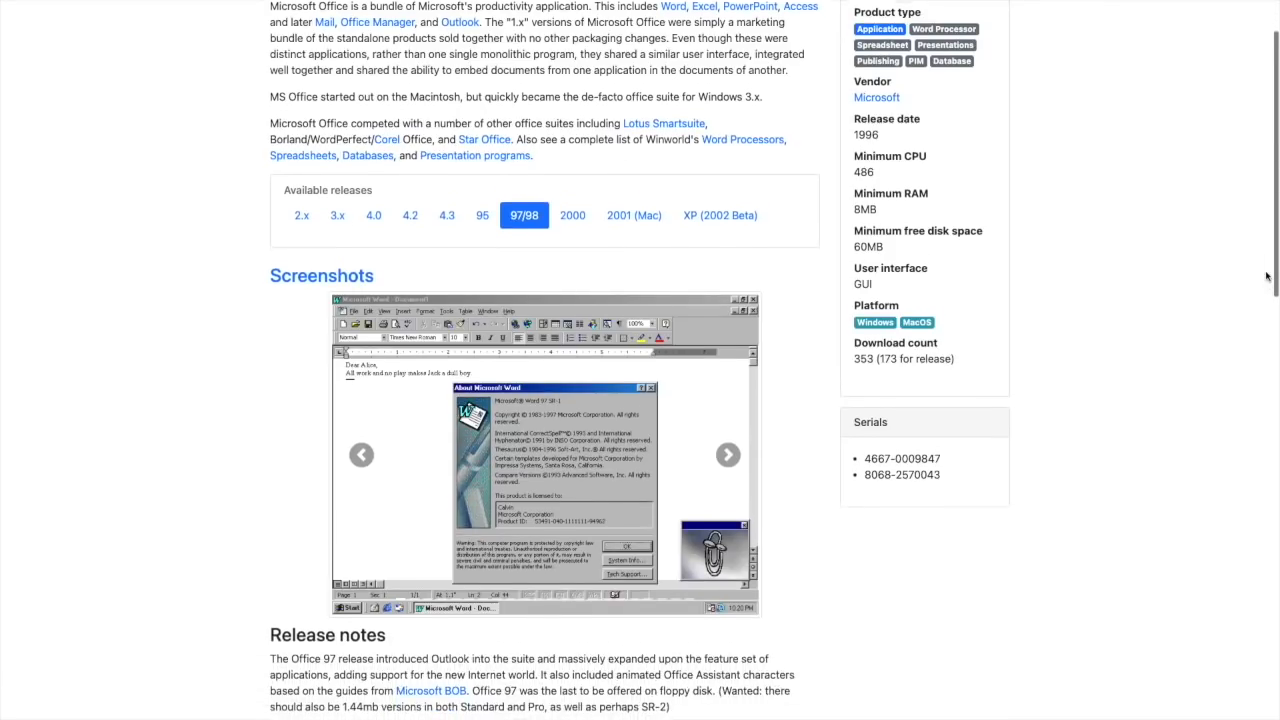
scroll("down", 3)
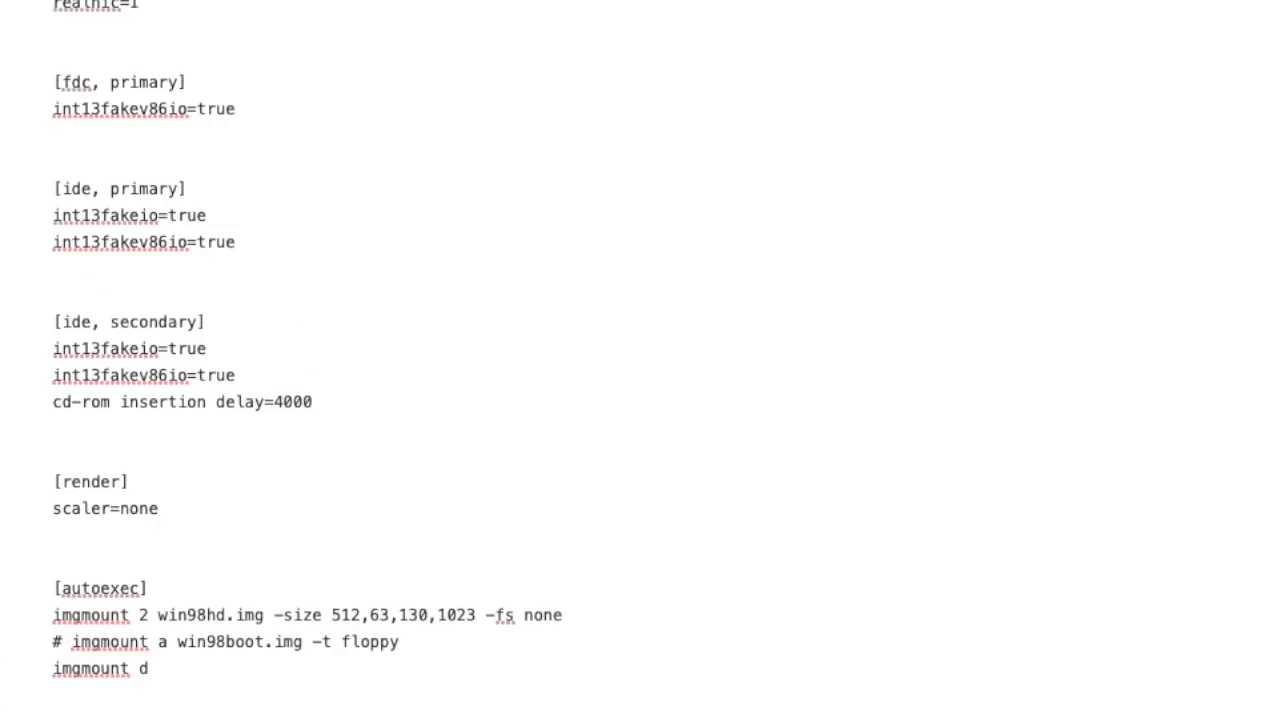
Add the 'office9' image name to the 'imgmount d' autoexec line.
type("office9")
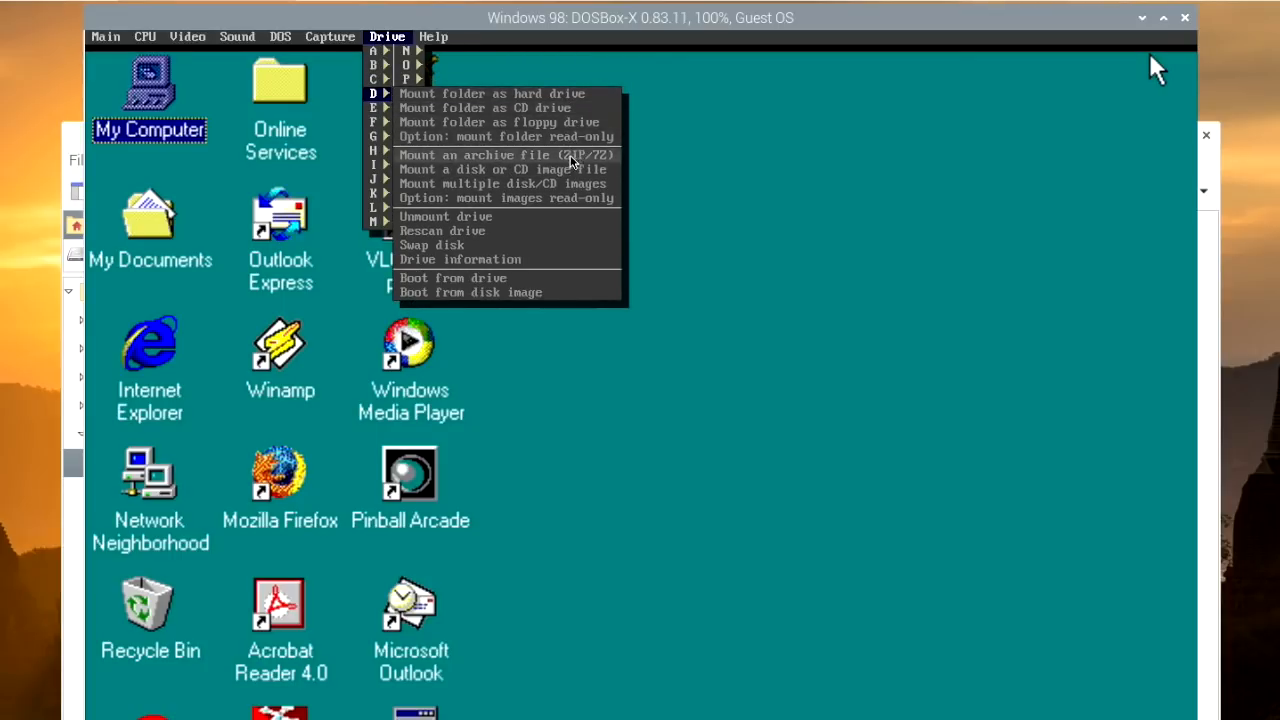
mouse_move(560, 176)
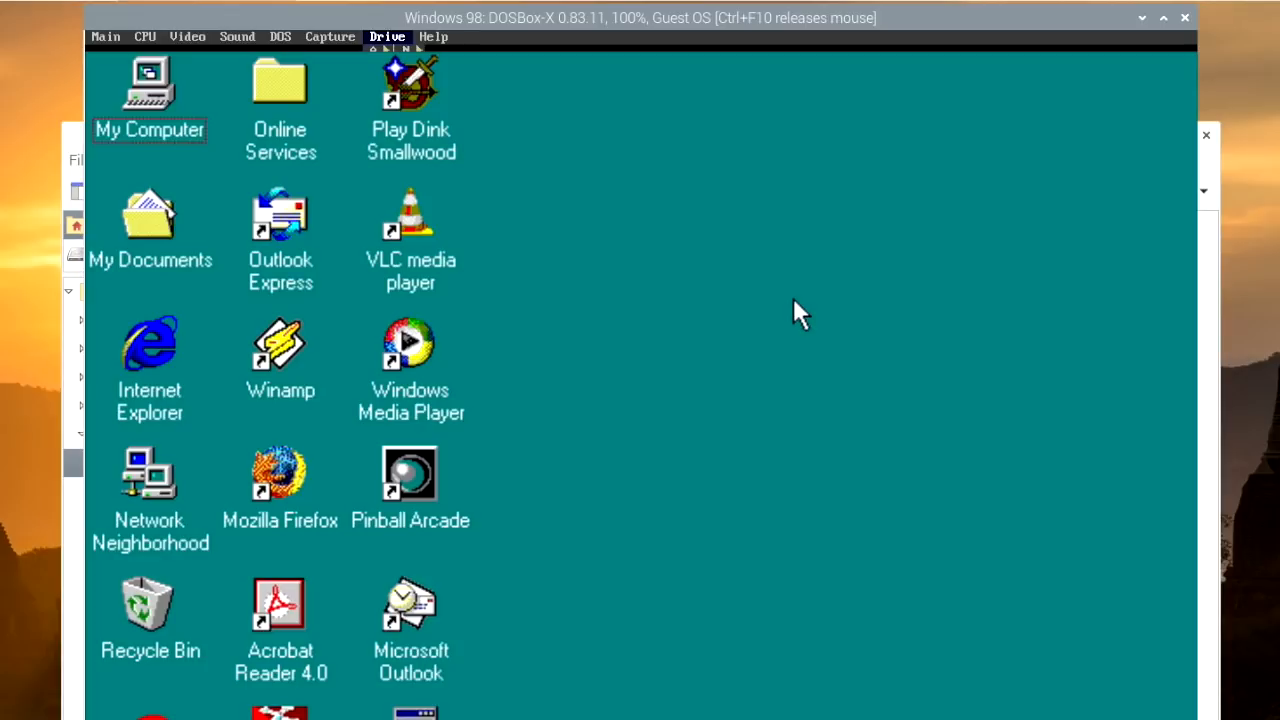
mouse_move(610, 374)
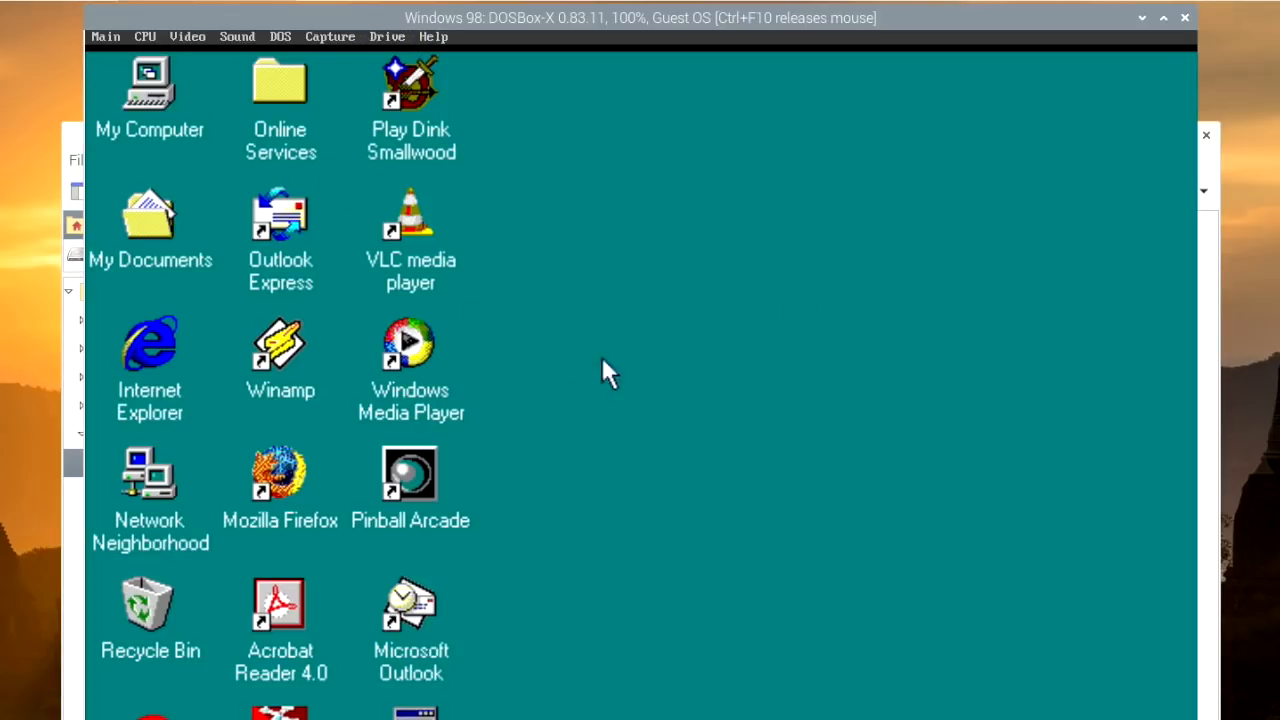
Close DOSBox-X, leaving the Pi desktop with Screen Configuration showing HDMI-1.
double_click(148, 90)
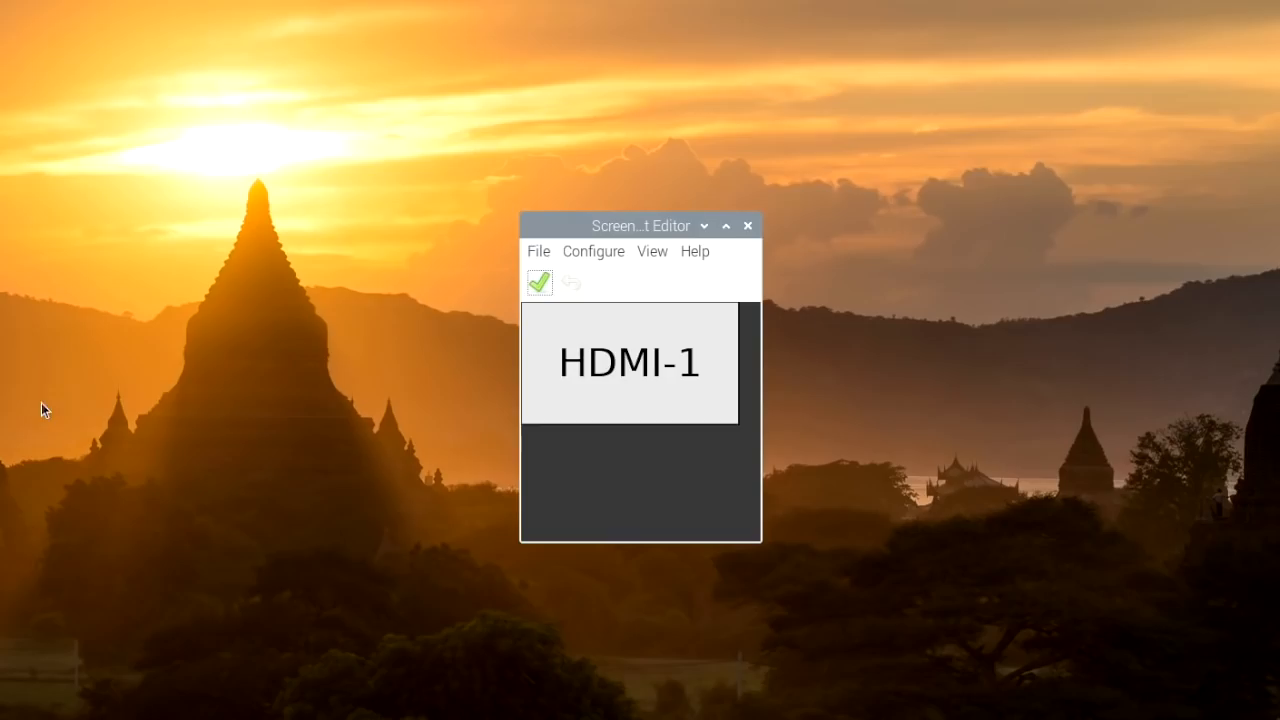
Apply a new display mode to HDMI-1 and confirm the 'Screen updated' prompt with OK.
left_click(592, 252)
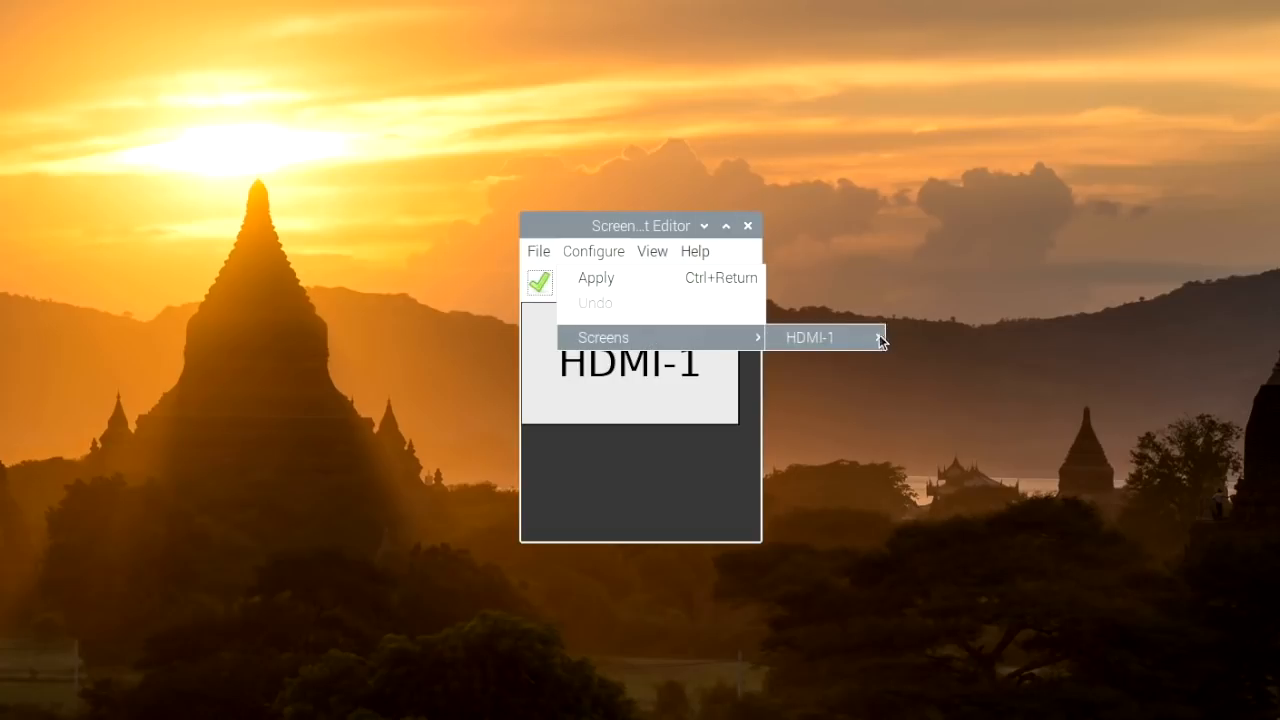
left_click(810, 336)
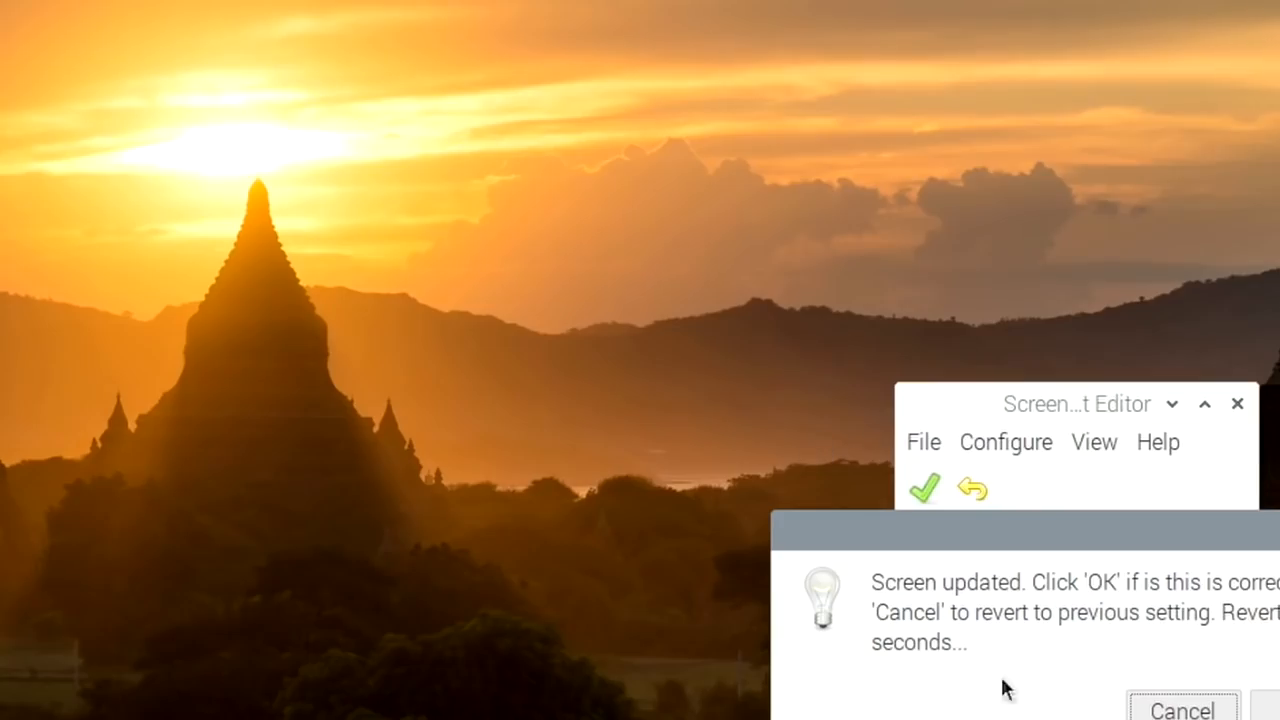
left_click(924, 488)
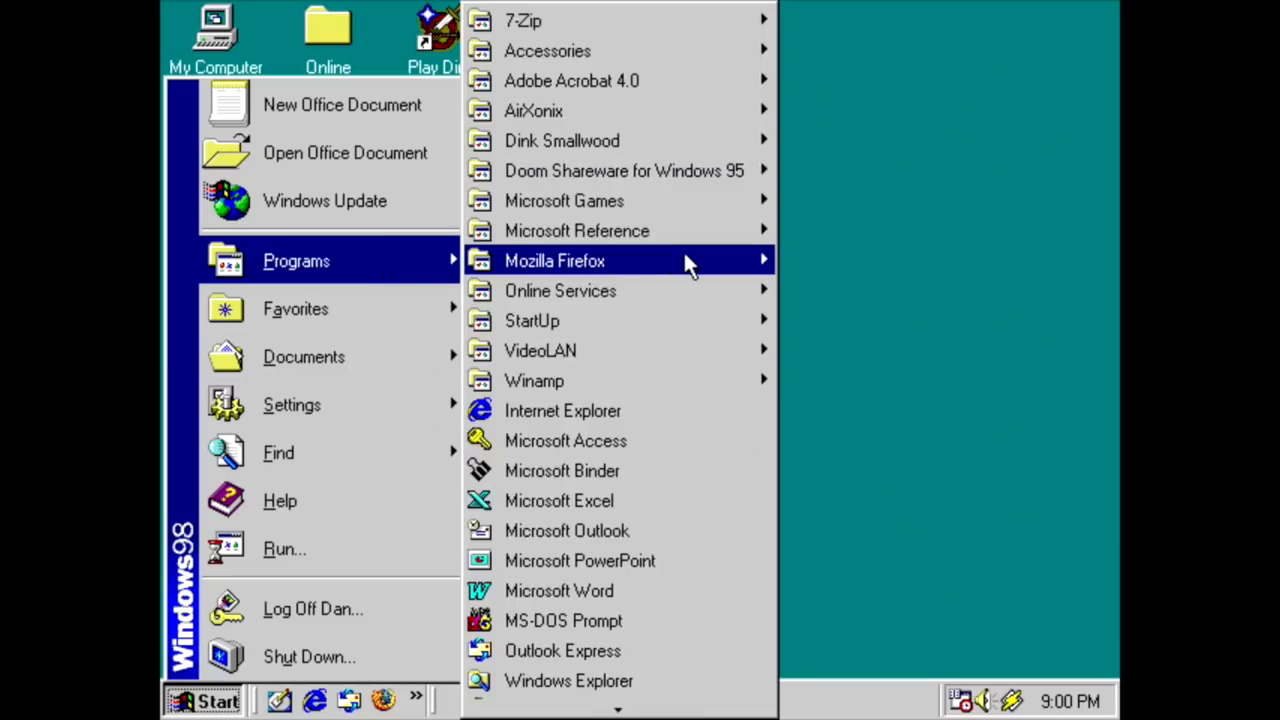
mouse_move(560, 290)
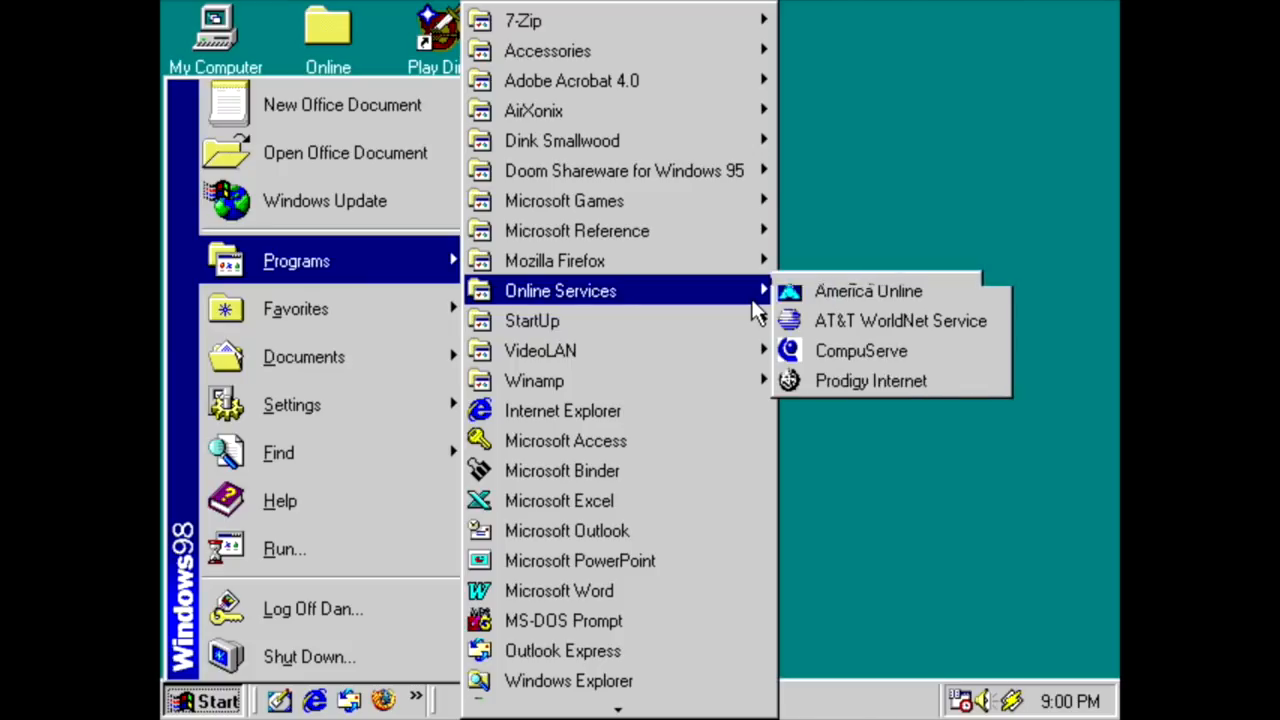
mouse_move(752, 320)
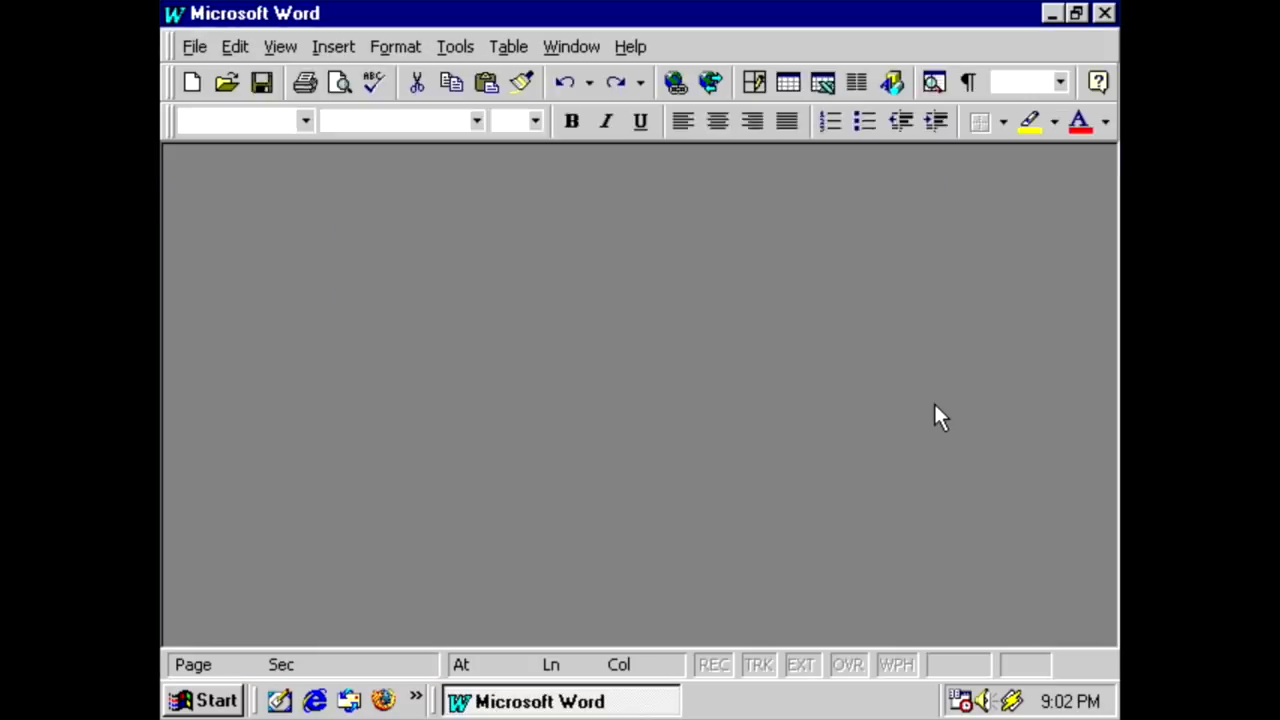
Write 'Hello Office 97!!' into the new Word Document1.
left_click(192, 82)
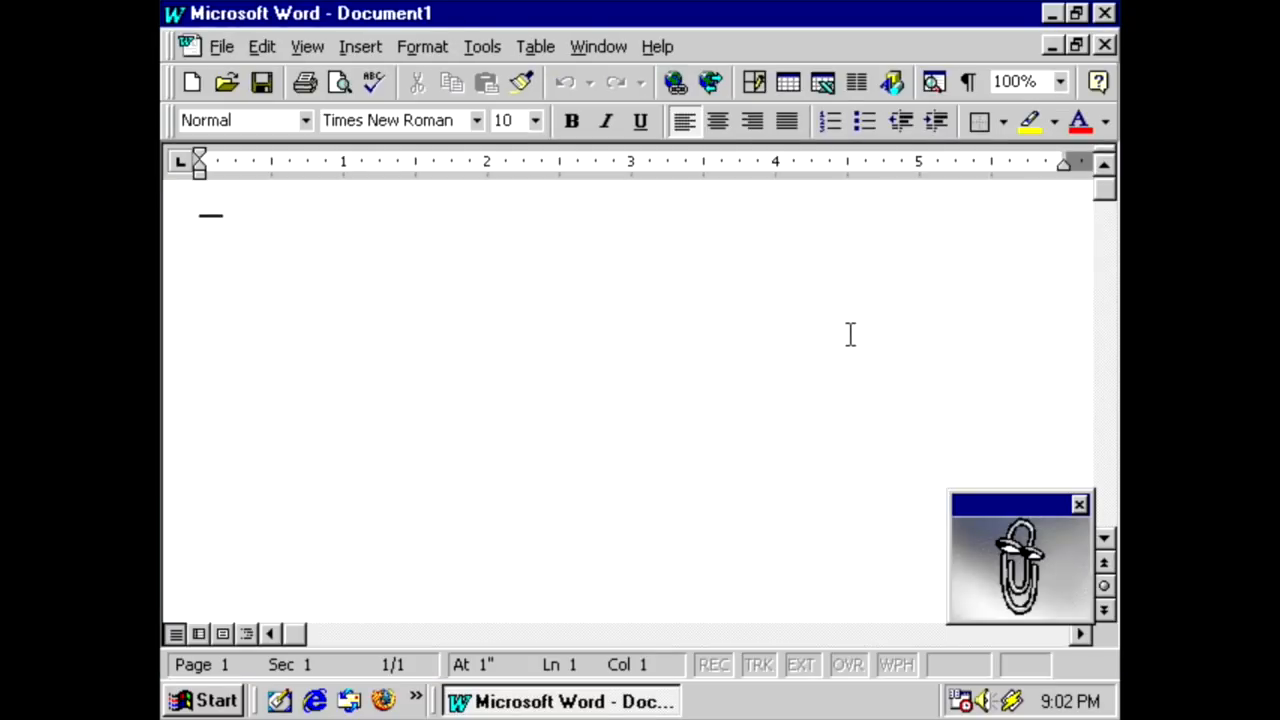
type("Hello")
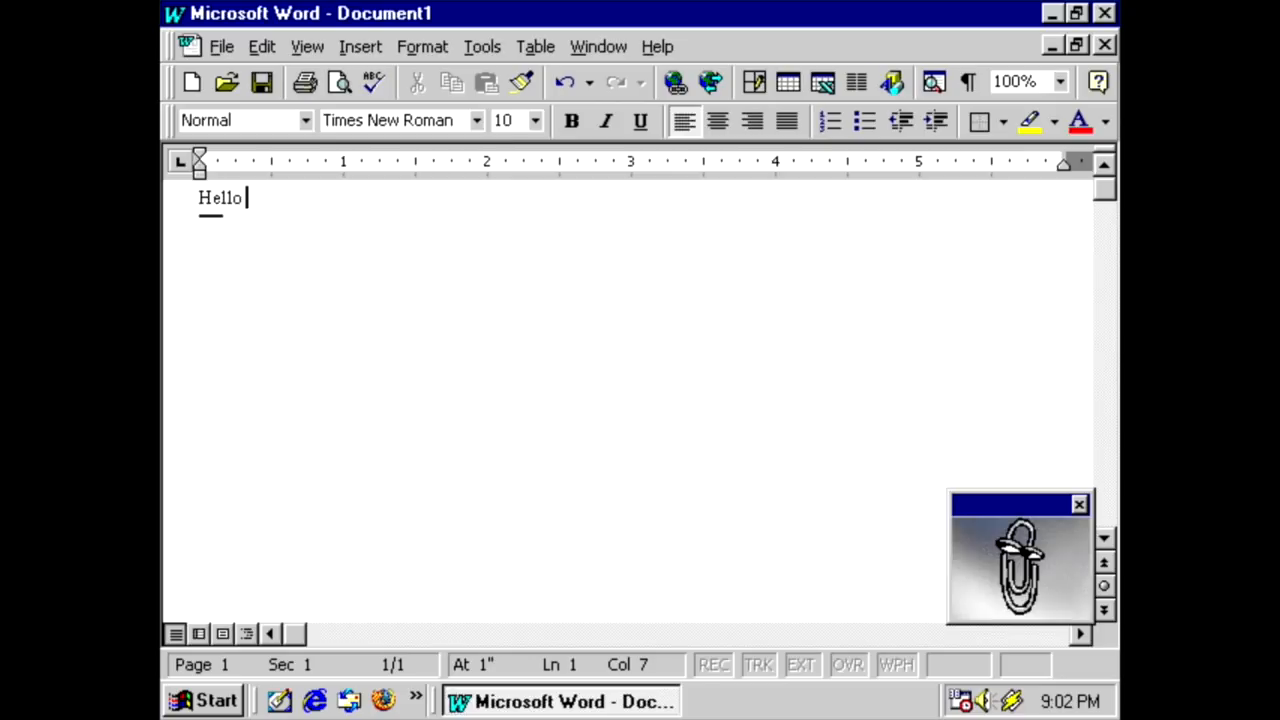
type("Office 97")
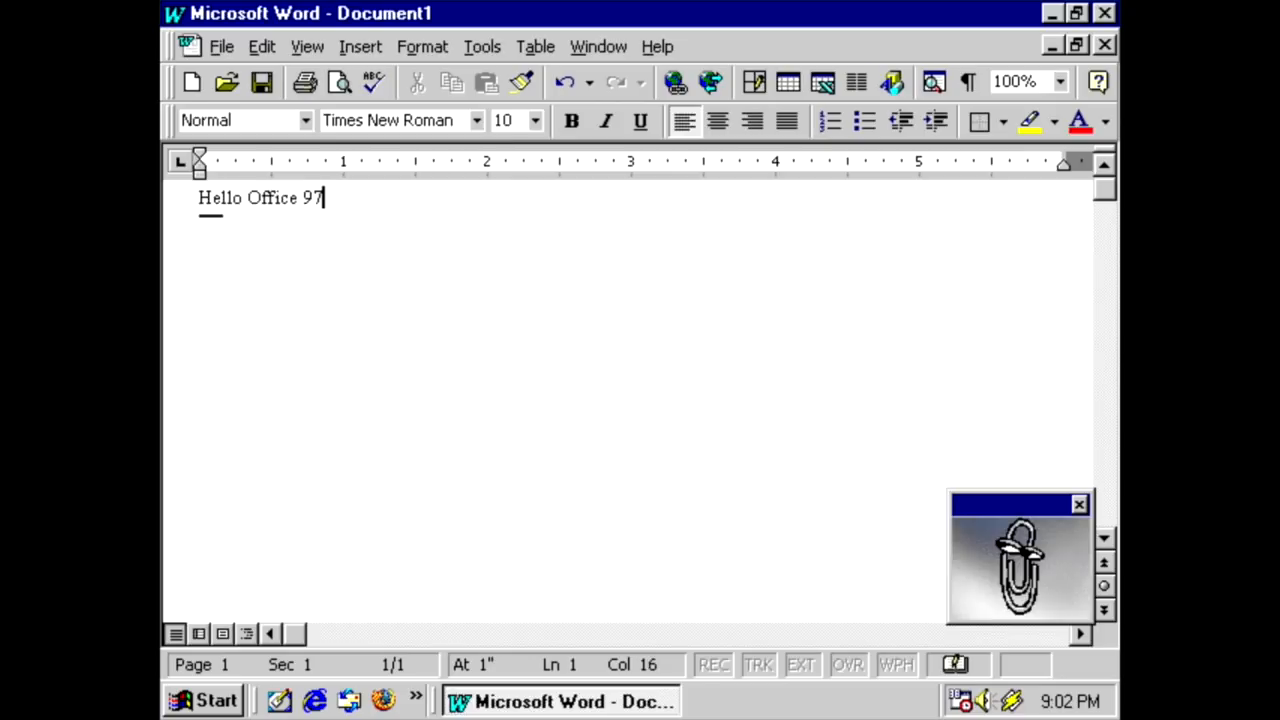
type("!!")
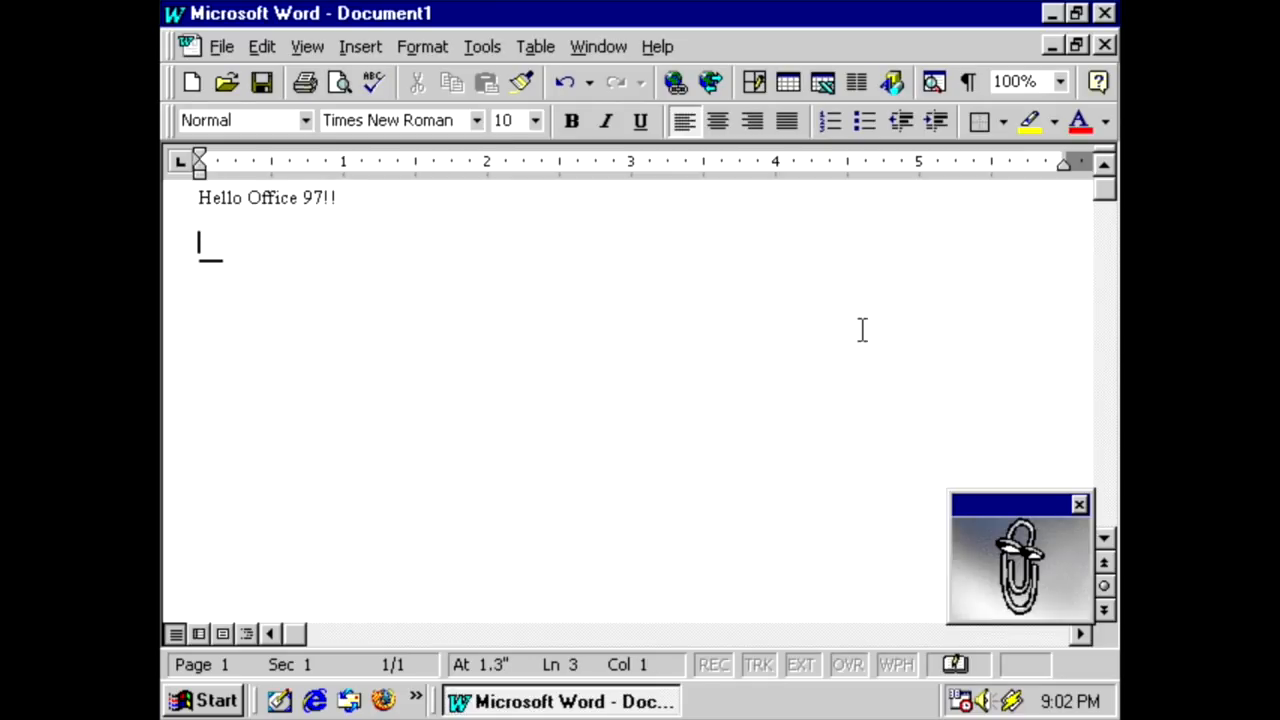
left_click(1020, 560)
type("Writing word d")
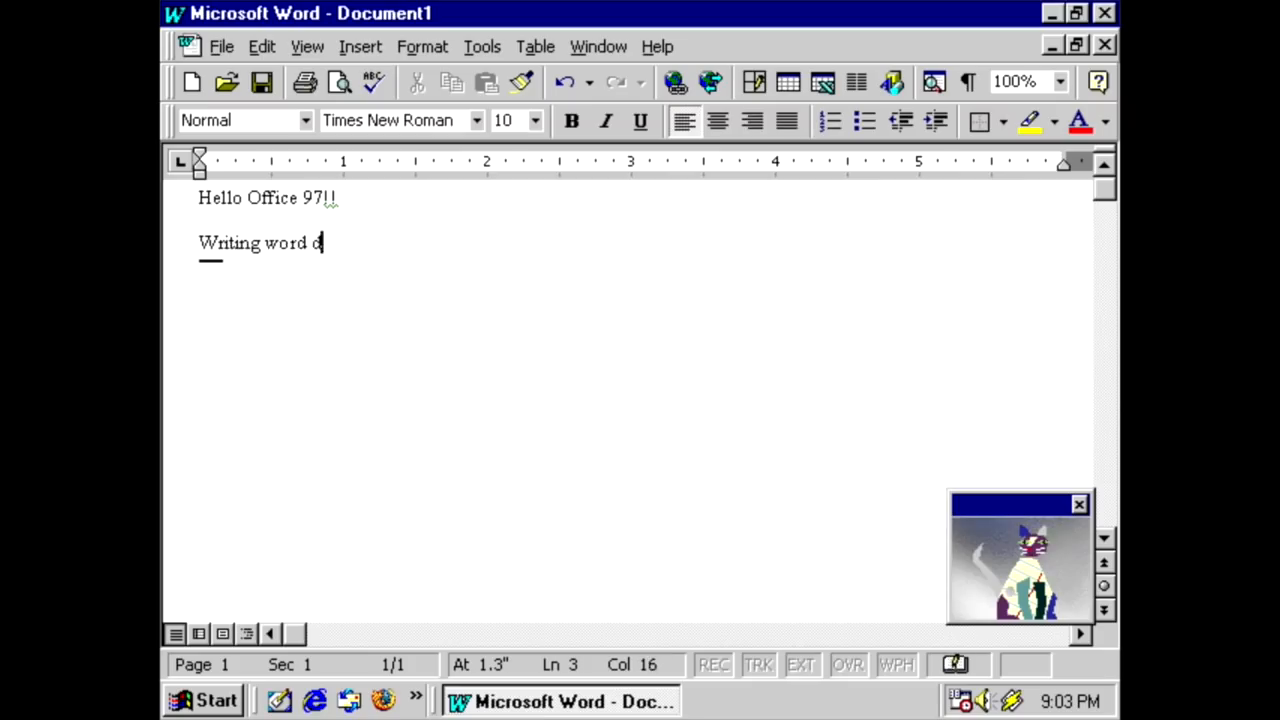
Add sentences ending '...getting stuff done is the best.' and 'Typing on this keyboard isn't the...'.
type("cs and getting")
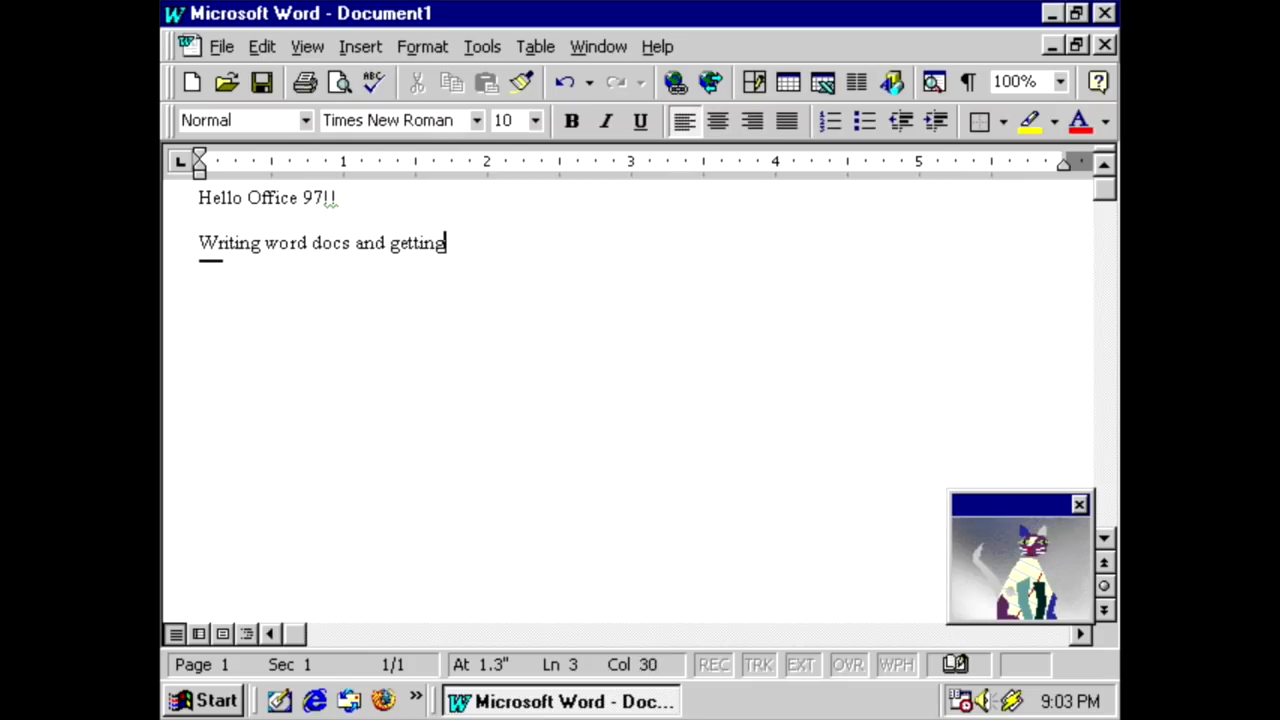
type("stuff don")
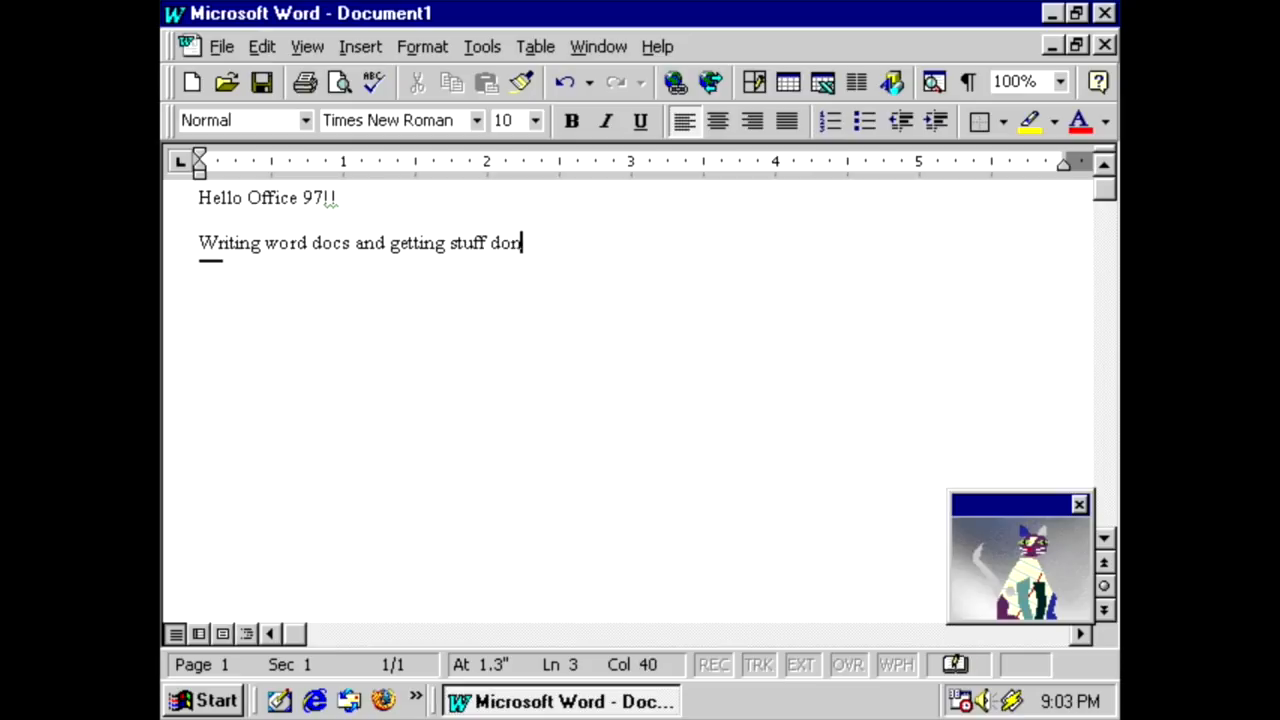
type("e is the best.… Ohhh ee")
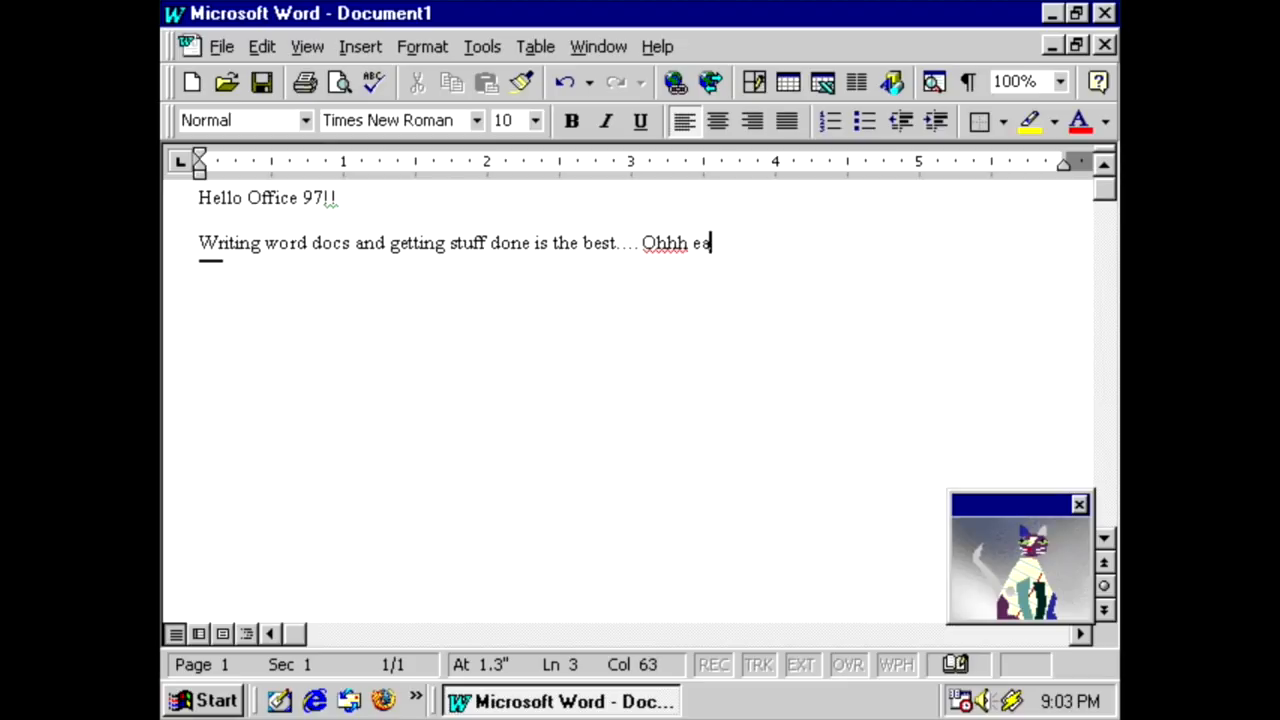
type("year")
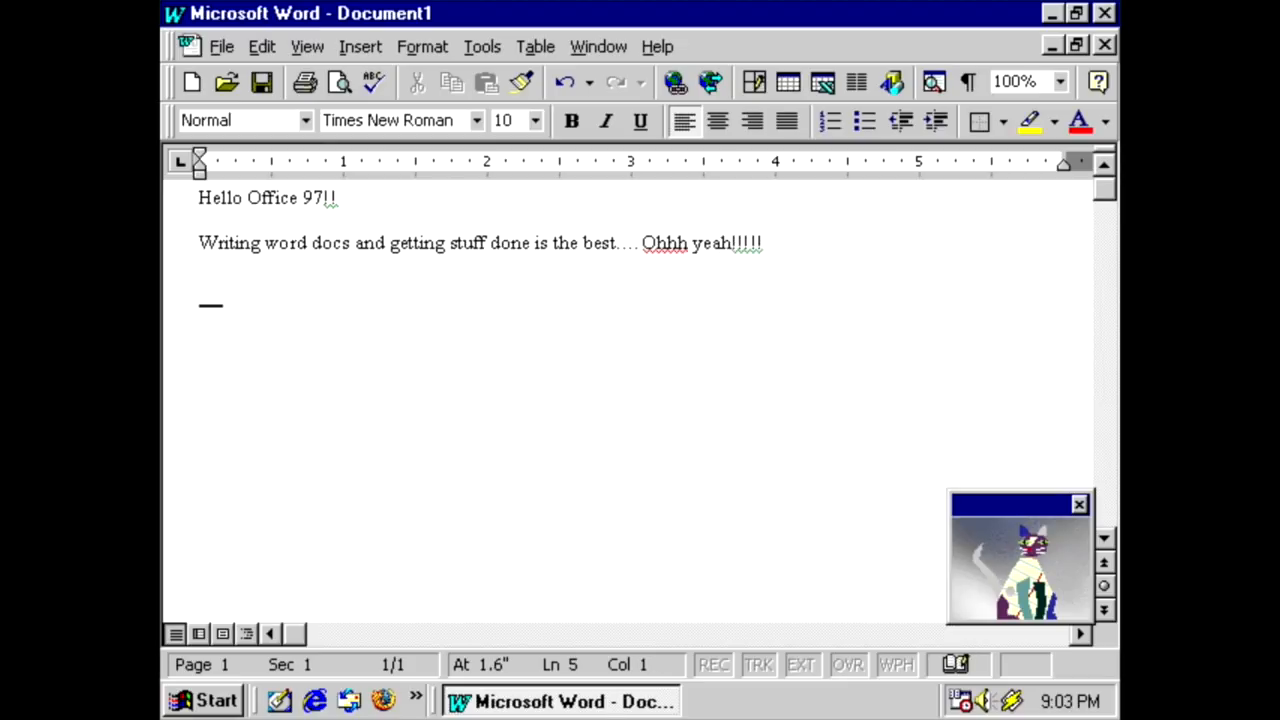
type("Typing on th")
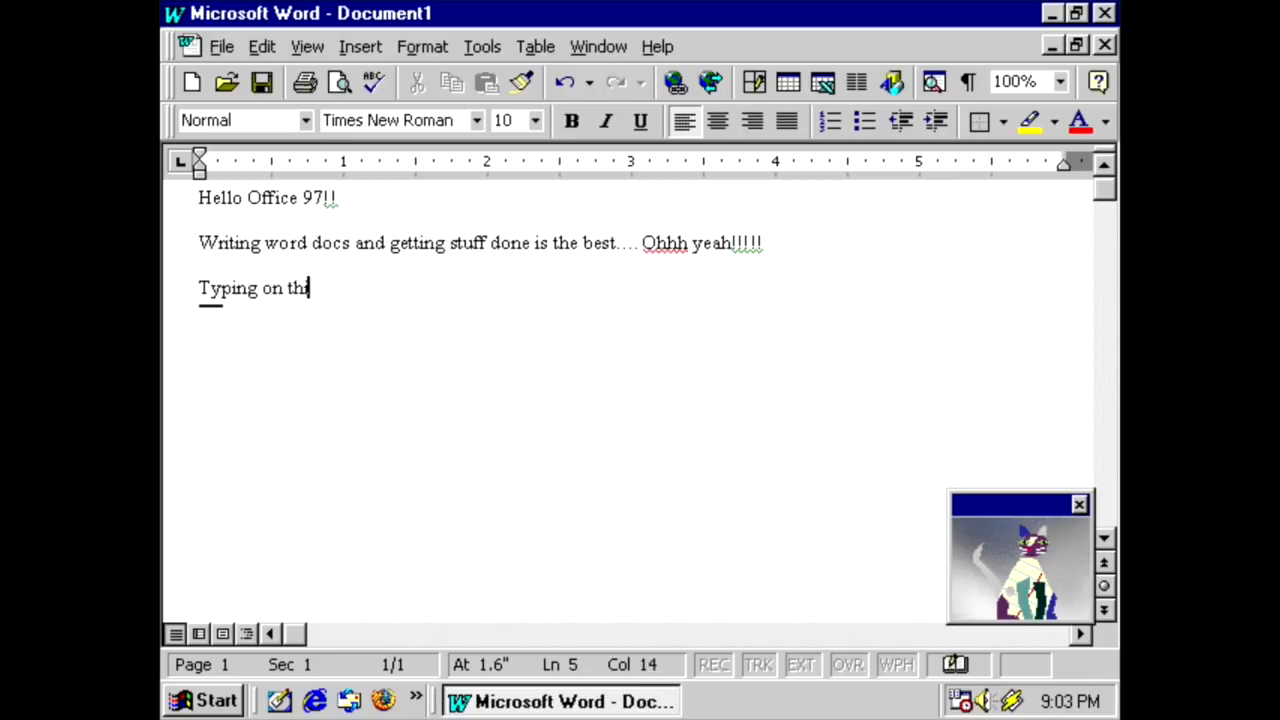
type("is keyboard isn")
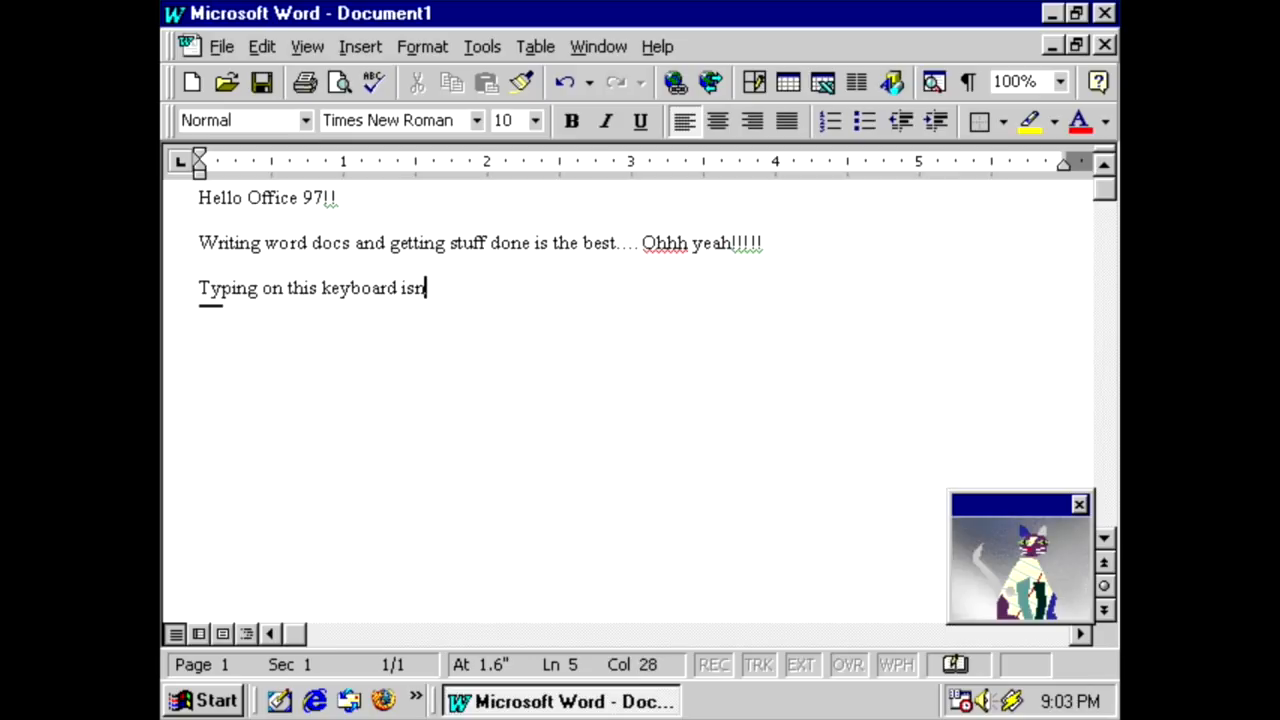
type("'t the")
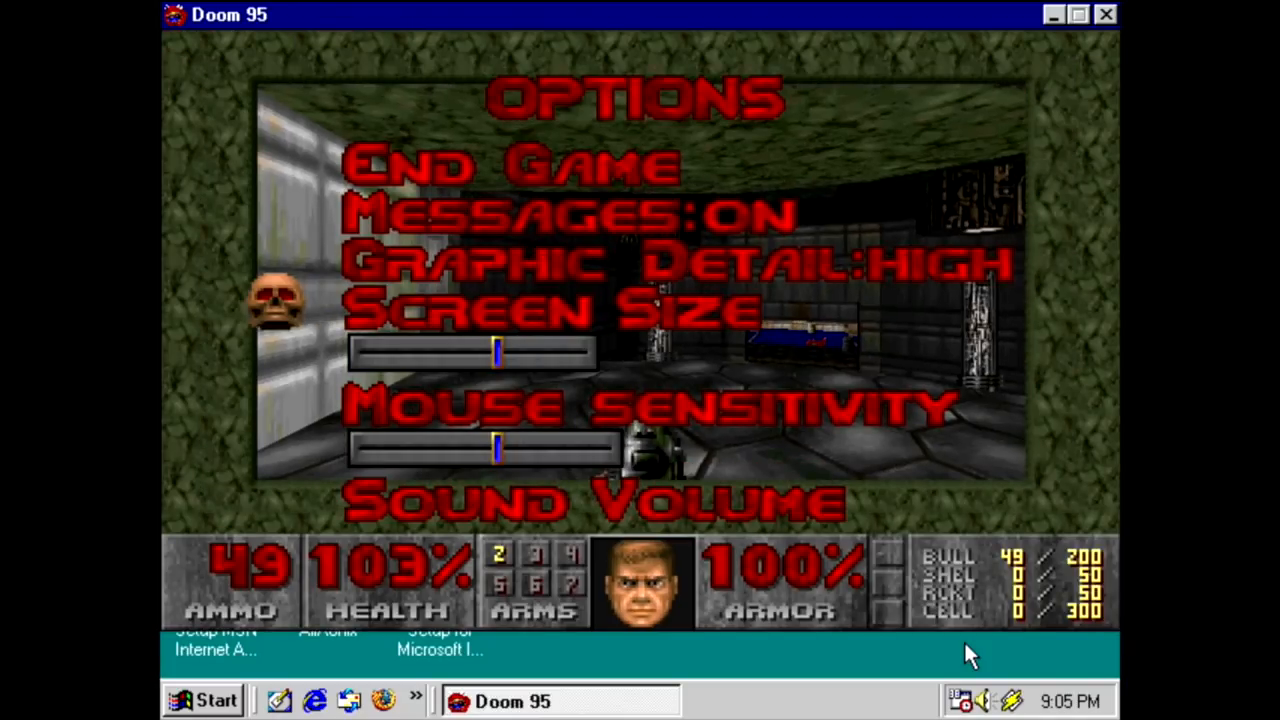
Dismiss Doom 95's Options menu with Escape to resume live play.
key("Escape")
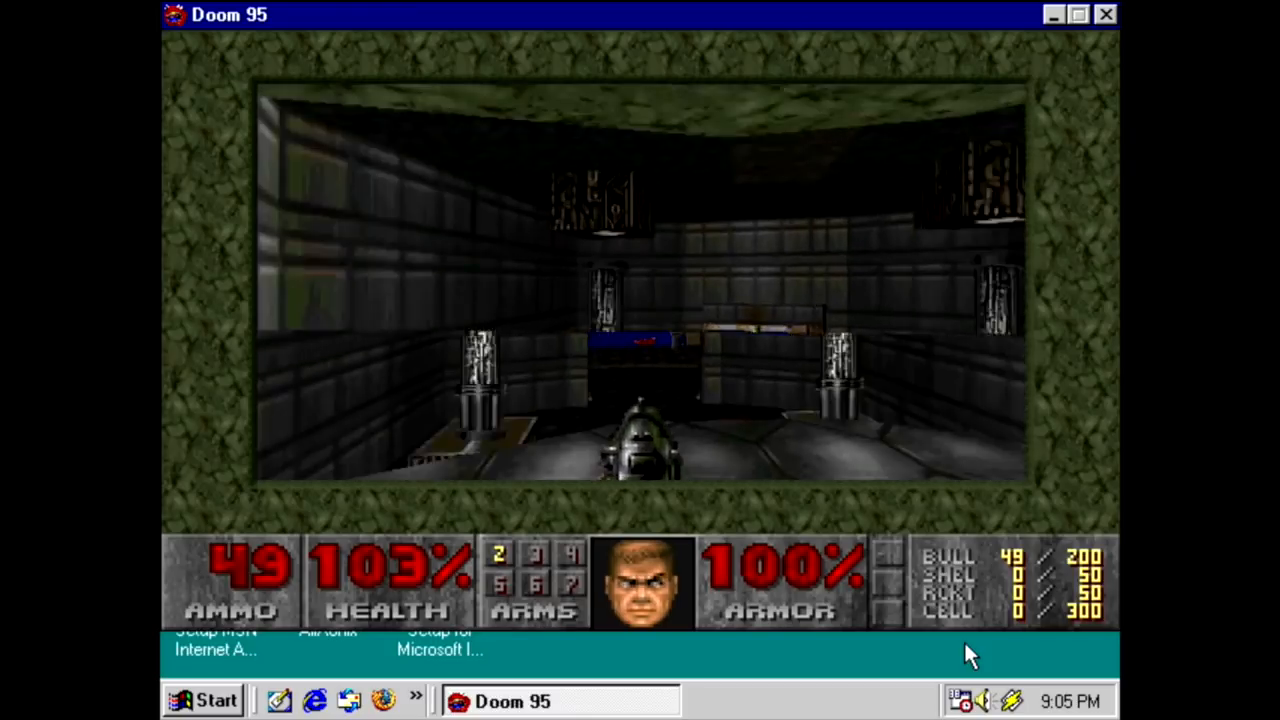